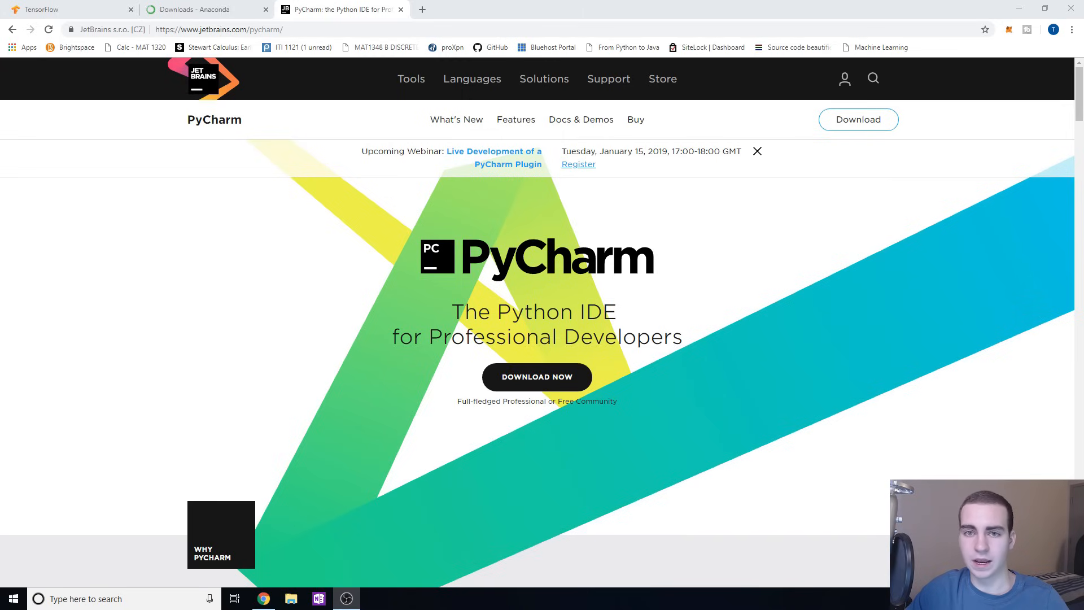
mouse_move(175, 271)
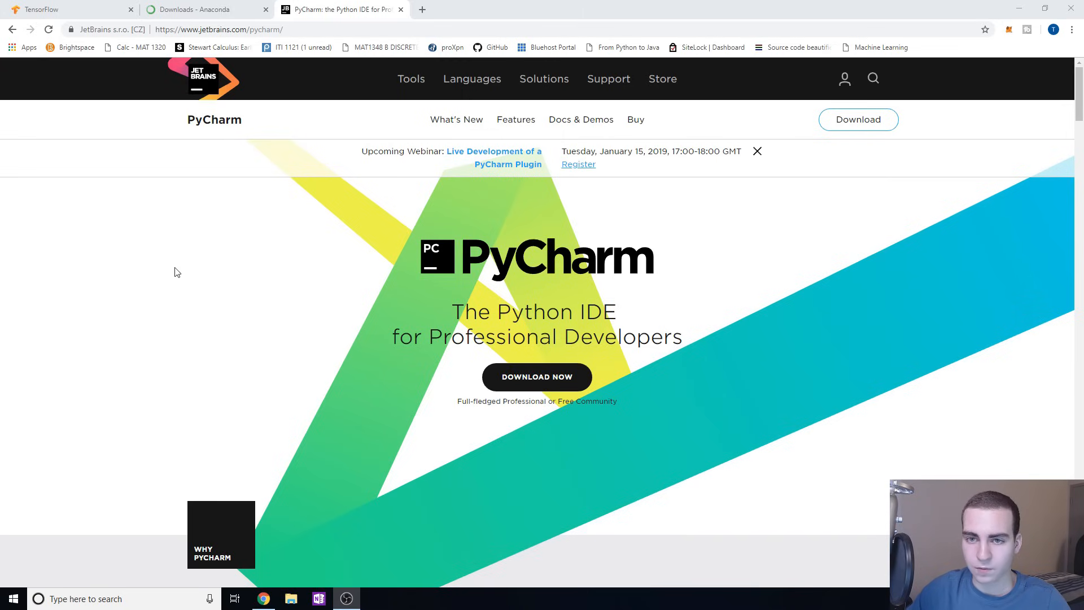
mouse_move(258, 284)
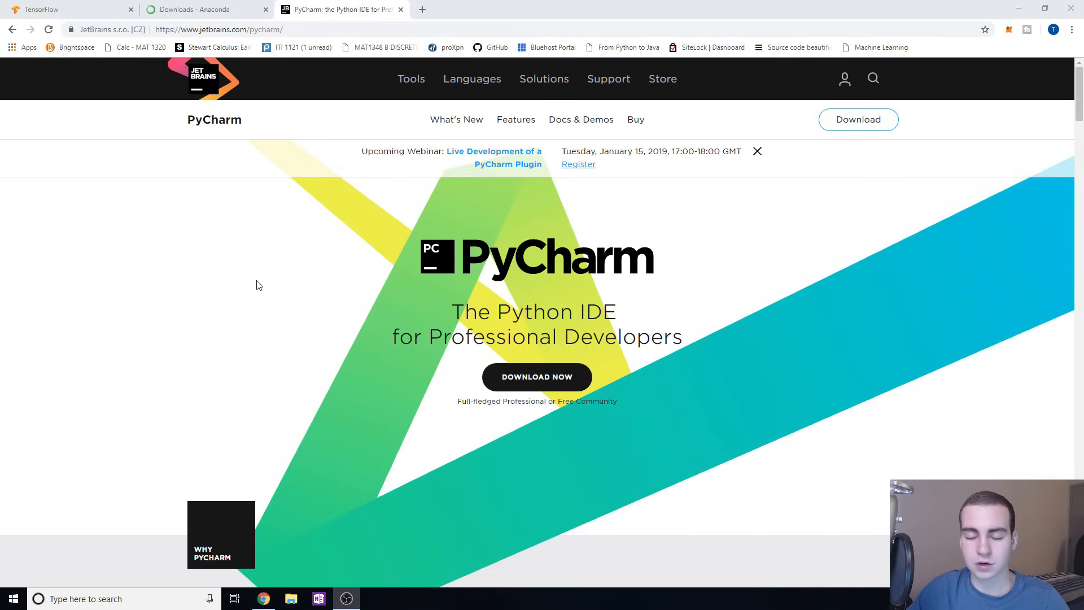
mouse_move(335, 142)
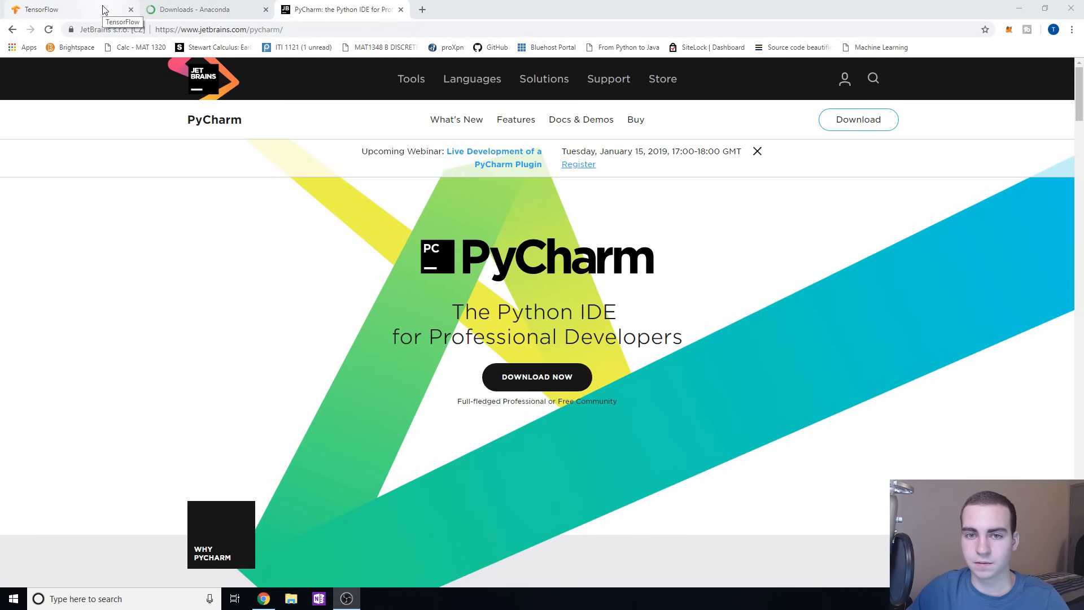
- Switch Chrome to the TensorFlow tab and scroll through the Install TensorFlow page
left_click(57, 8)
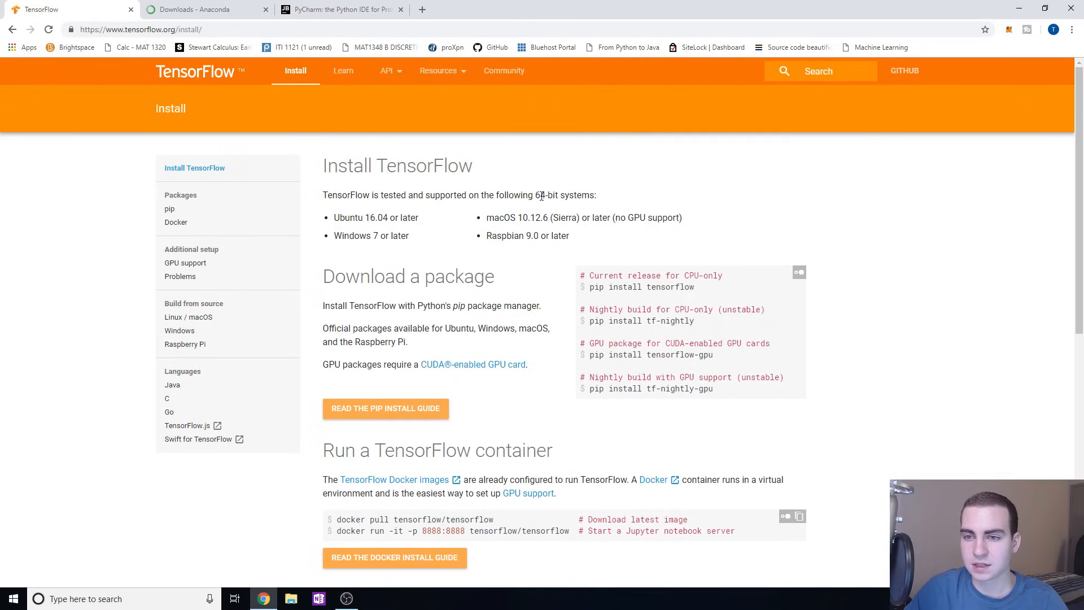
mouse_move(550, 183)
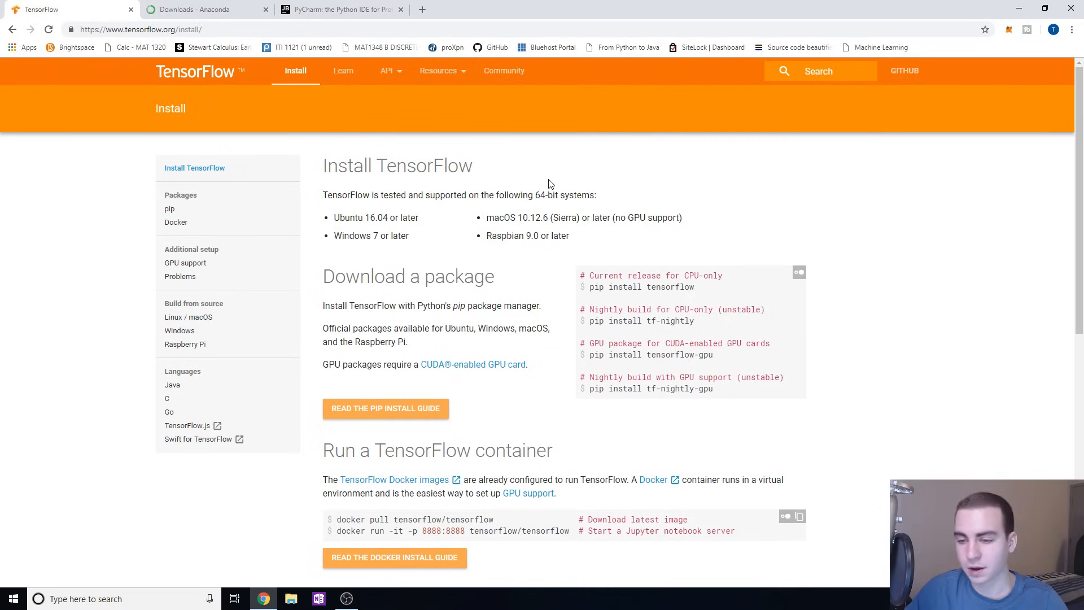
scroll("down", 3)
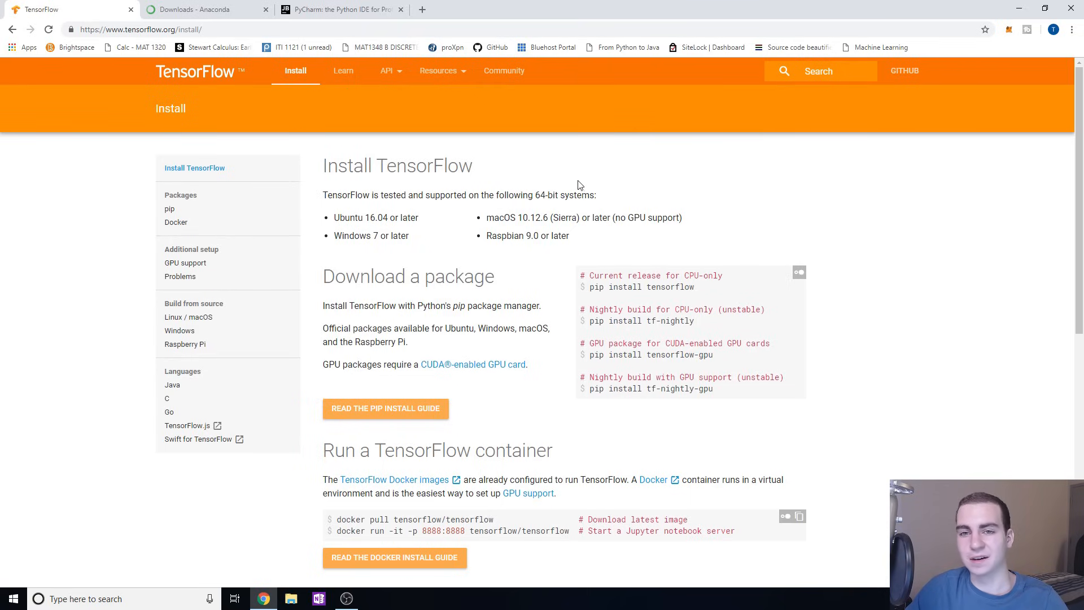
mouse_move(551, 129)
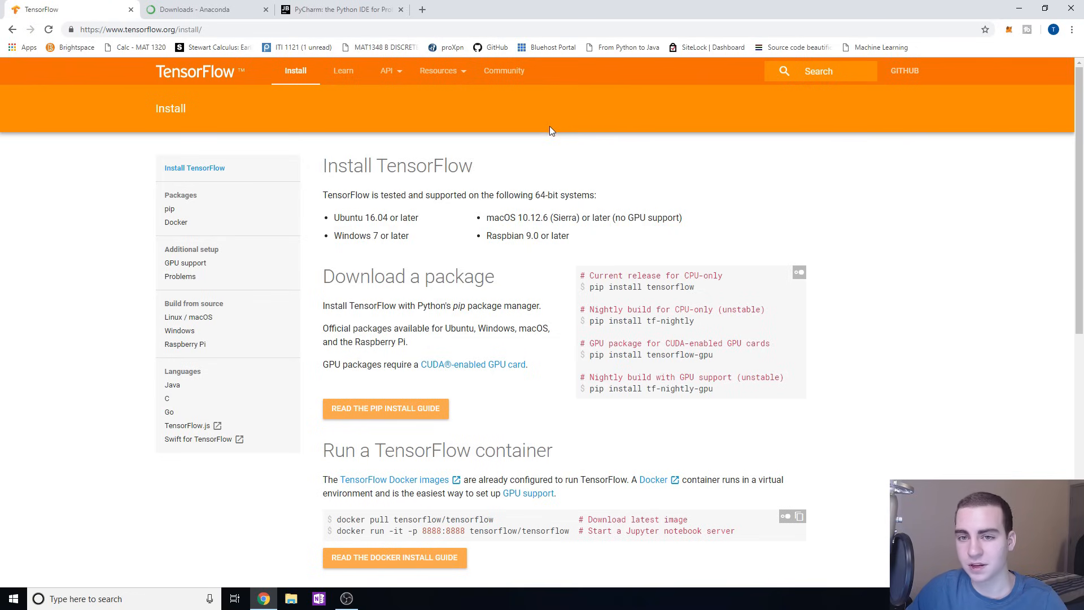
mouse_move(514, 133)
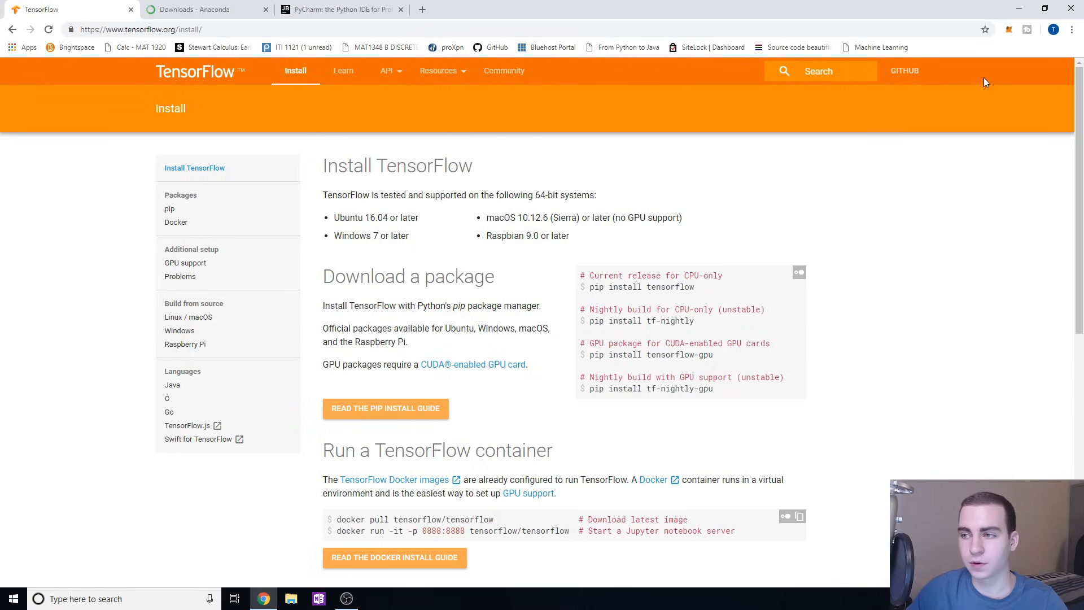
mouse_move(569, 430)
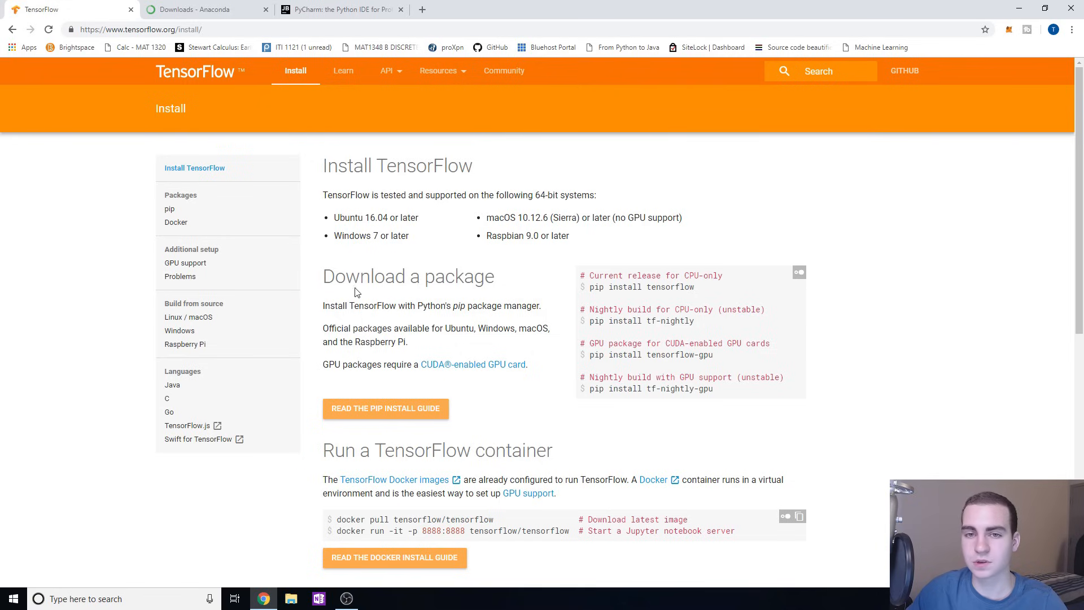
mouse_move(364, 215)
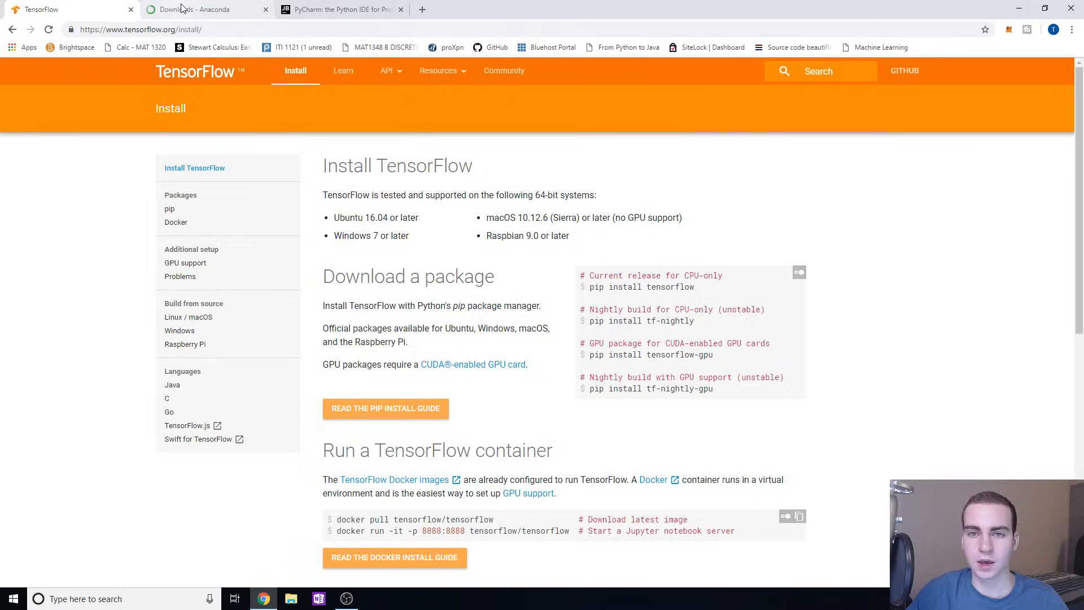
- Revisit and close the PyCharm tab, leaving the Anaconda 2018.12 downloads page showing
left_click(339, 9)
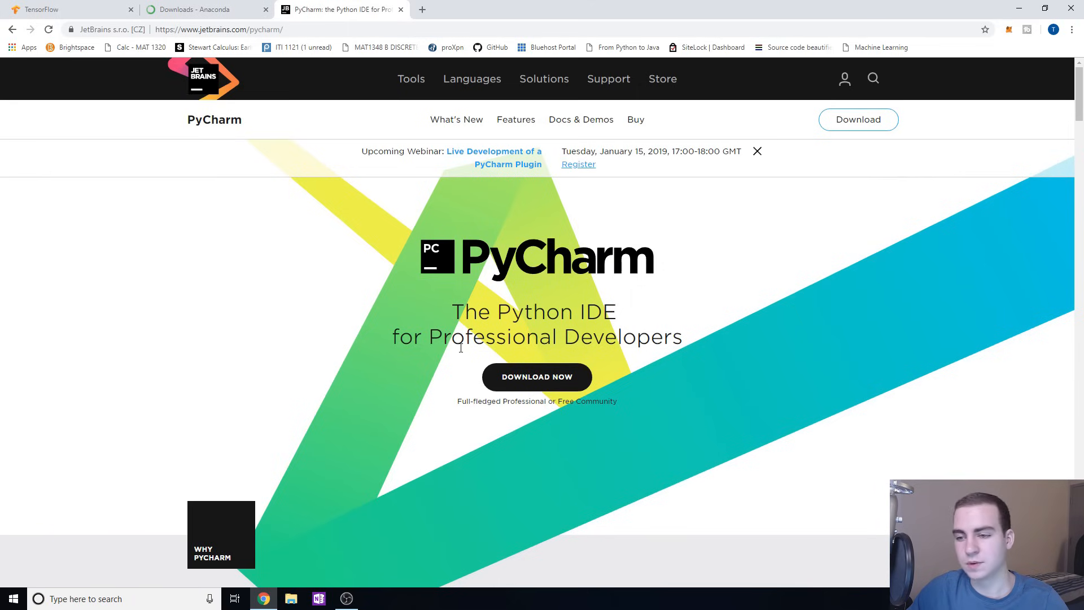
mouse_move(517, 302)
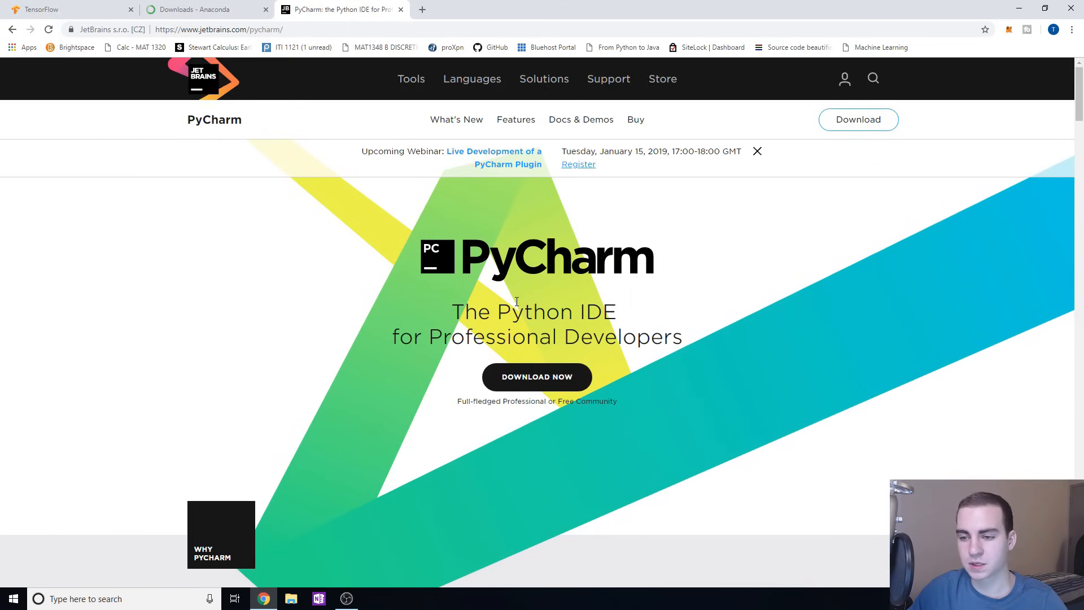
scroll("down", 3)
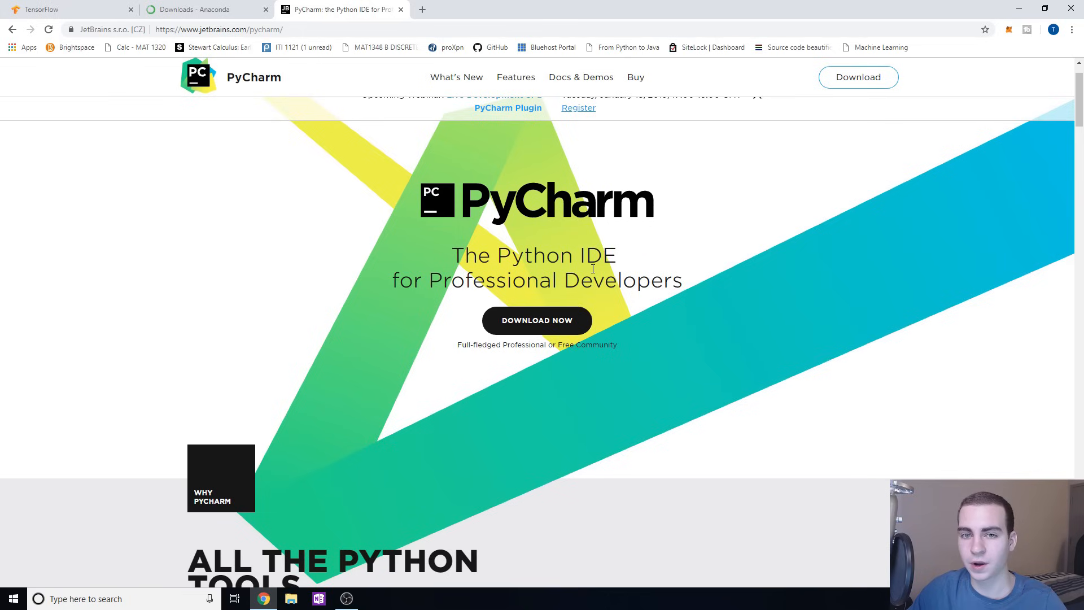
mouse_move(587, 239)
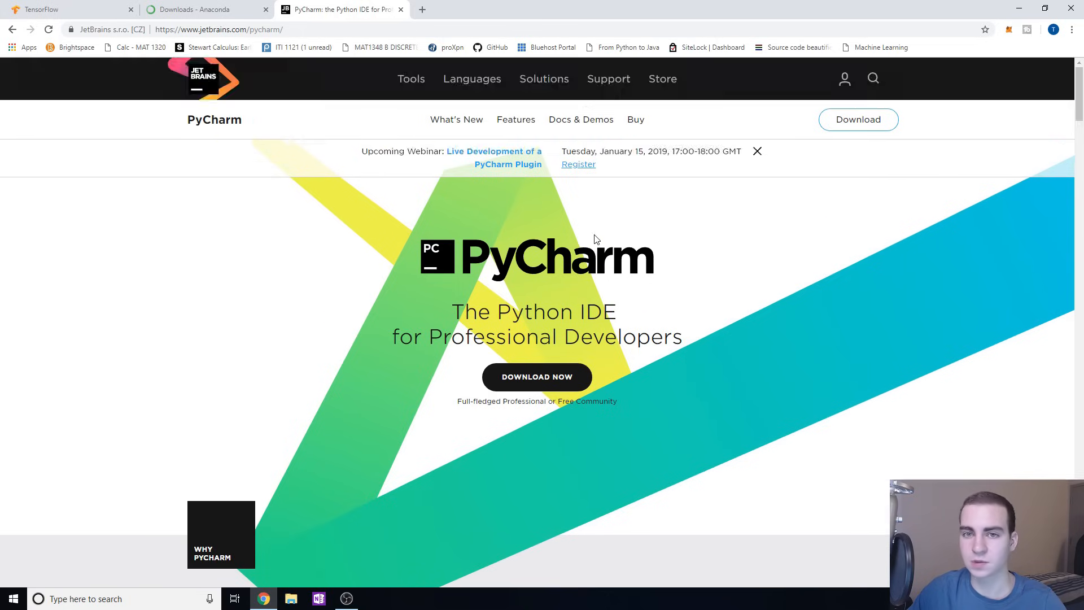
left_click(411, 79)
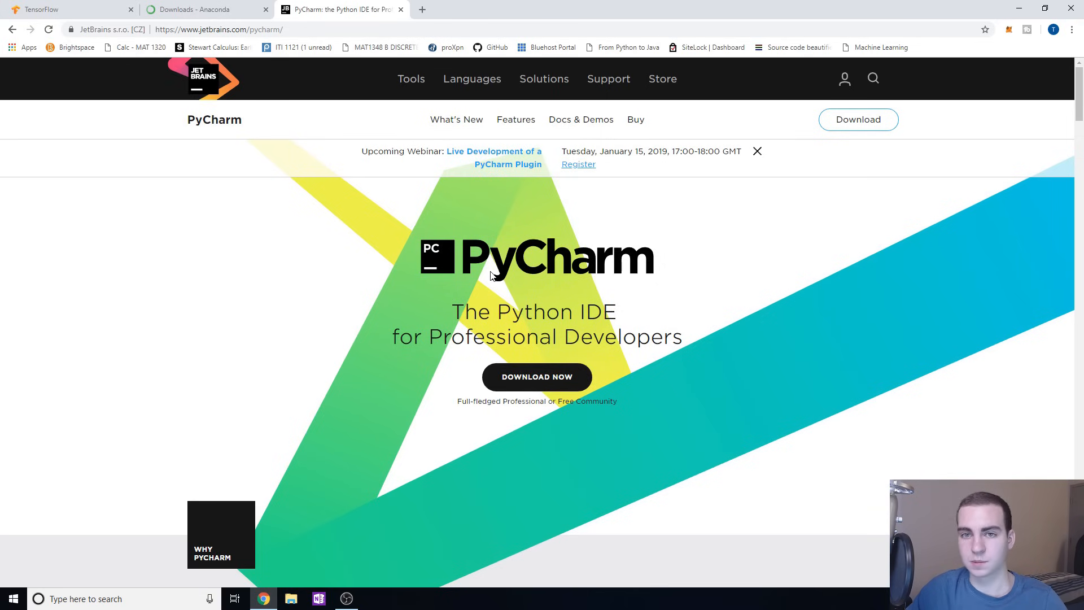
mouse_move(458, 226)
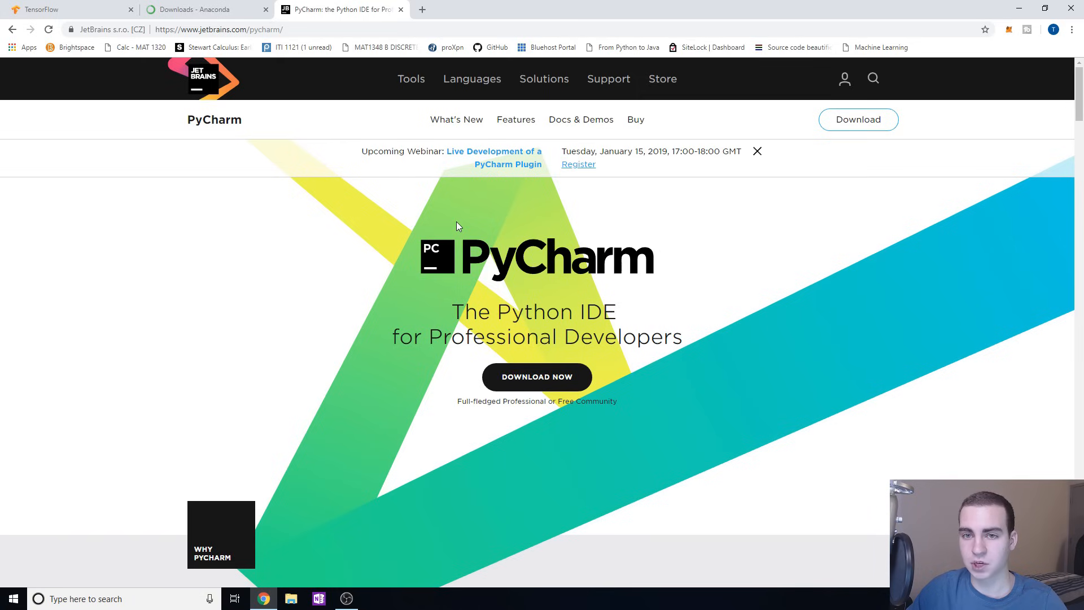
mouse_move(399, 12)
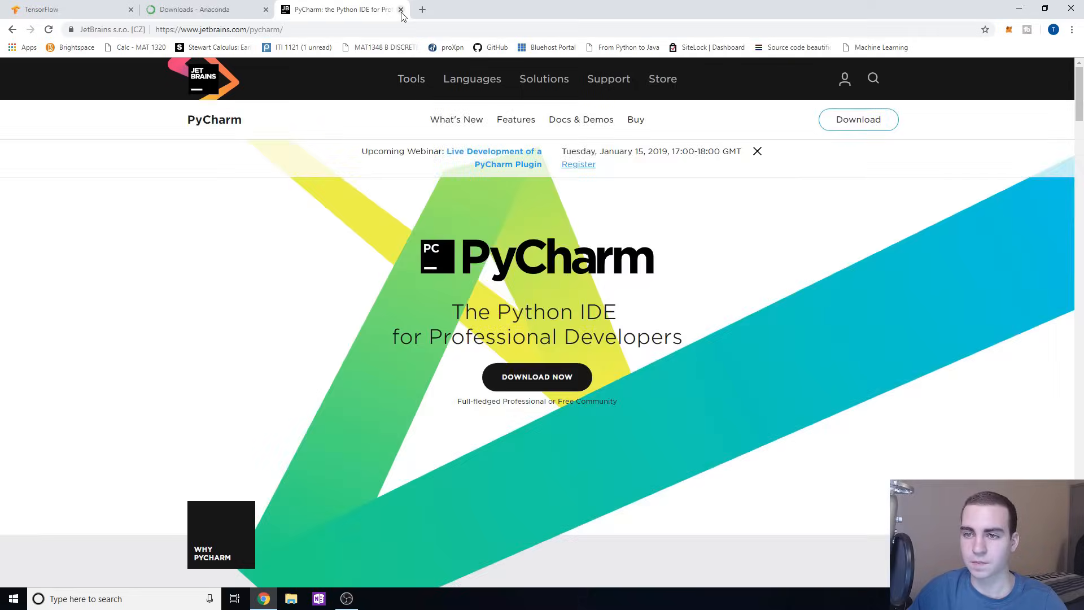
left_click(403, 9)
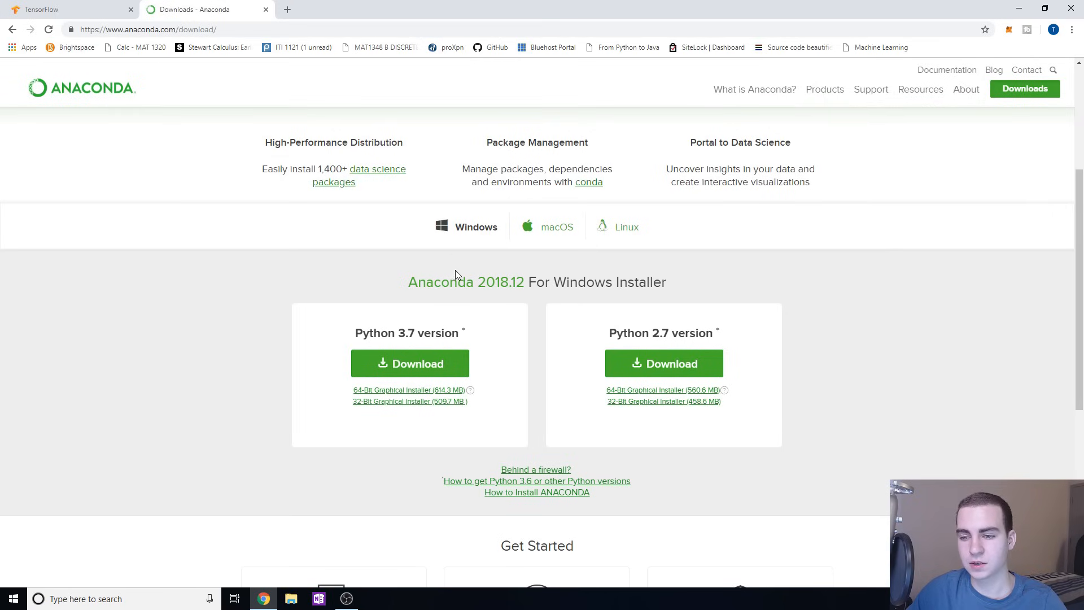
mouse_move(408, 281)
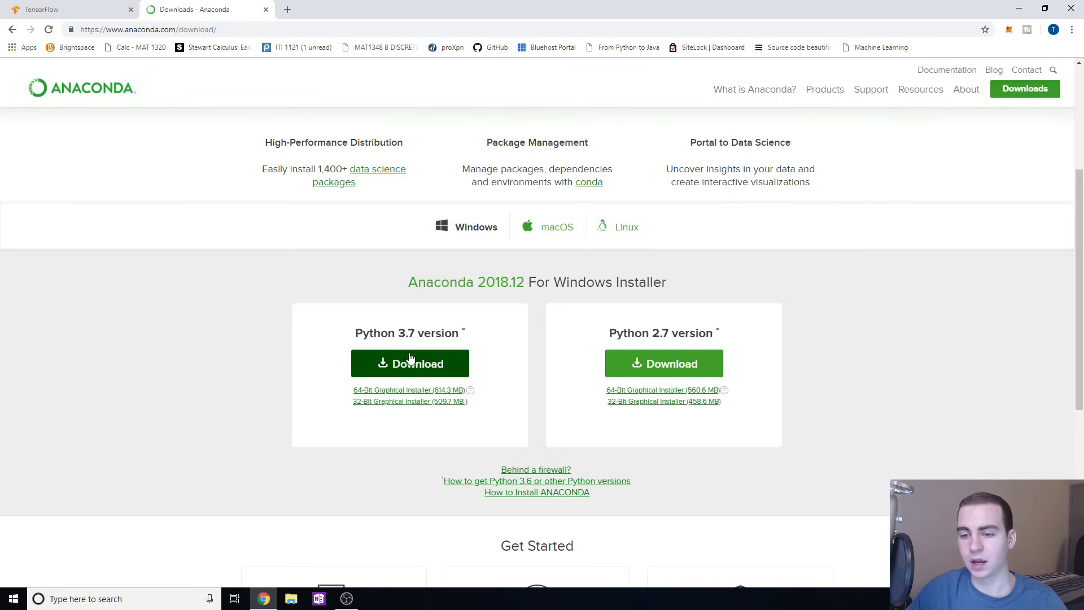
mouse_move(413, 365)
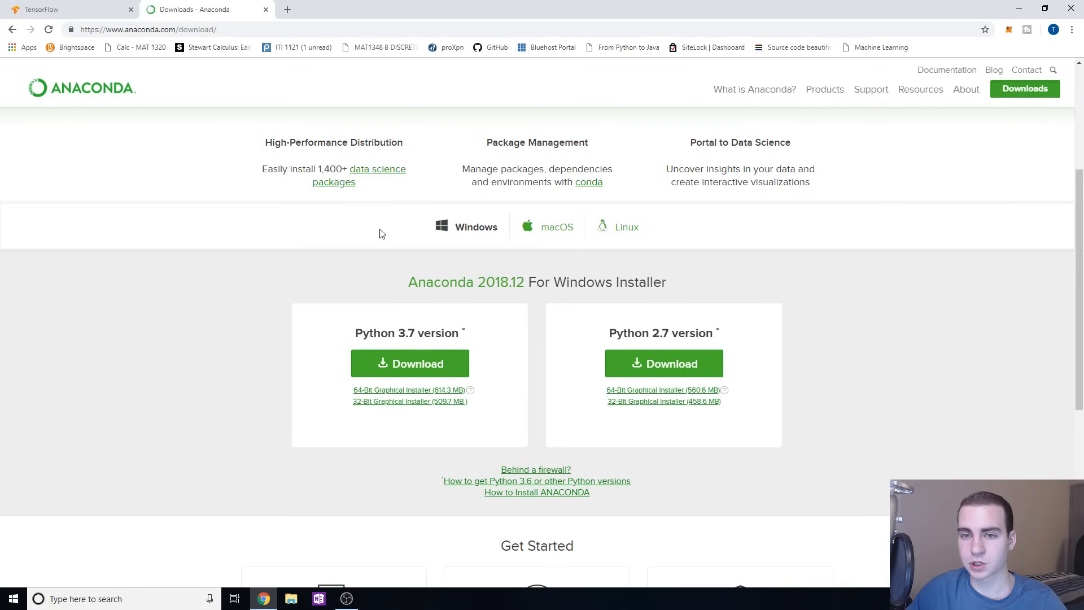
mouse_move(997, 5)
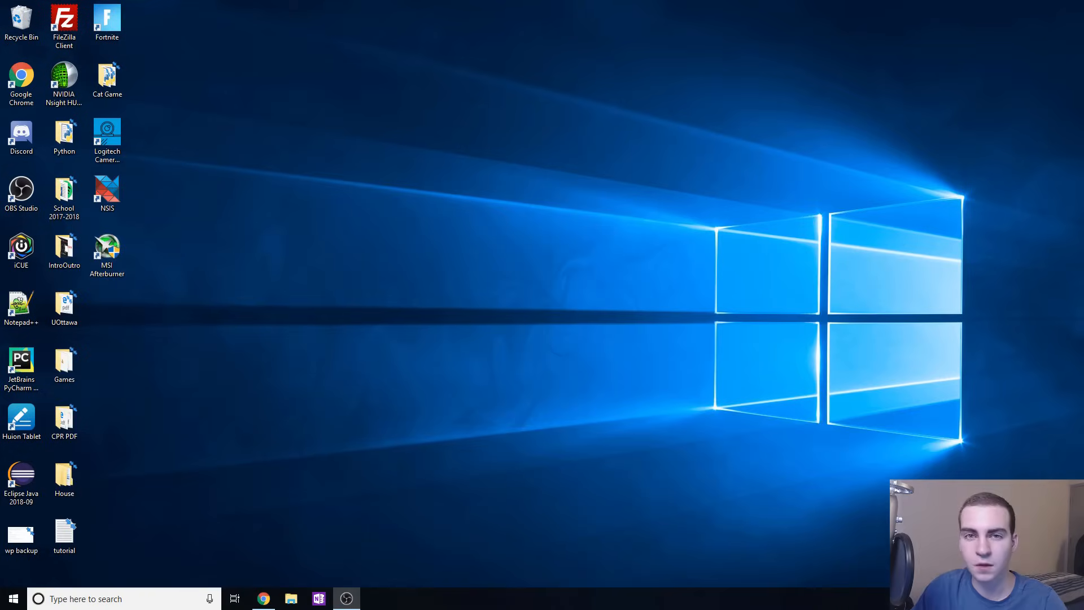
- Open Command Prompt from the Start menu and run 'conda' to list its commands
type("cmd")
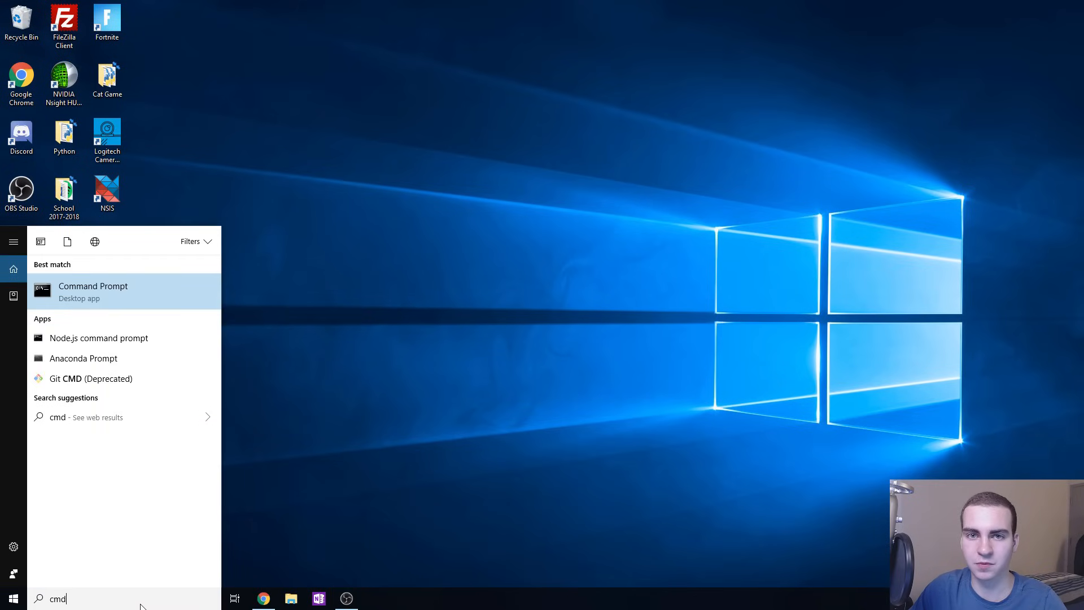
left_click(93, 292)
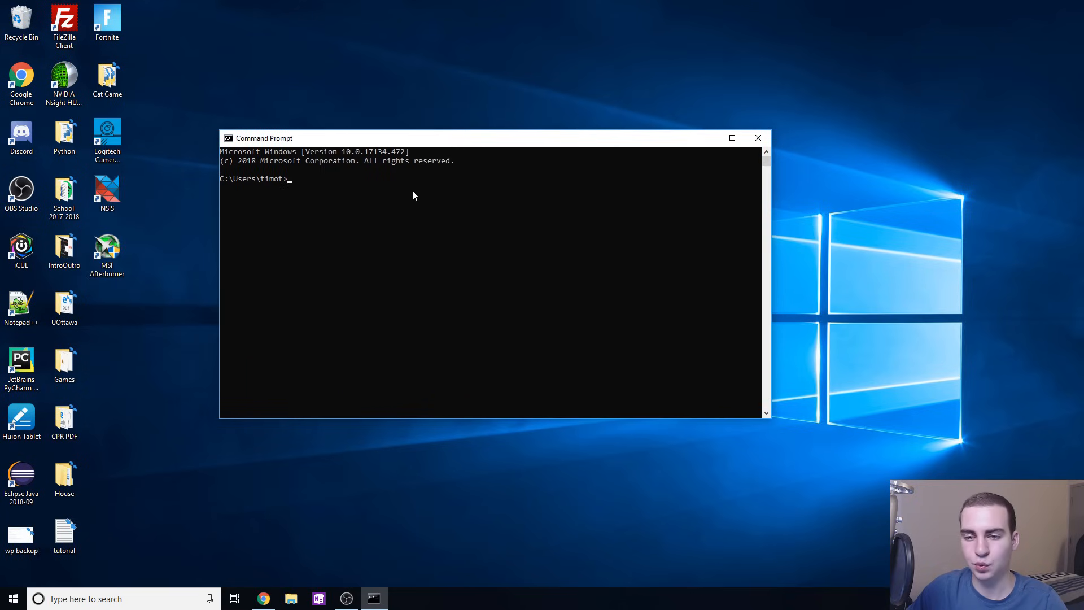
type("con")
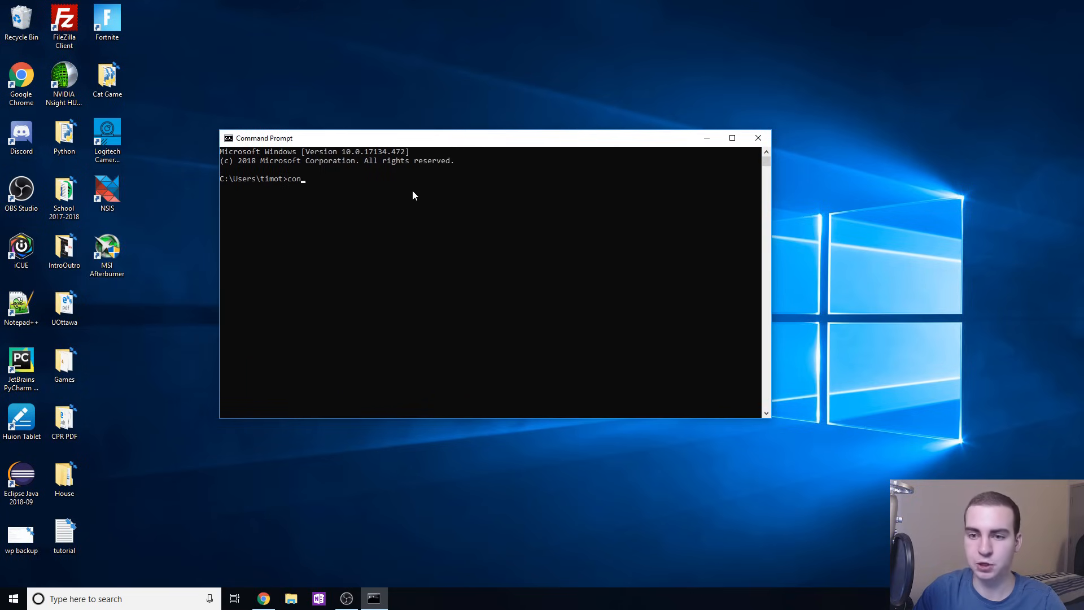
type("da")
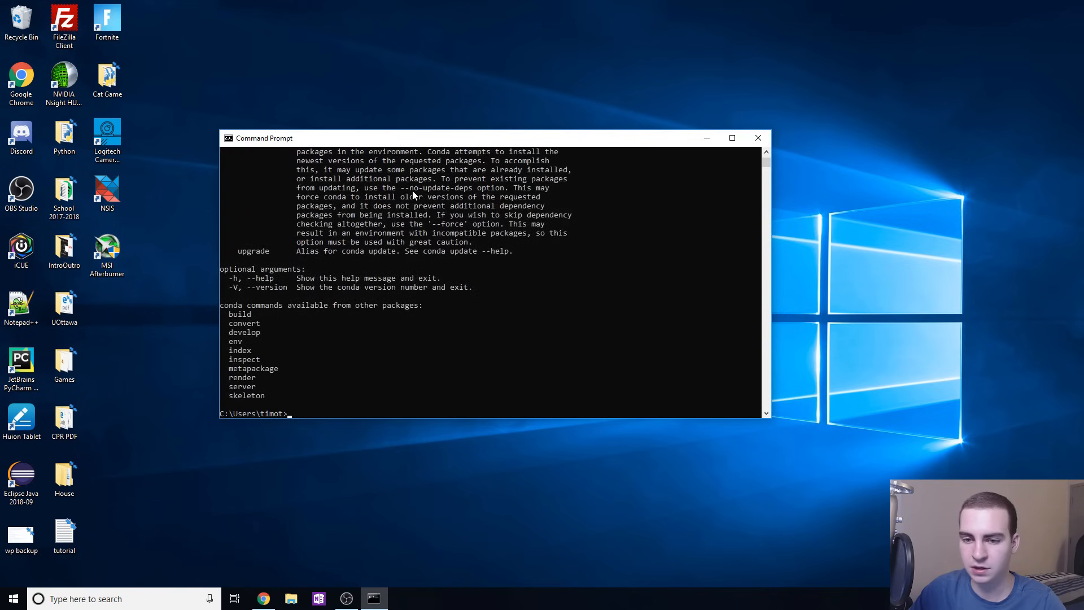
scroll("up", 3)
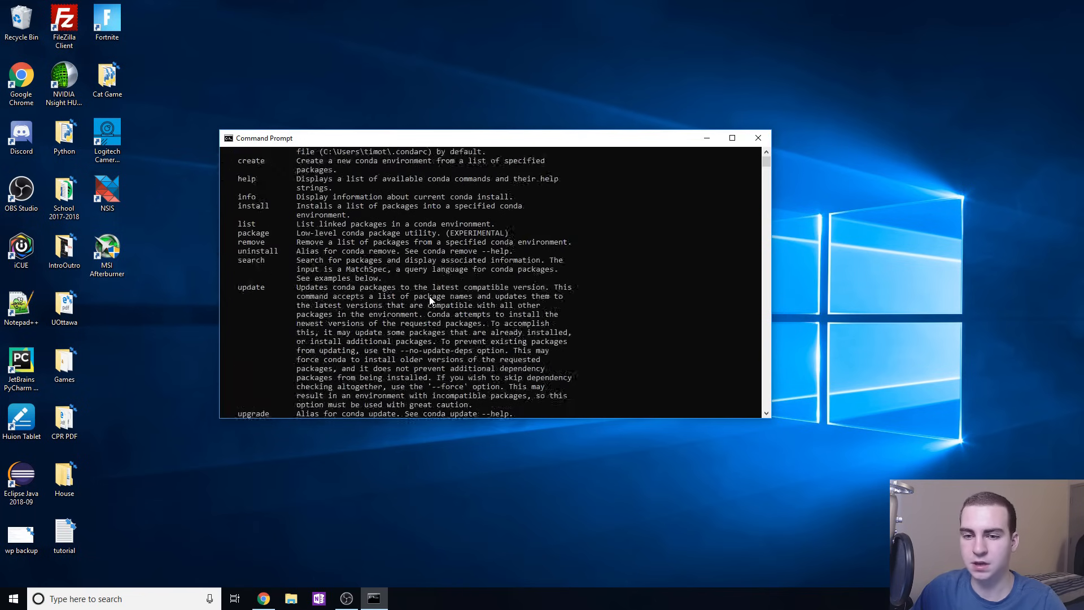
scroll("down", 3)
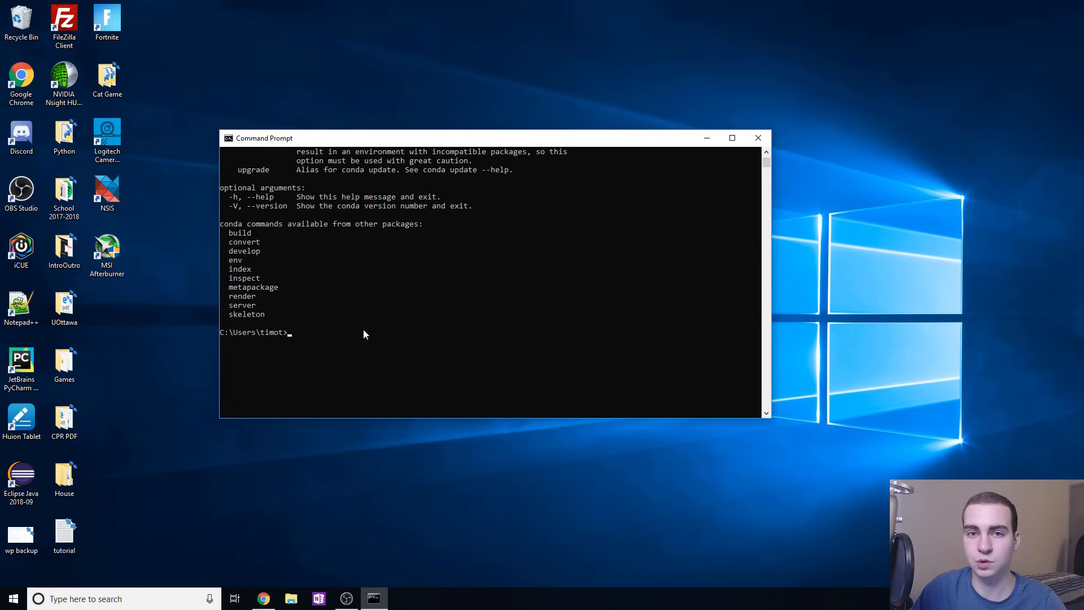
type("conda -")
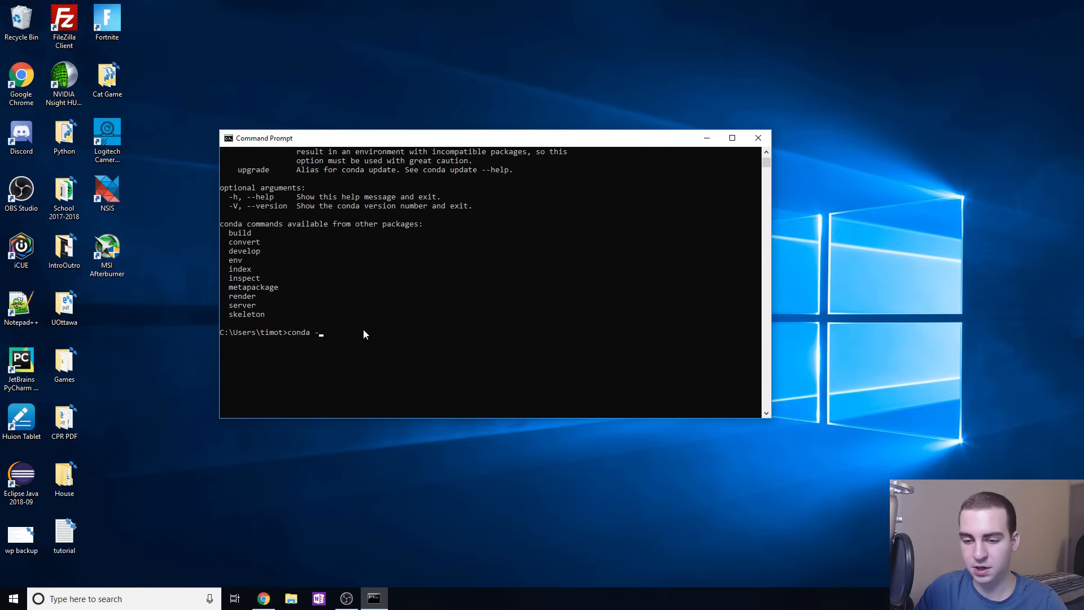
- Run 'conda create -n tensor python=3.6' and confirm with y
type("create")
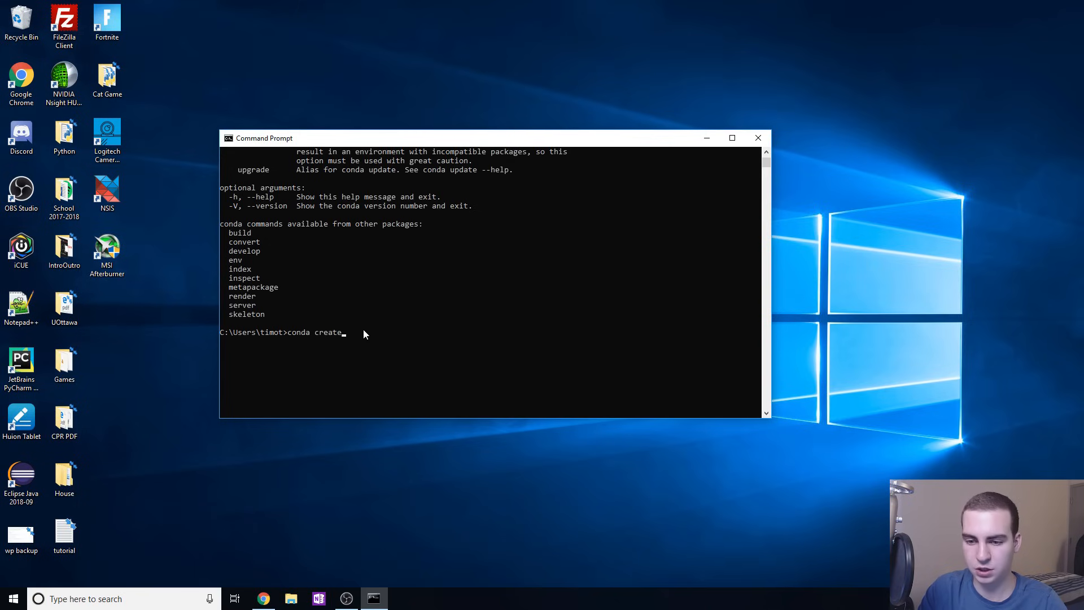
type("-n")
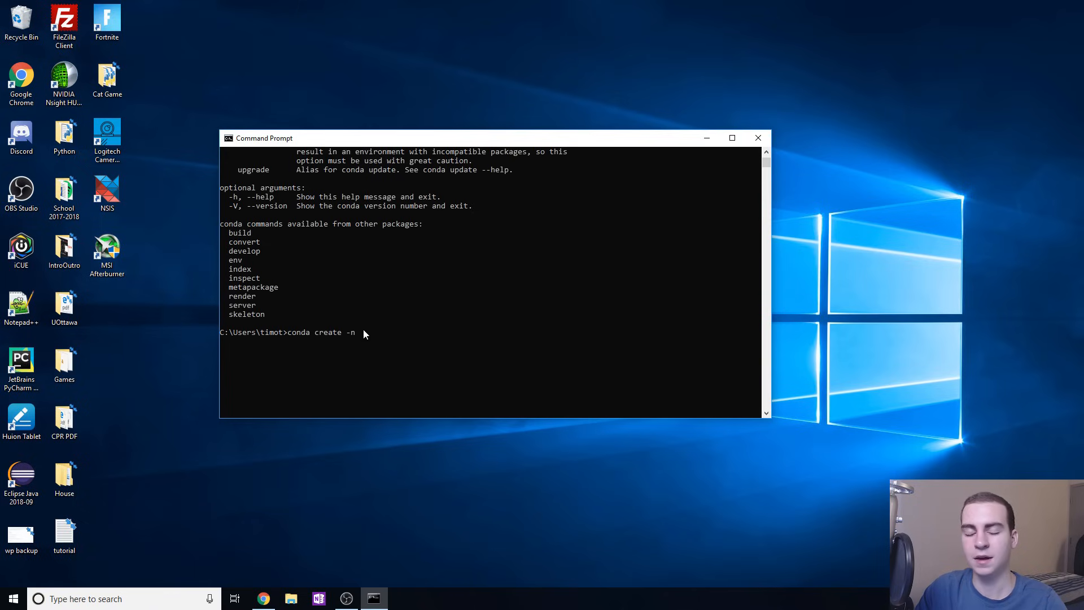
type("tens")
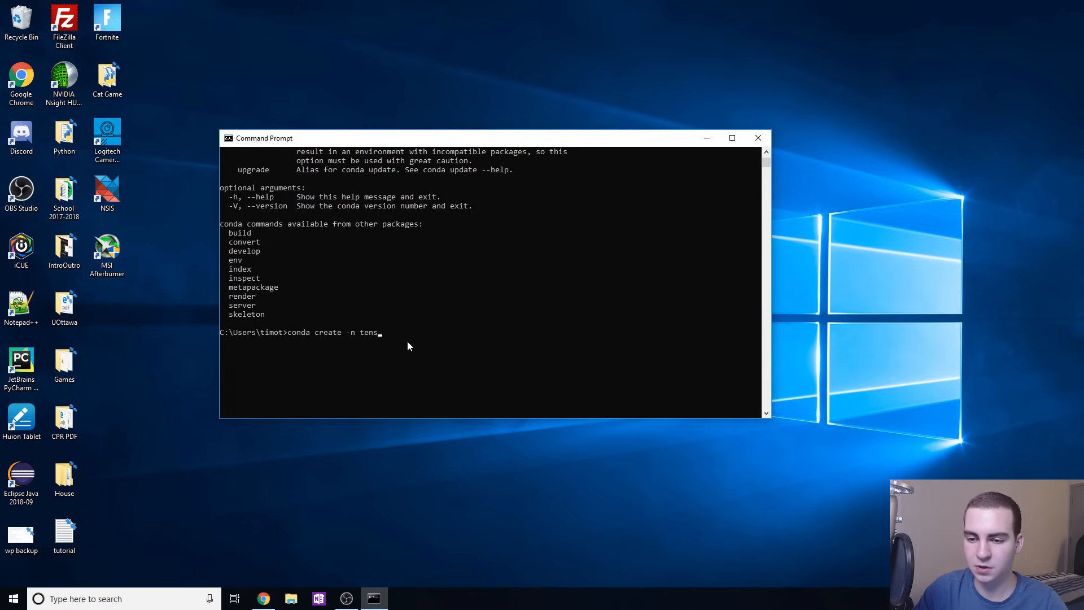
type("or")
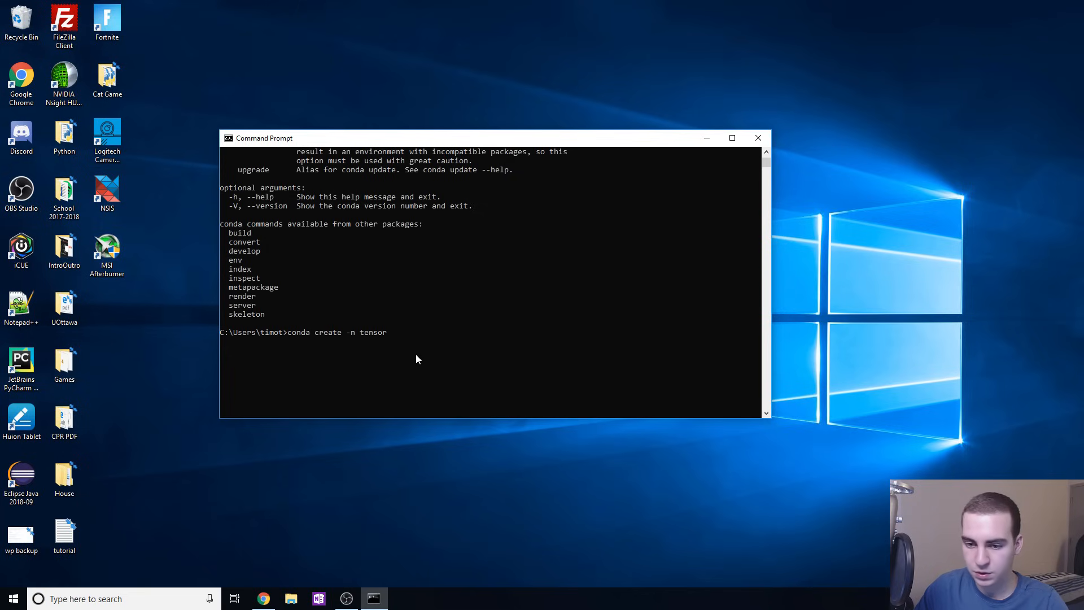
type("python=")
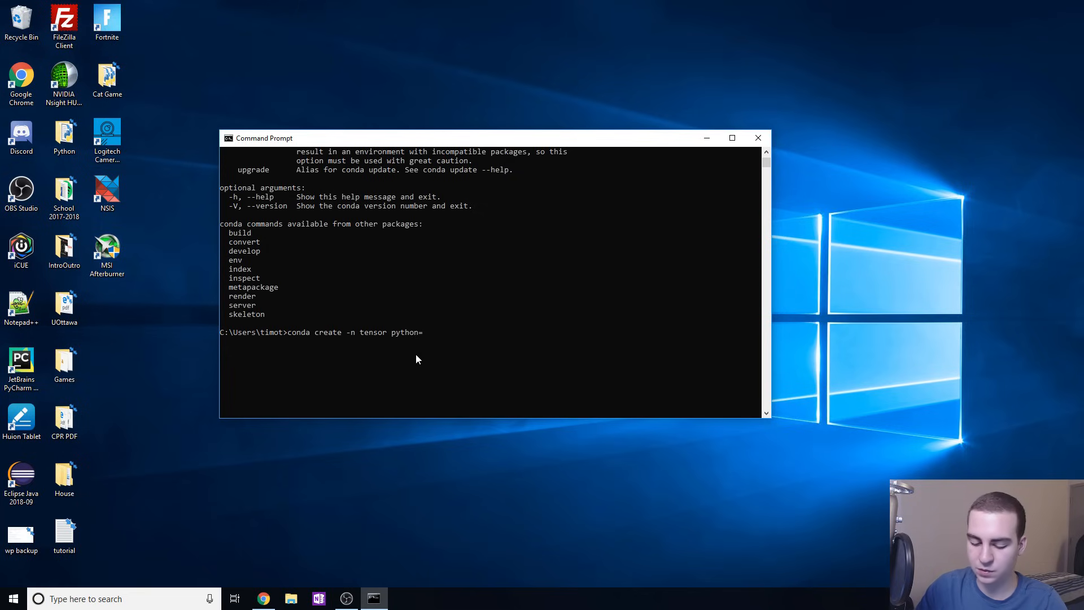
type("3.6")
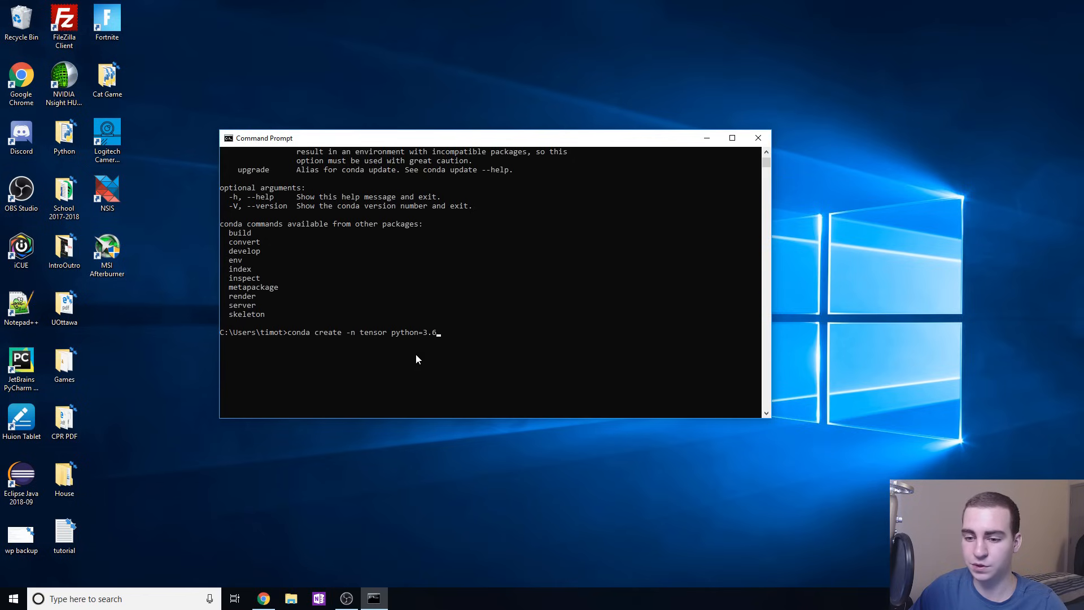
key("Enter")
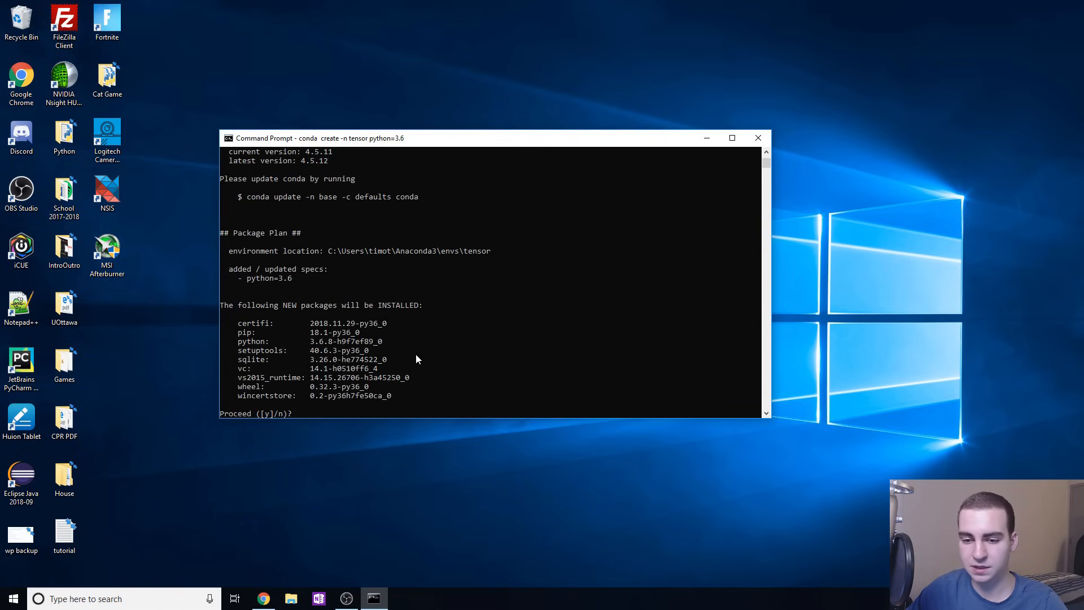
type("y")
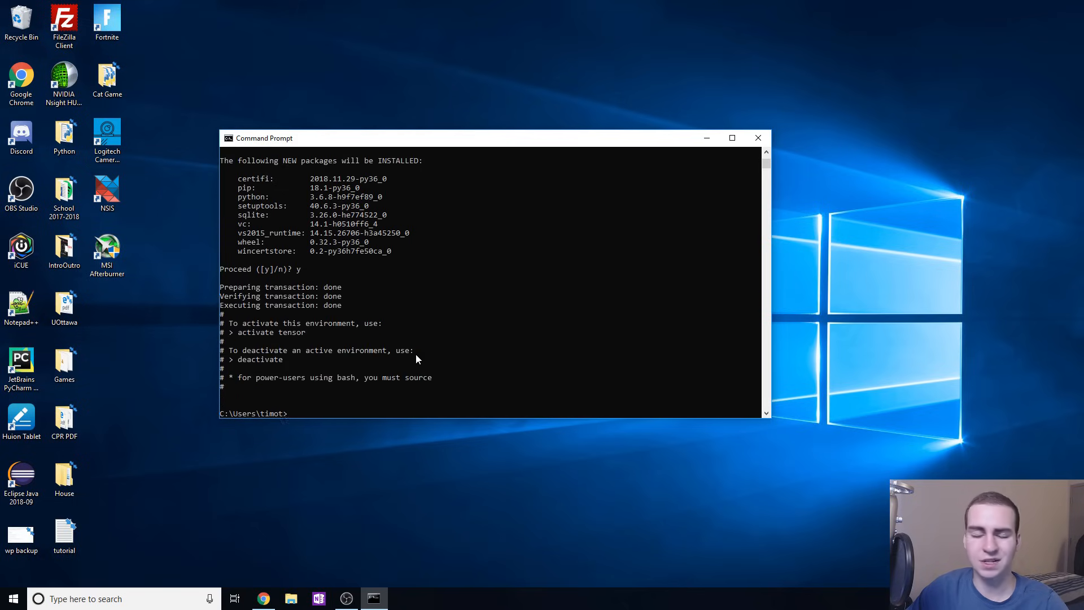
type("acti")
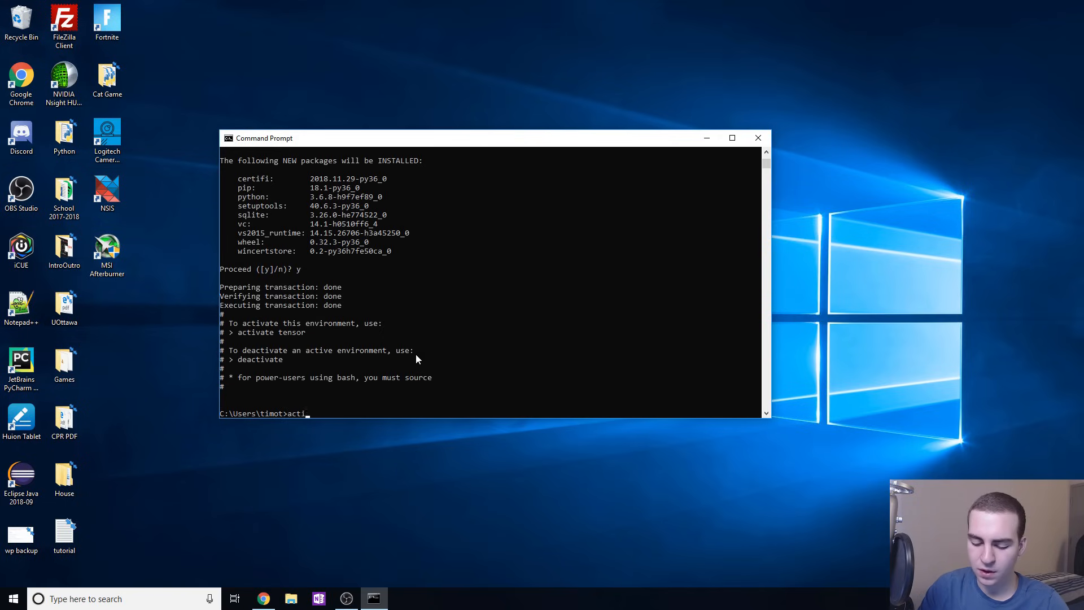
type("vate ten")
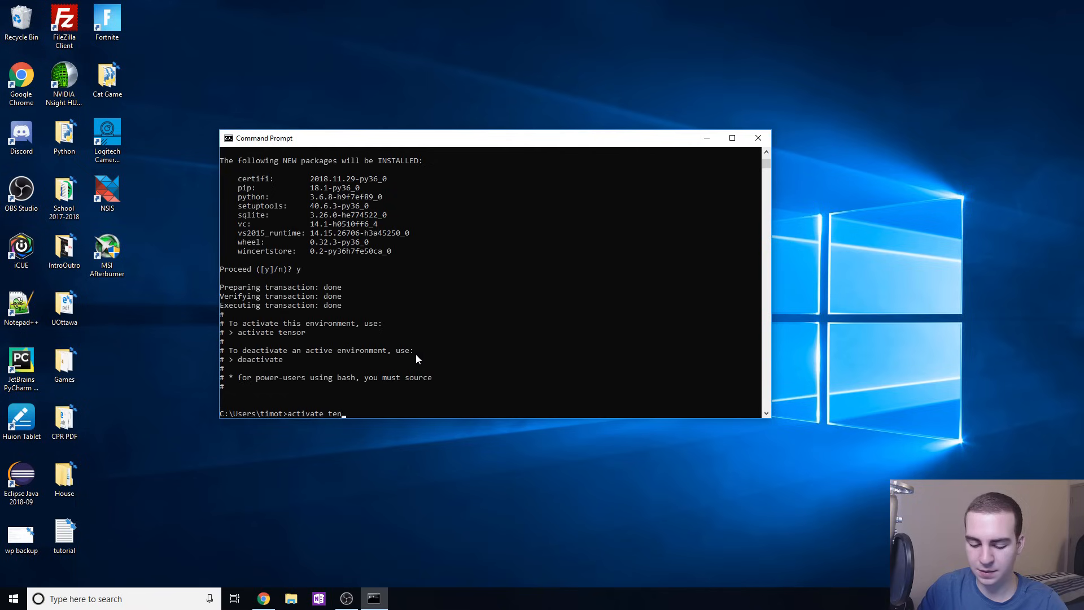
- Activate the environment with 'activate tensor'
type("sor")
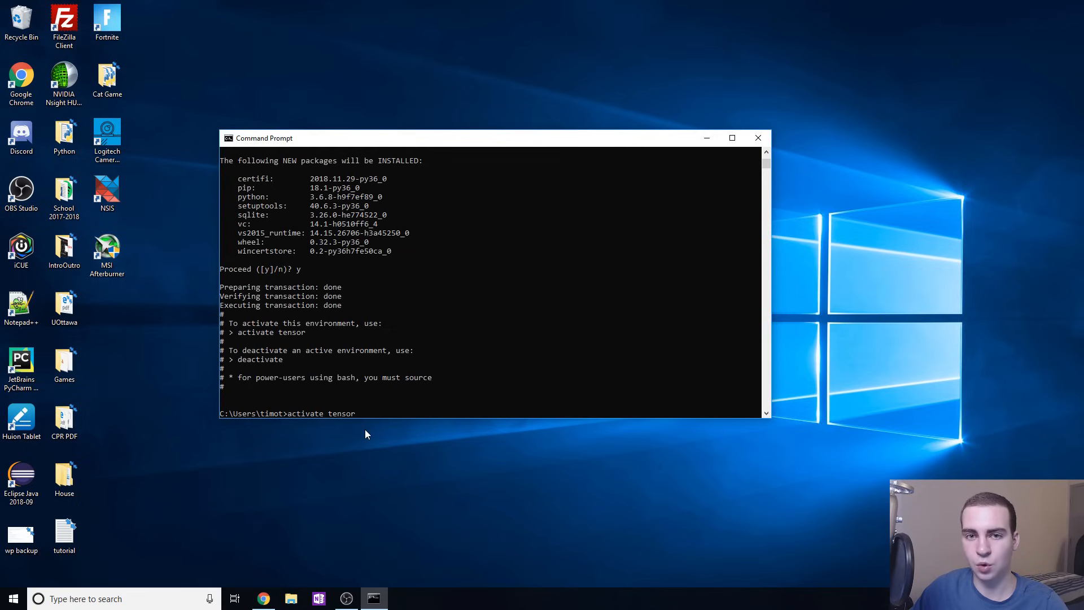
mouse_move(352, 400)
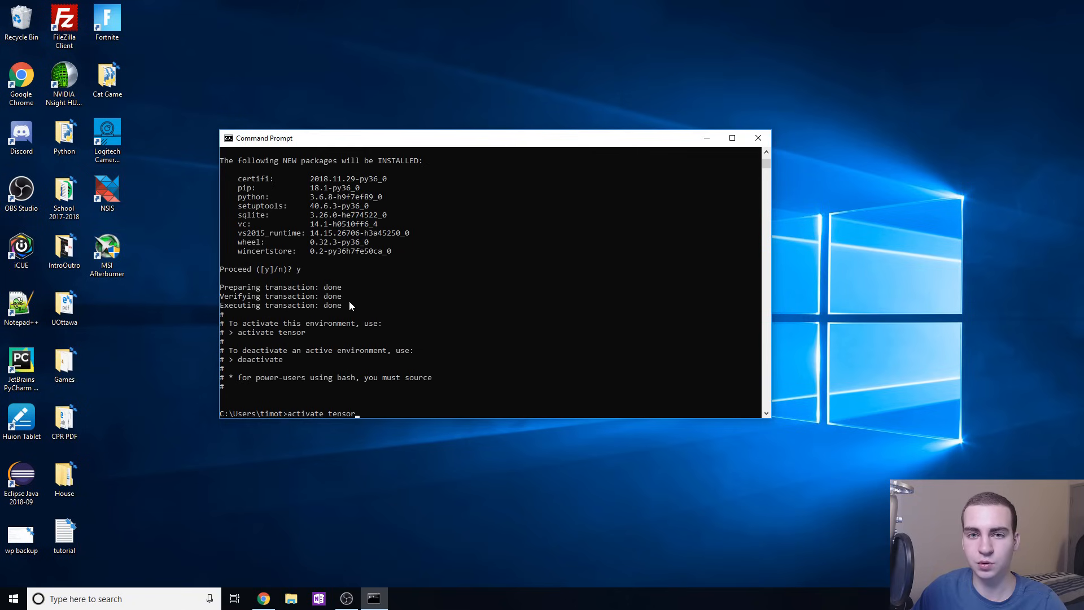
mouse_move(363, 417)
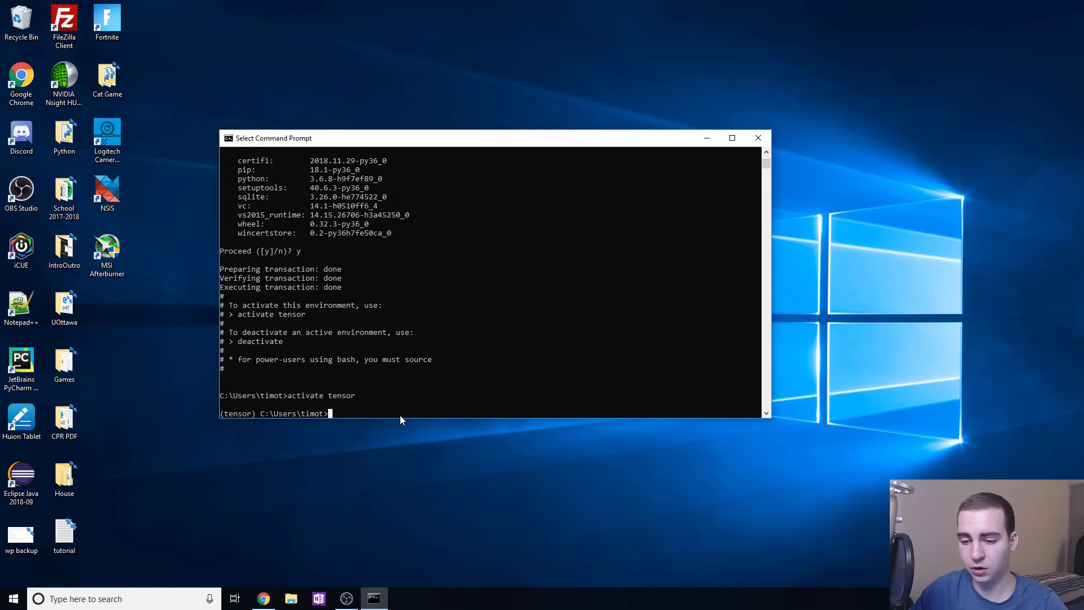
type("pip i")
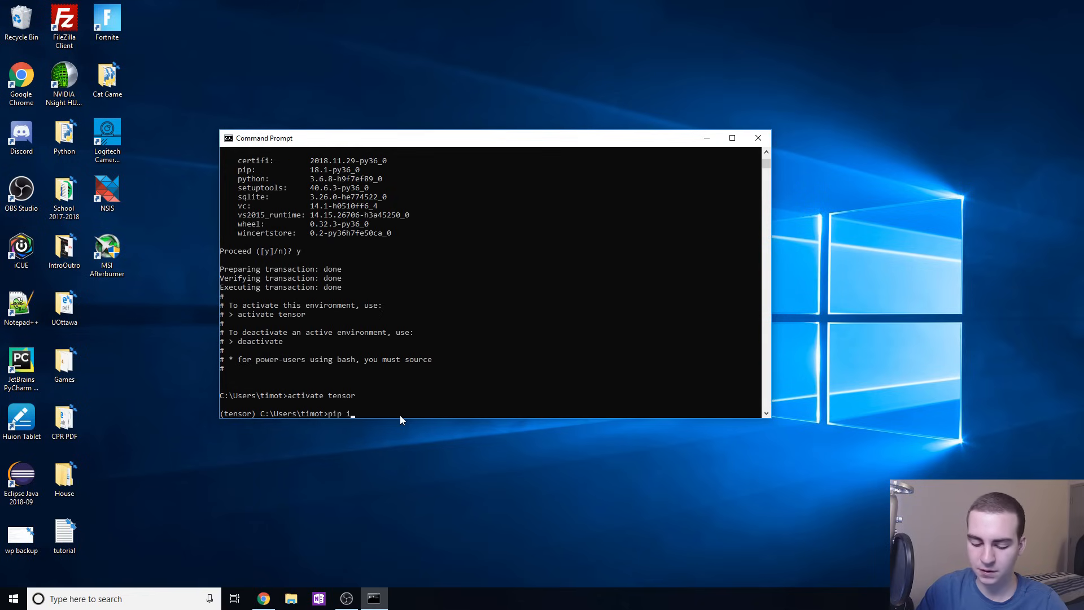
- Run 'pip install tensorflow' to install TensorFlow 1.12.0 and its dependencies
type("nstall ten")
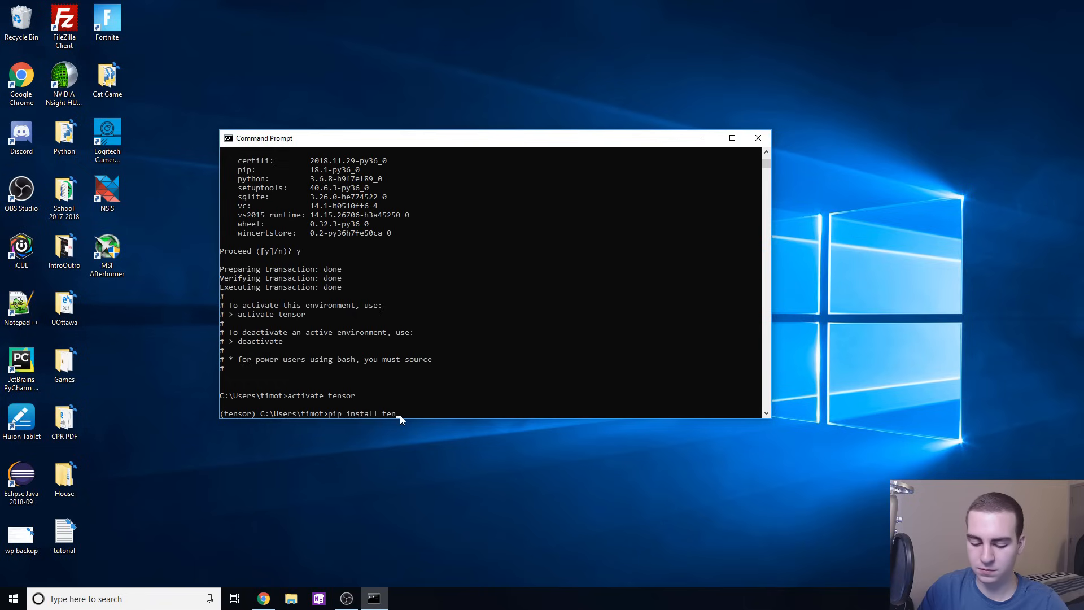
type("sorflow")
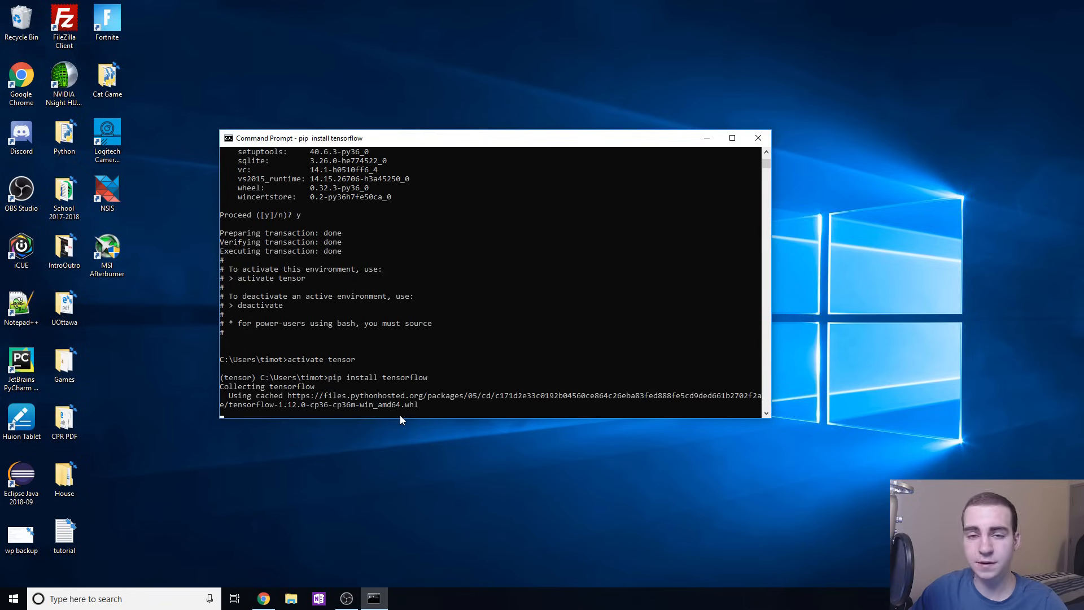
mouse_move(429, 410)
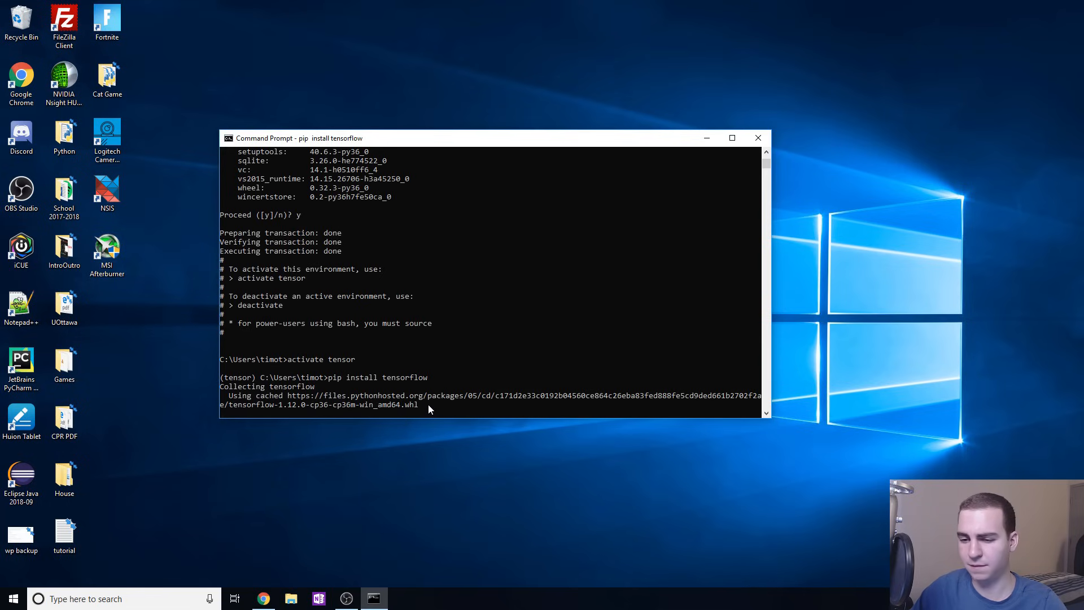
left_click(434, 411)
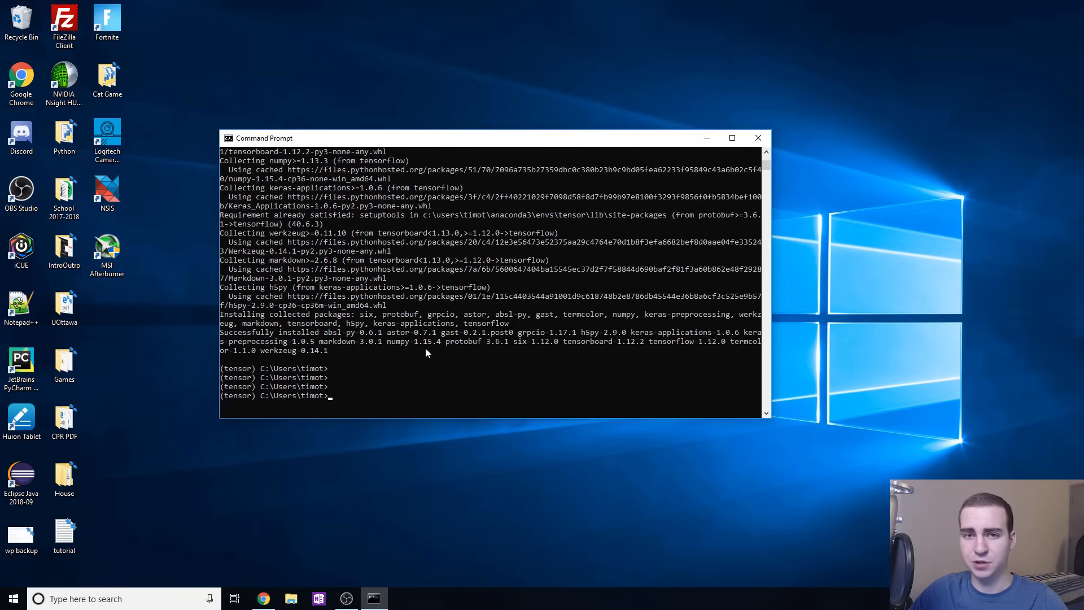
- Clear stray characters, enter 'pip install keras', then close Command Prompt
type("in")
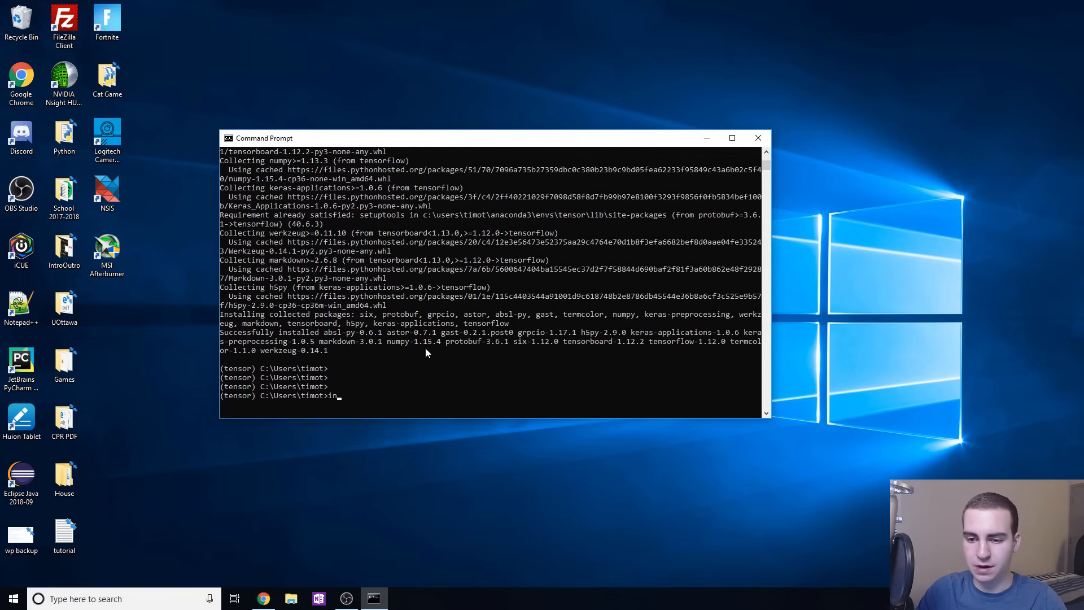
key("Backspace")
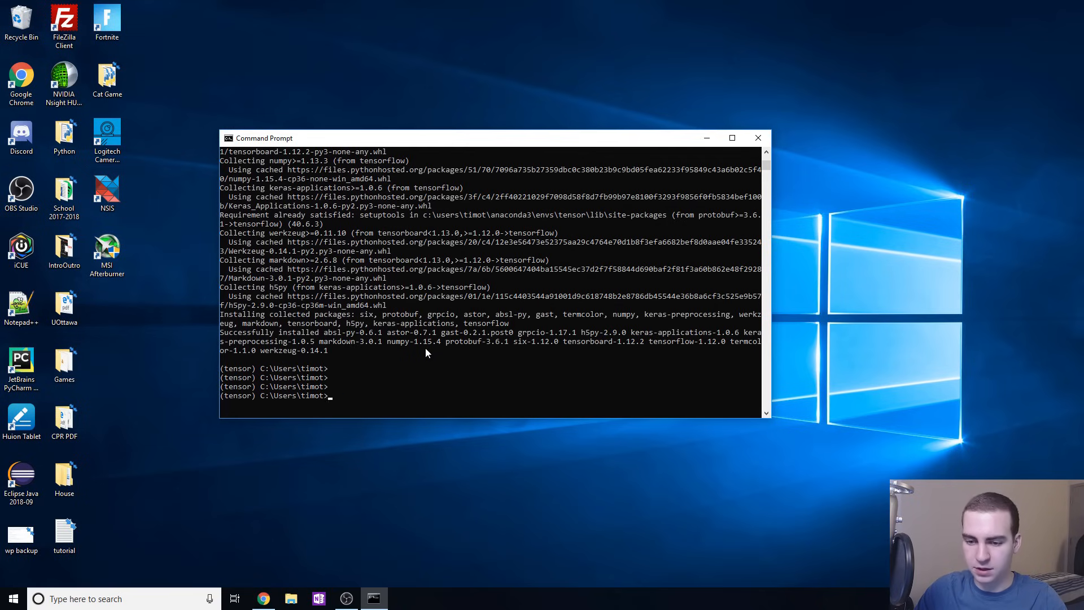
type("pip install")
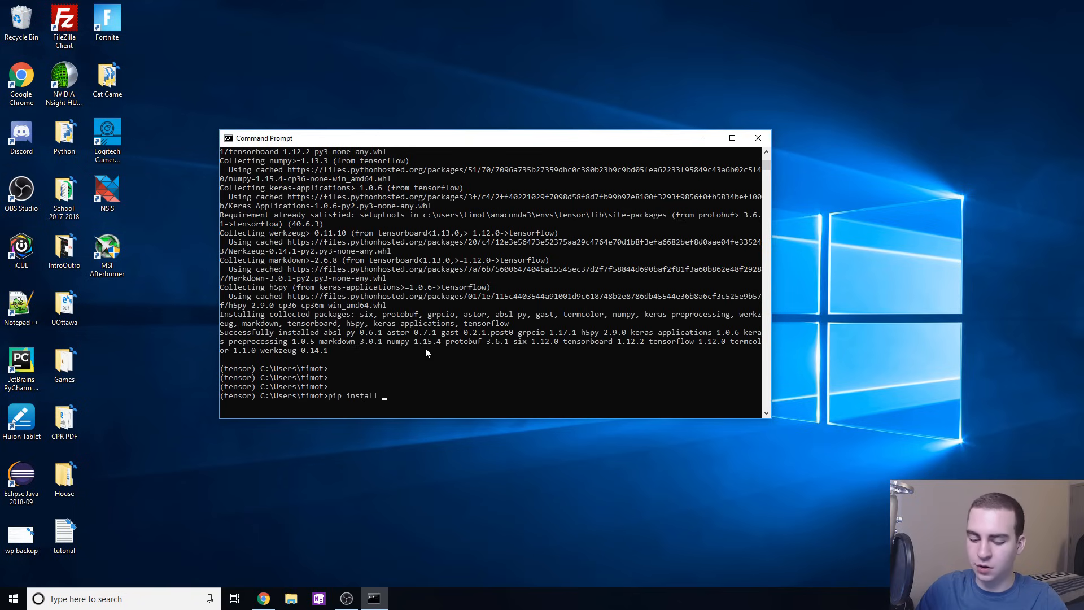
type("ke")
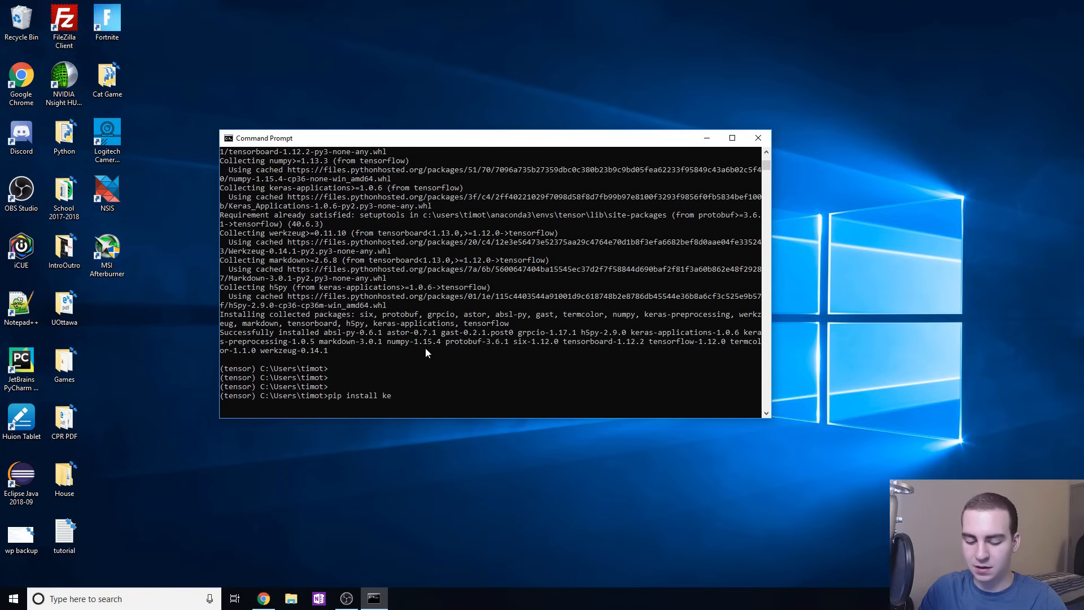
type("ras")
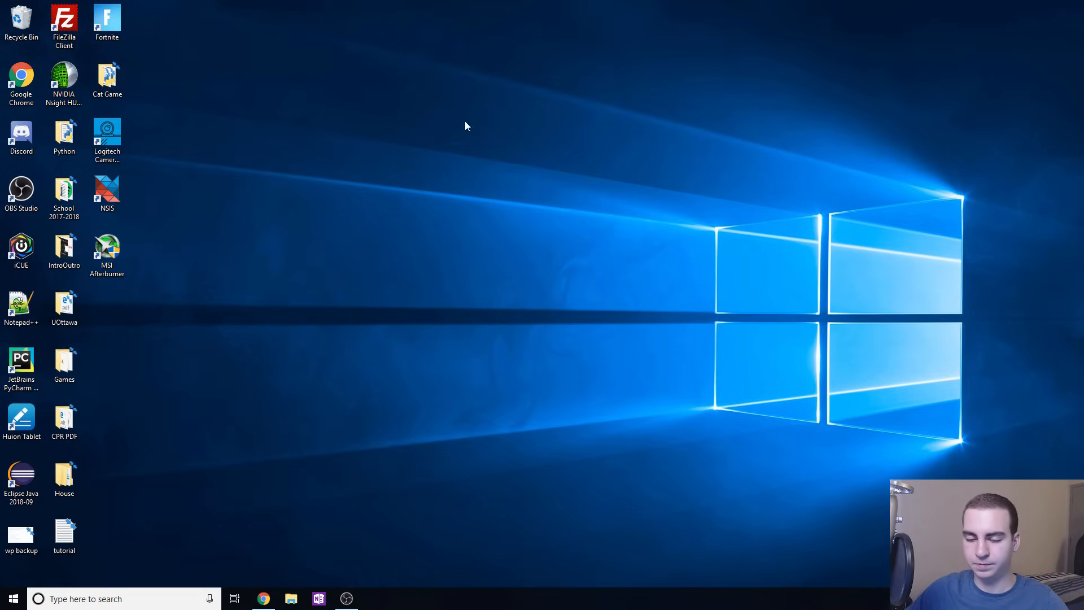
- Launch PyCharm and remove the missing tensorEnv project from the recent projects list
double_click(20, 361)
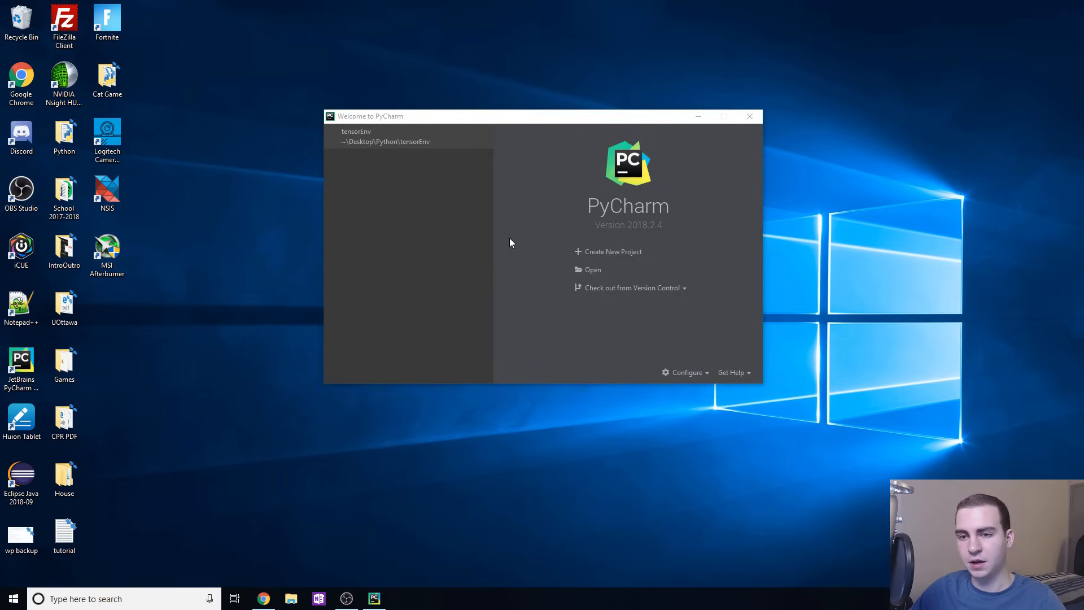
left_click(385, 136)
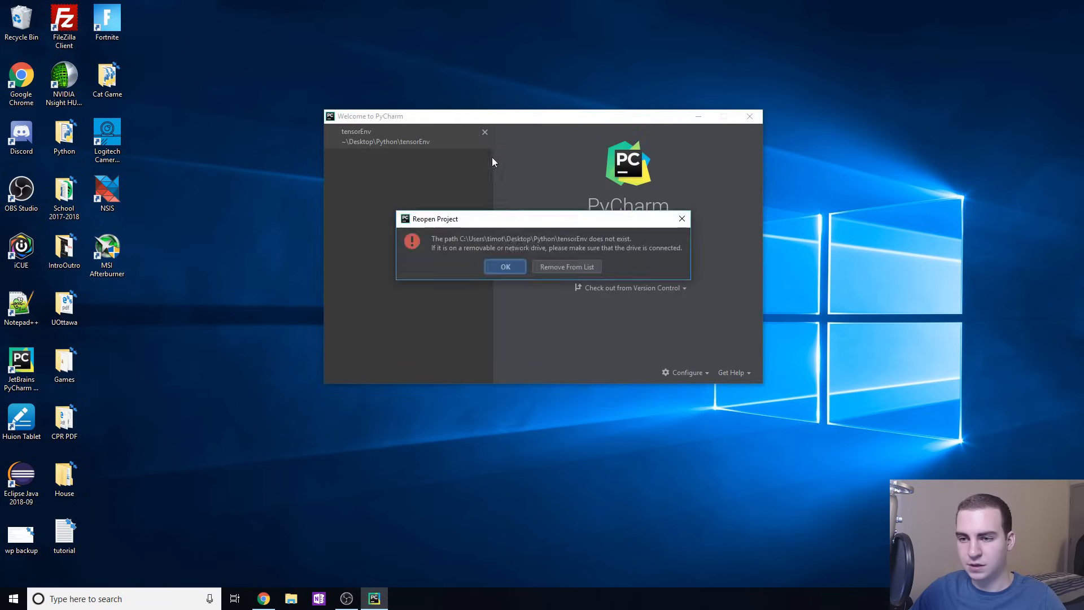
left_click(505, 266)
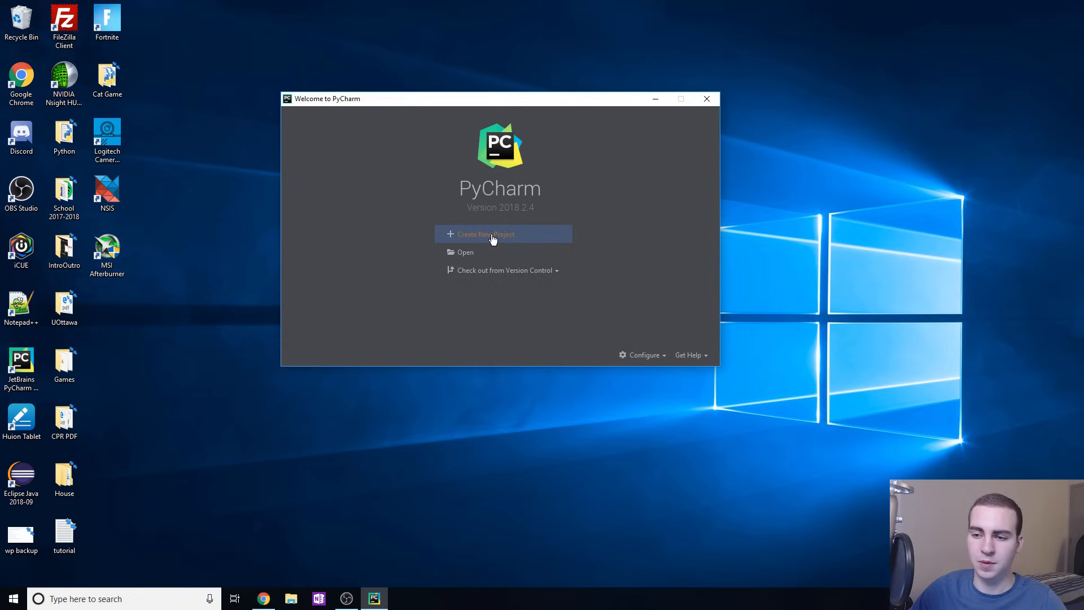
- Create a new project at location ...\Python\tensorEnv
left_click(493, 233)
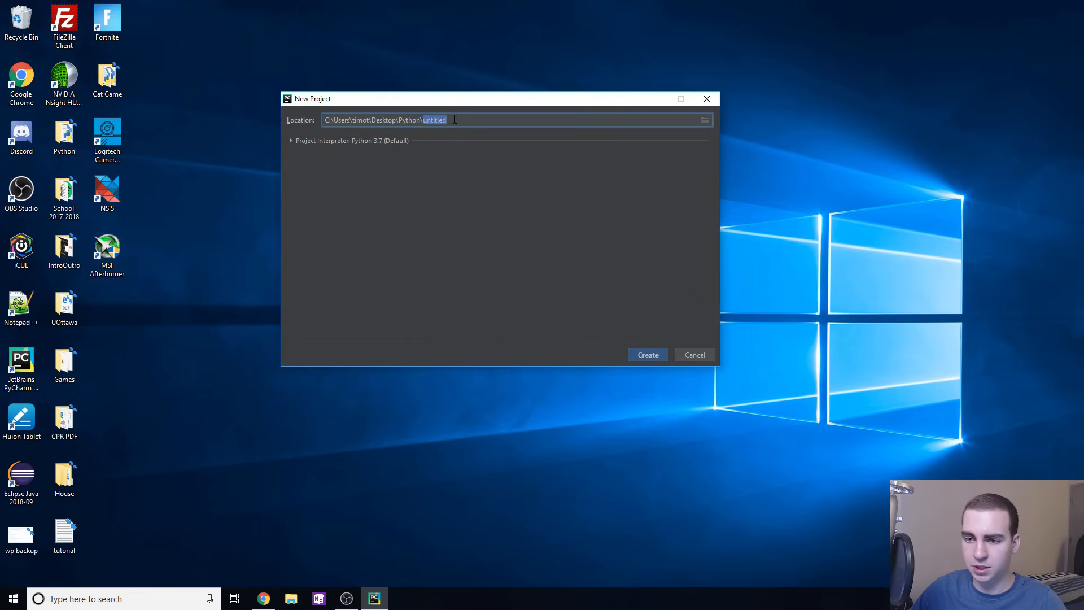
type("tensor")
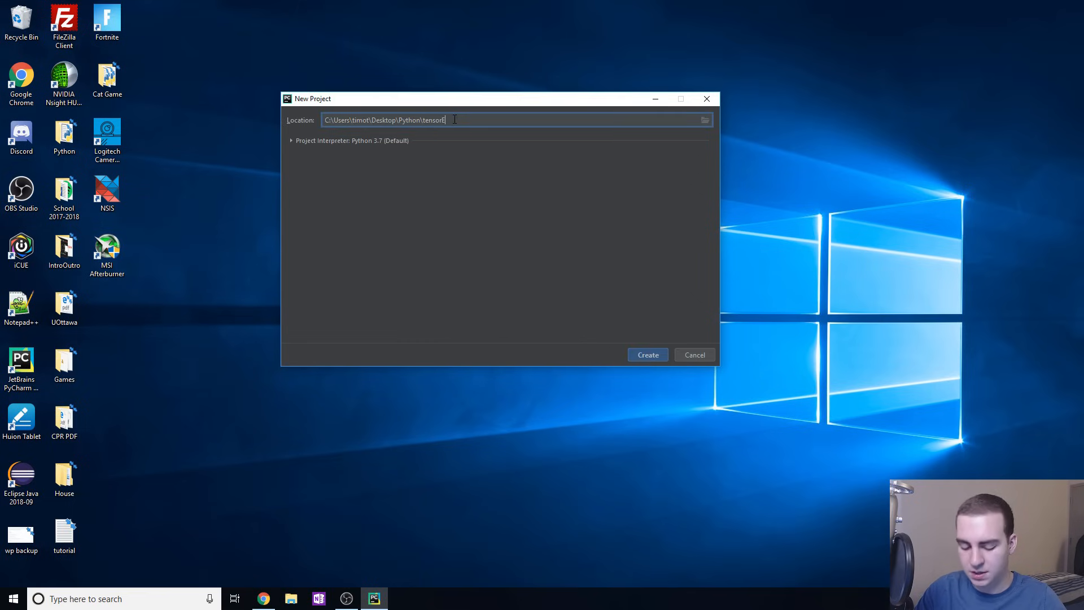
type("Env")
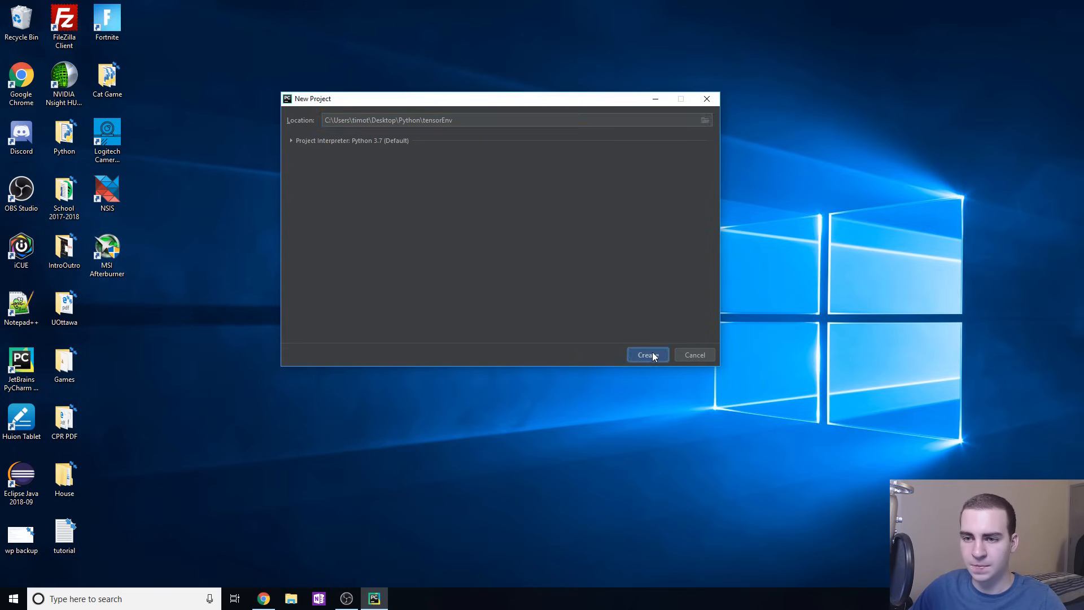
left_click(649, 355)
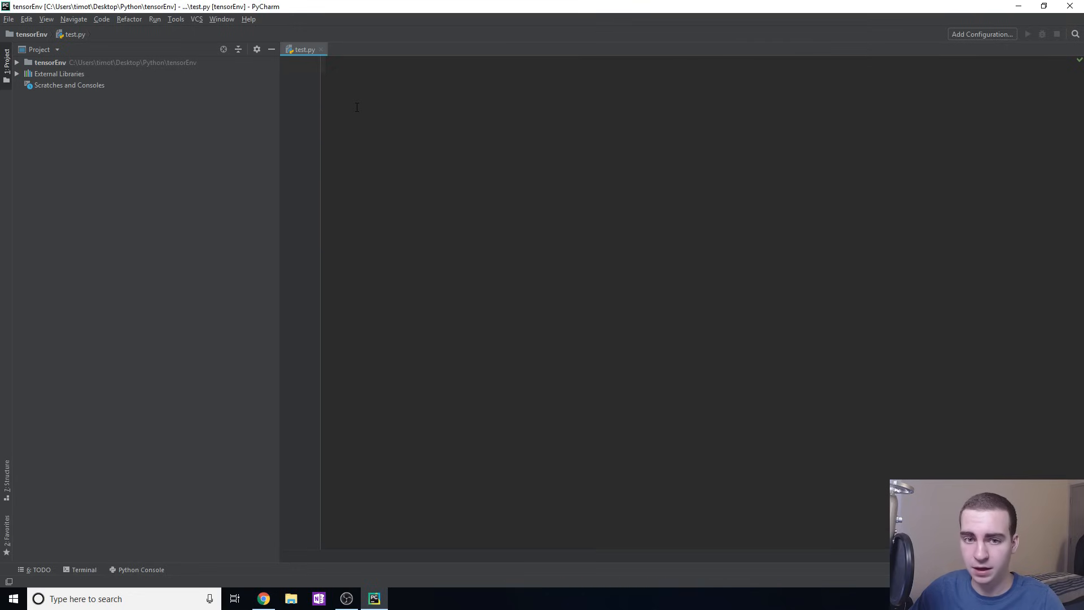
- Reveal test.py in tensorEnv and type 'import tensorflow', flagged 'no module named tensorflow'
right_click(51, 62)
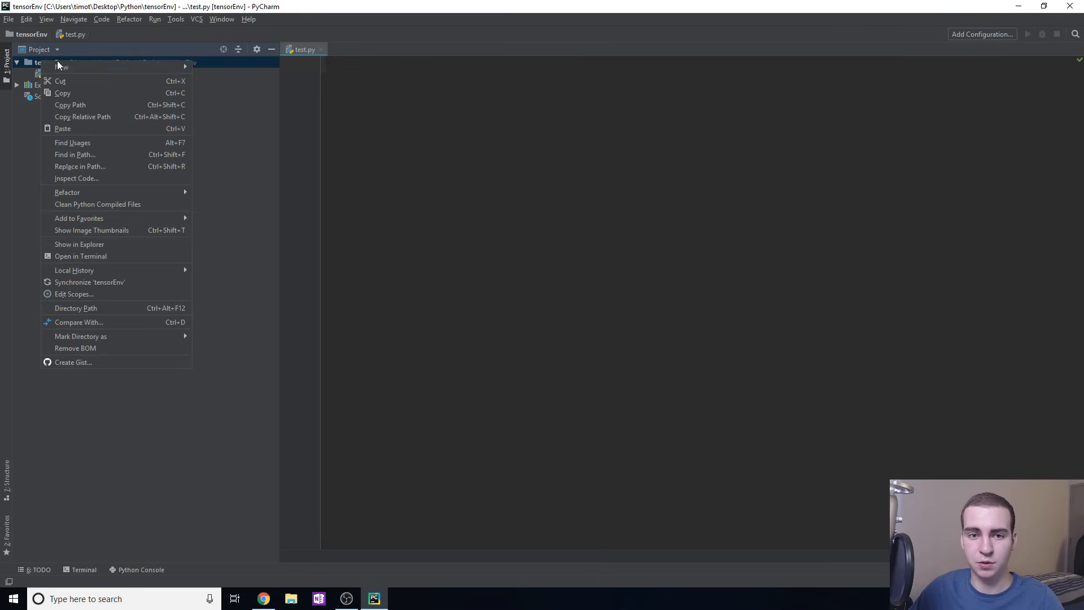
left_click(305, 141)
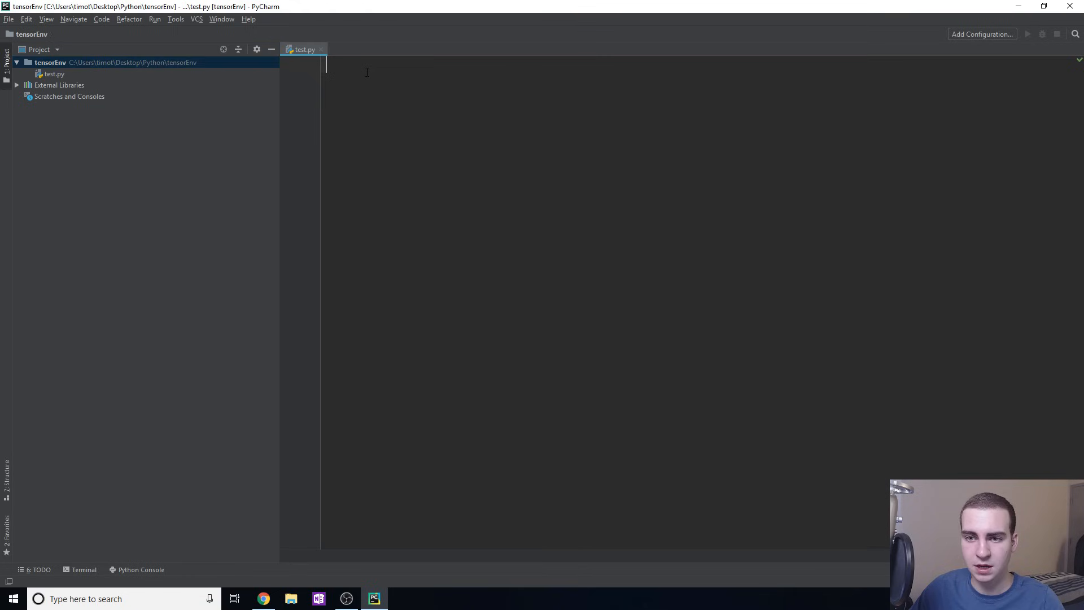
type("import tensor")
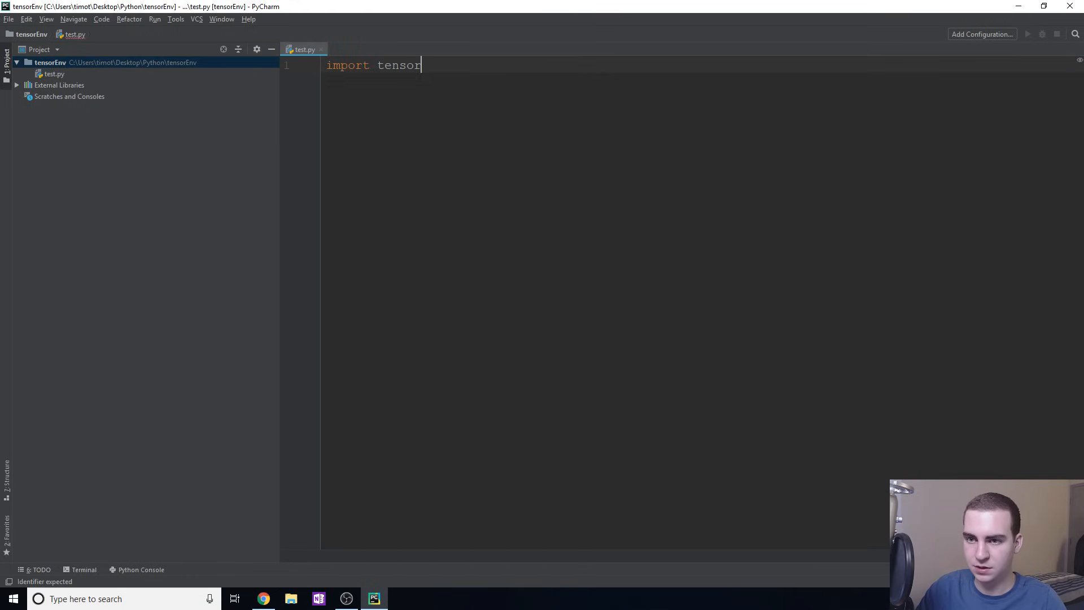
type("flow")
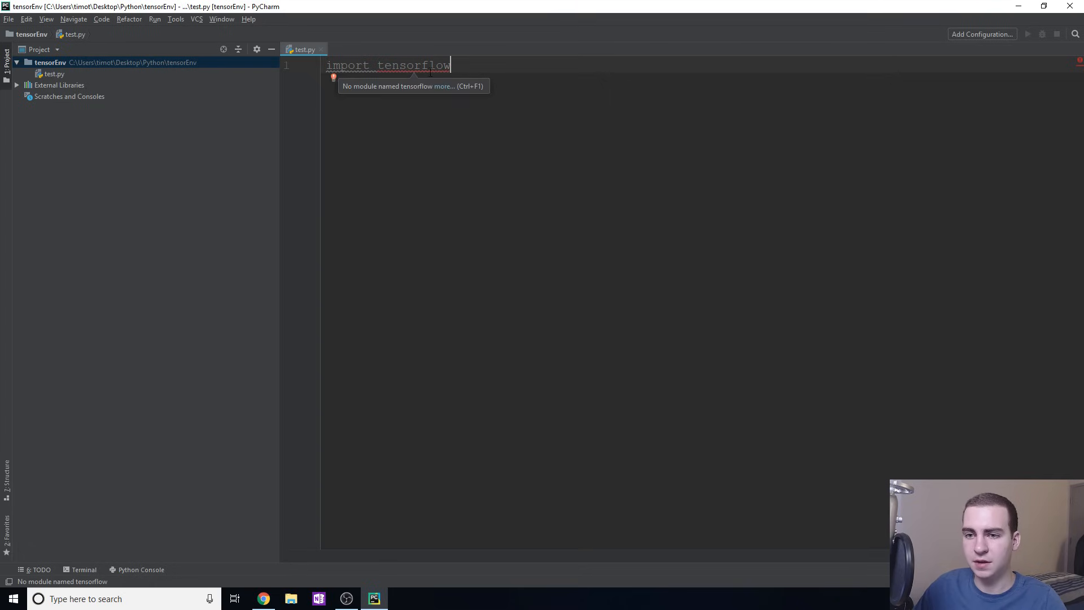
double_click(417, 65)
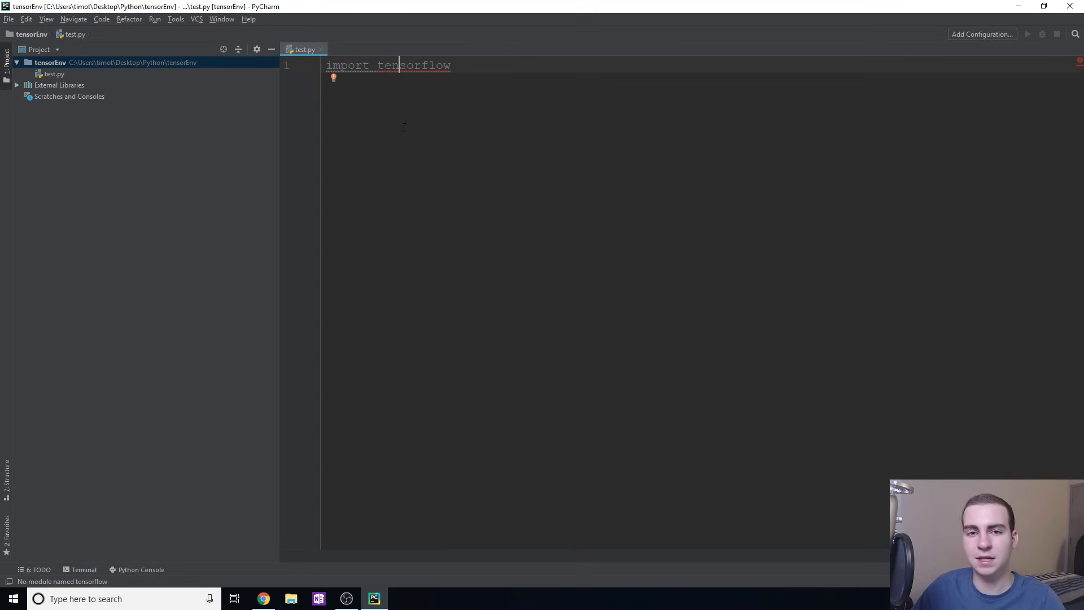
mouse_move(828, 289)
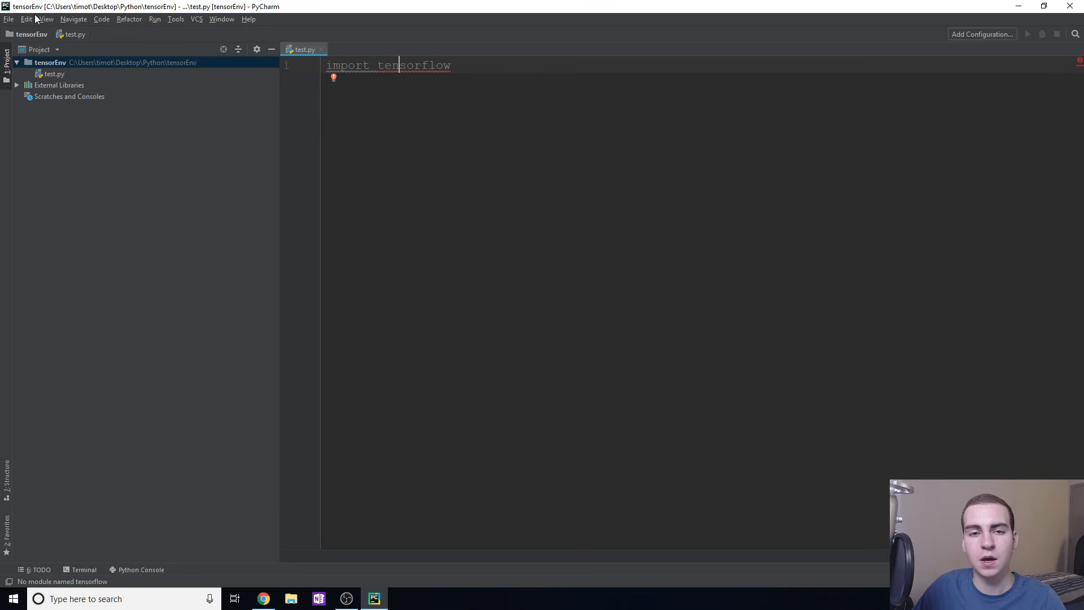
- Open Settings > Project: tensorEnv > Project Interpreter and expand the interpreter dropdown
left_click(8, 19)
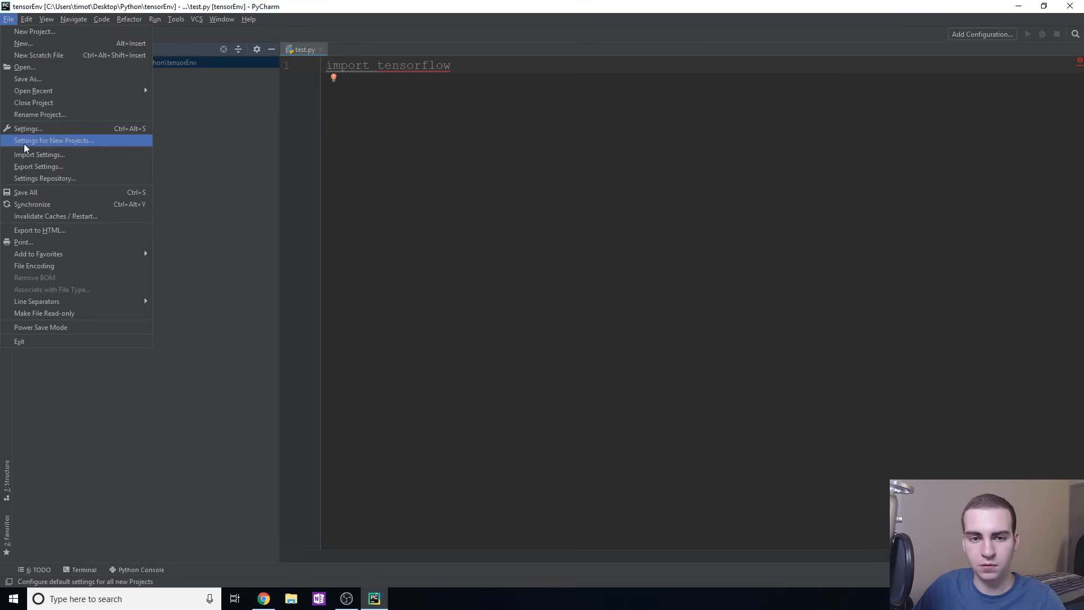
left_click(27, 129)
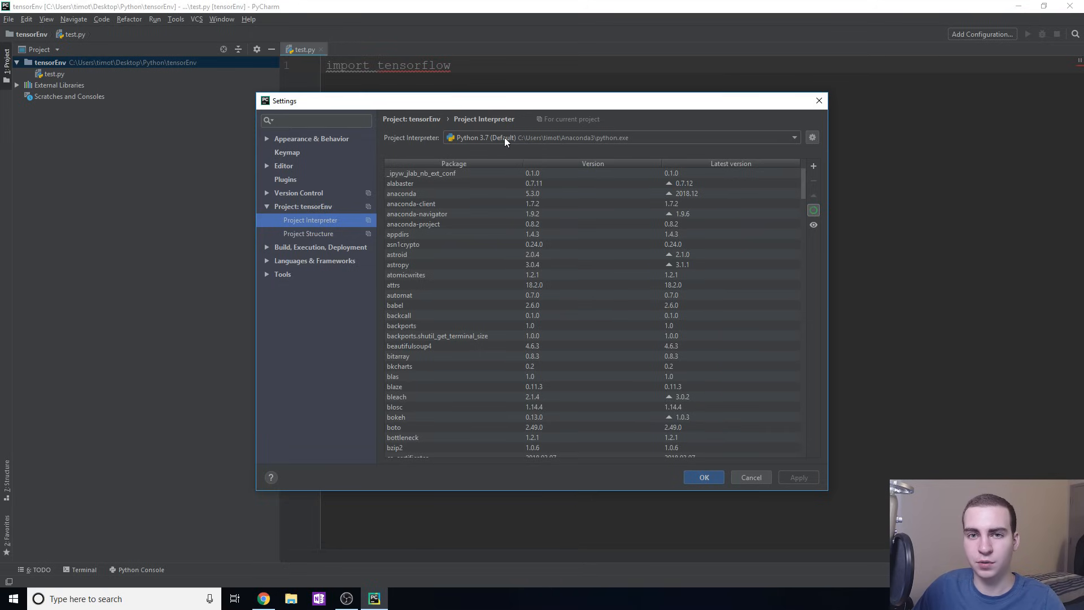
mouse_move(557, 158)
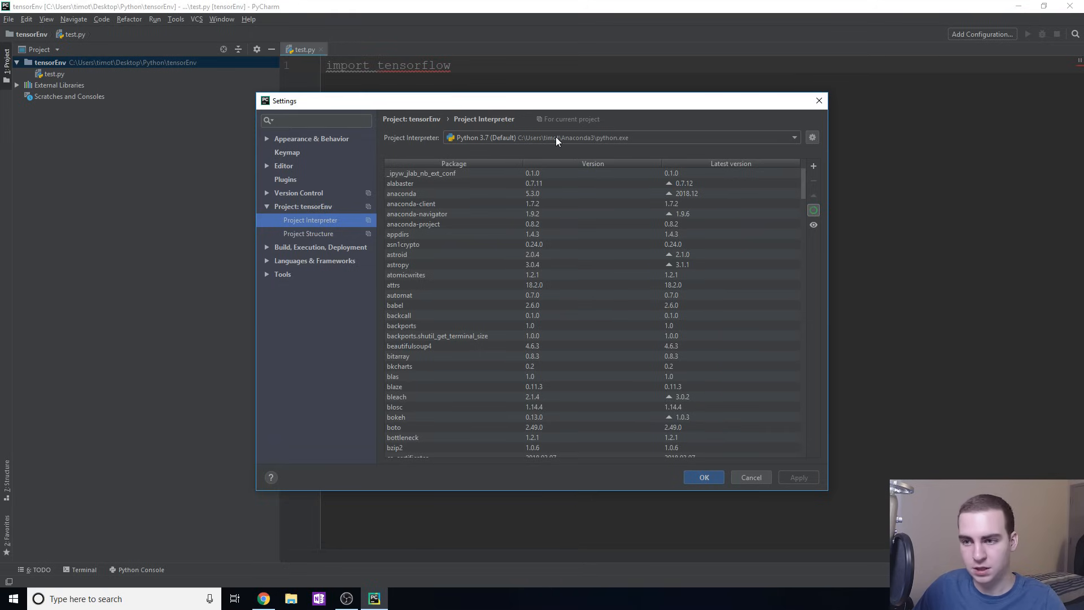
left_click(793, 138)
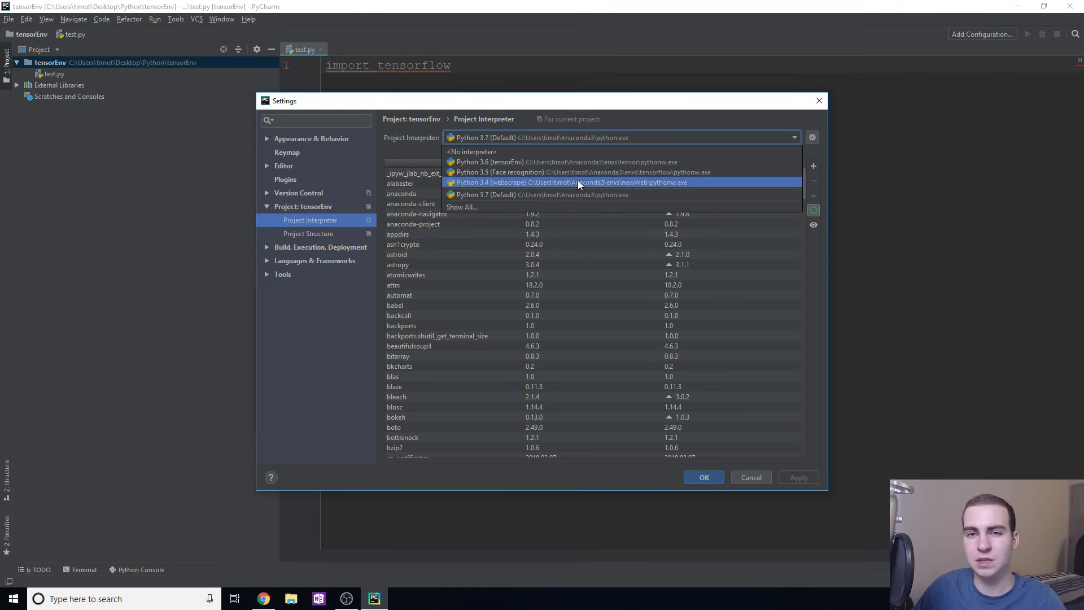
mouse_move(578, 162)
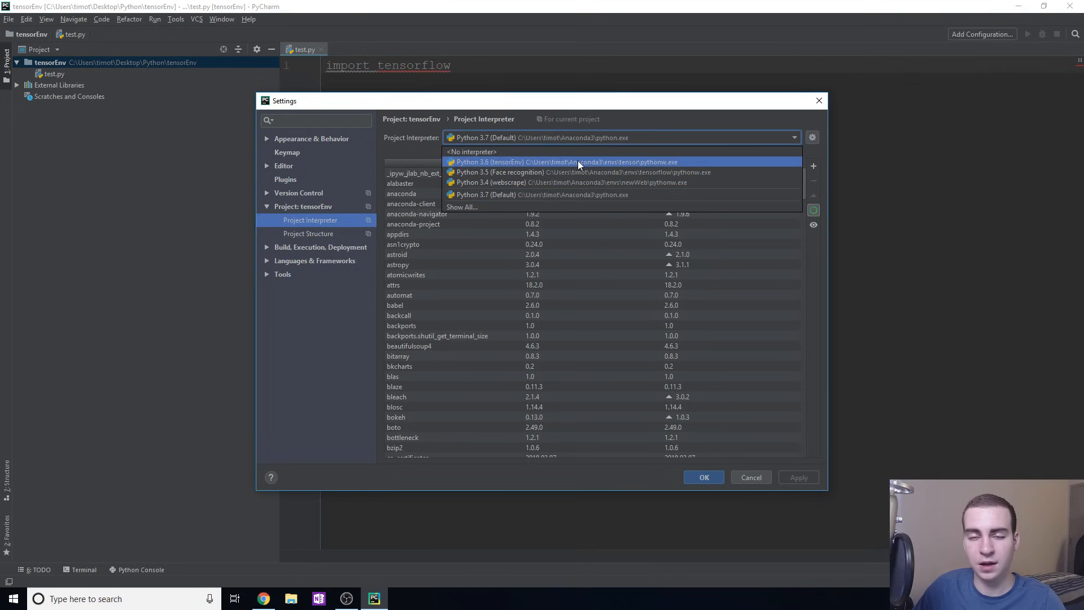
mouse_move(527, 149)
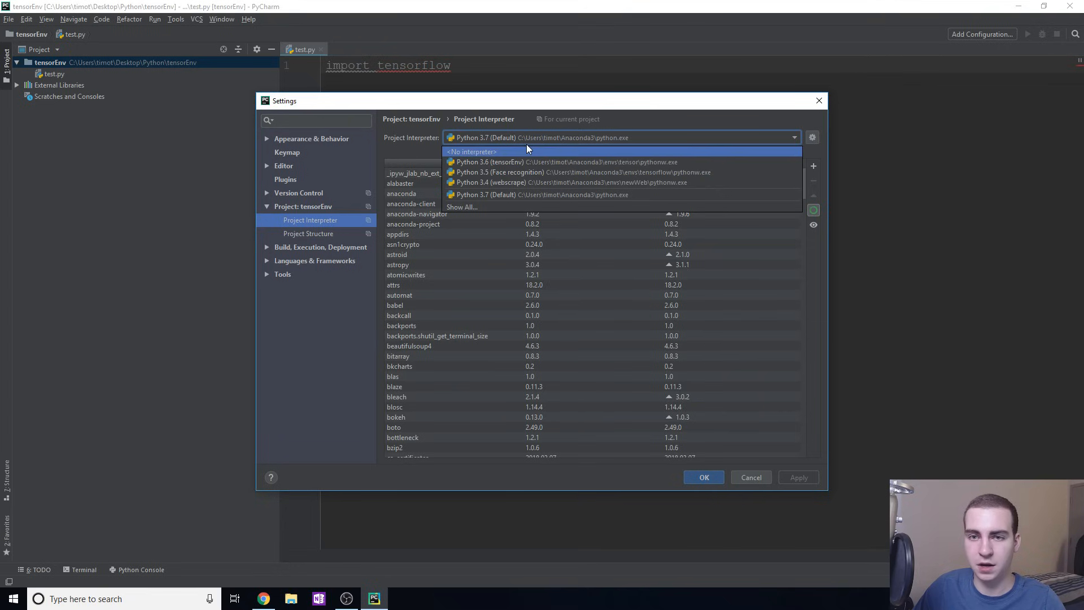
mouse_move(516, 151)
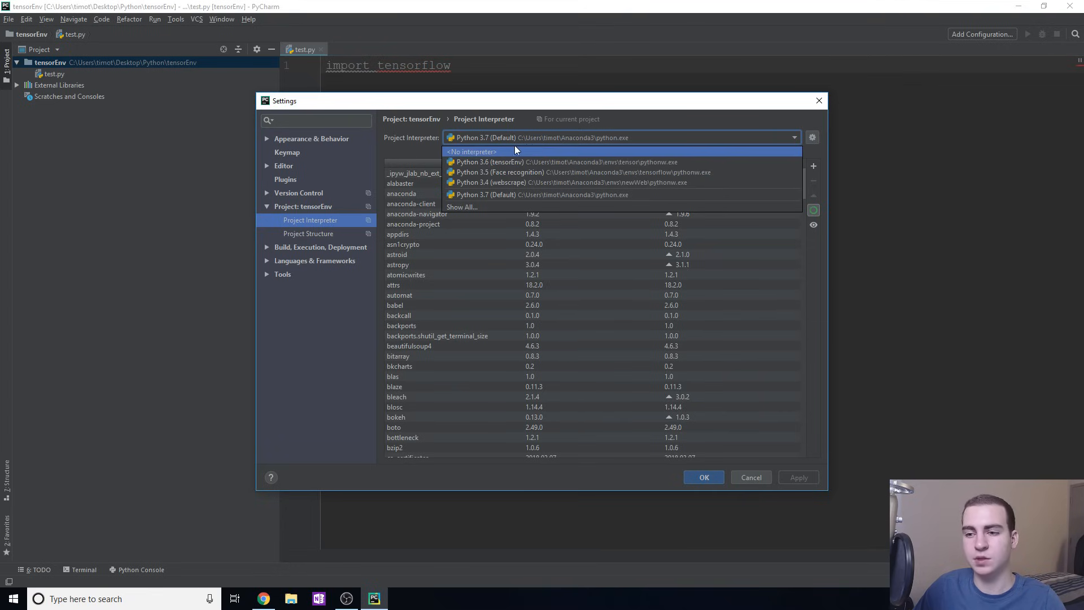
mouse_move(659, 151)
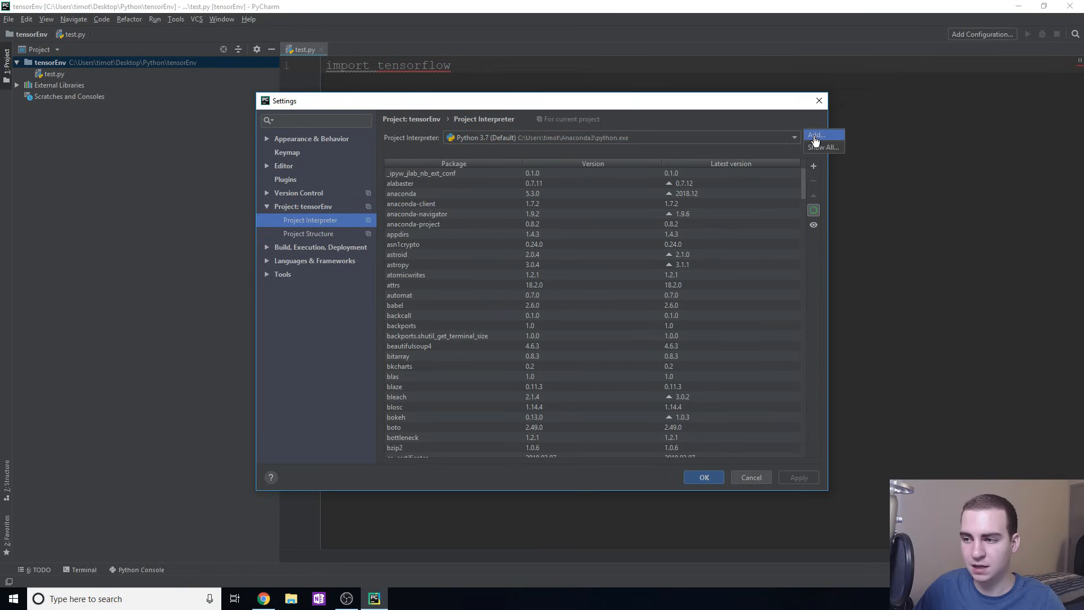
- Start adding a new interpreter as an existing Conda environment
left_click(820, 135)
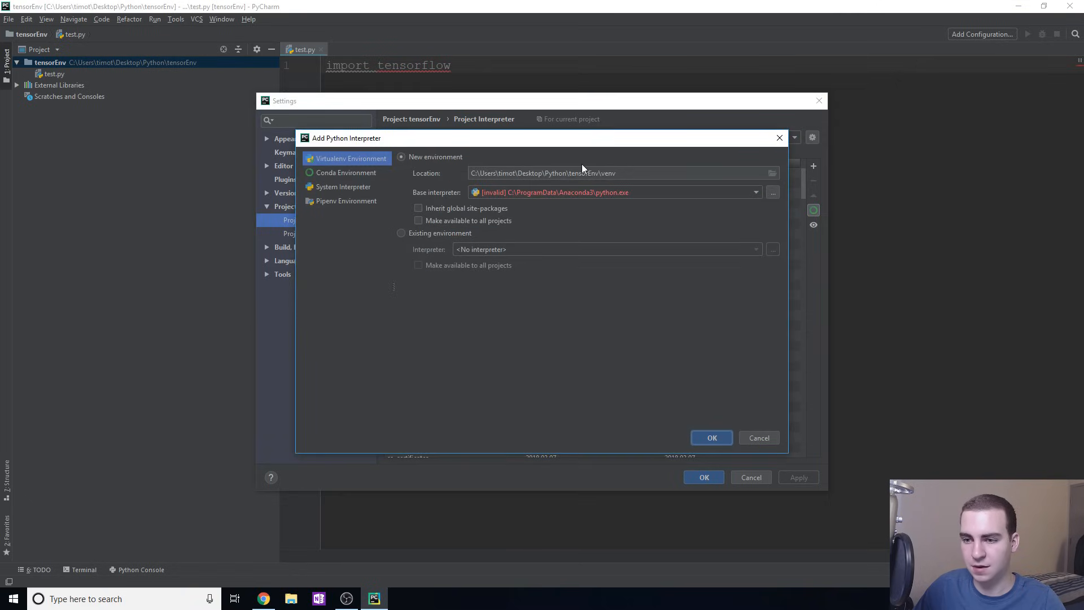
left_click(345, 172)
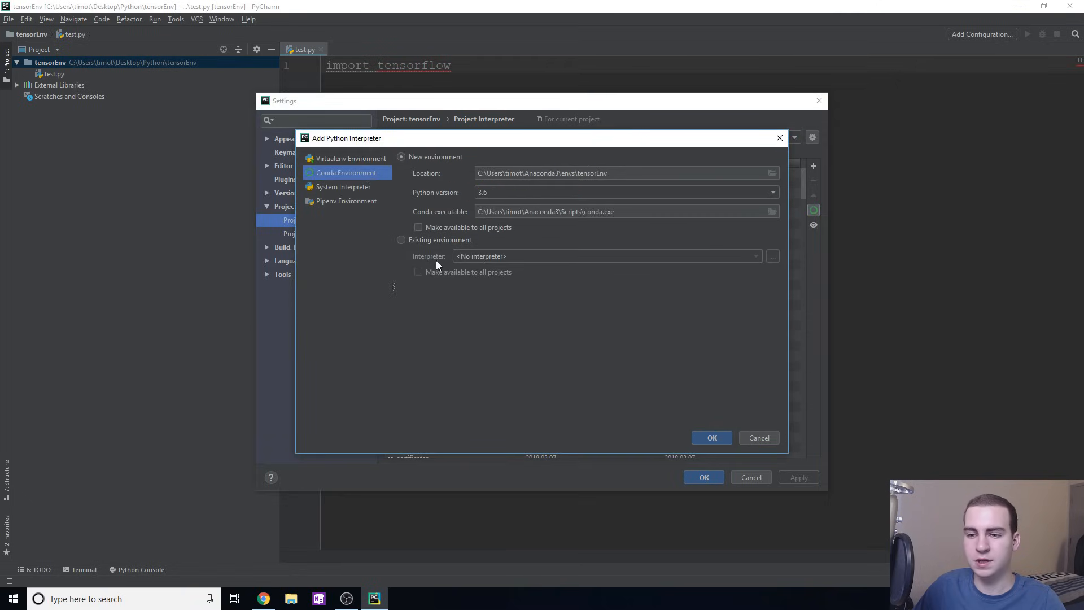
left_click(401, 240)
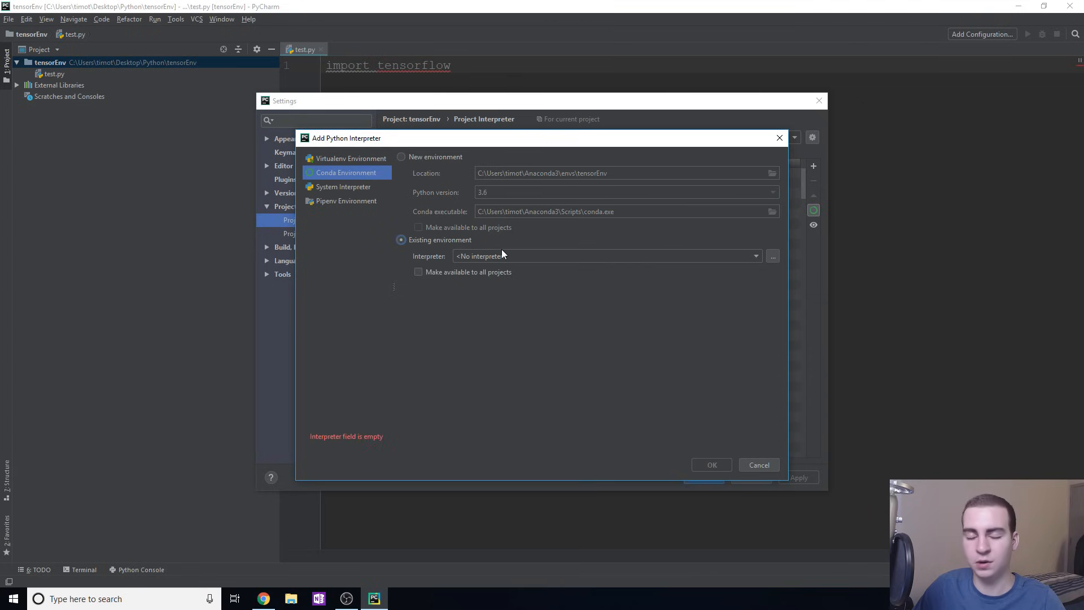
mouse_move(522, 260)
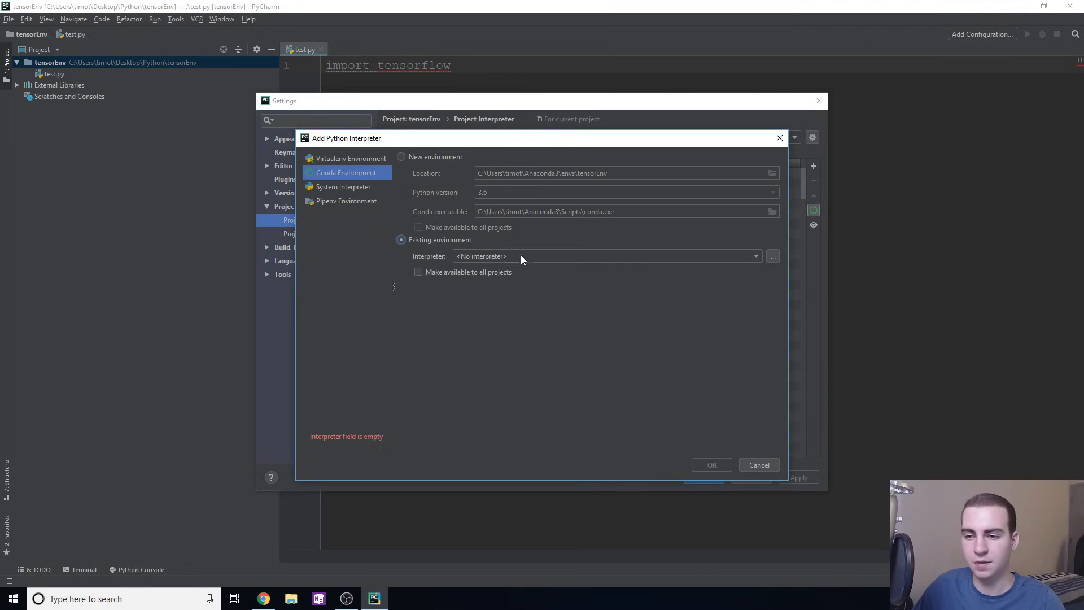
- Browse the interpreter path from C:\ into the home folder toward Anaconda3
left_click(756, 256)
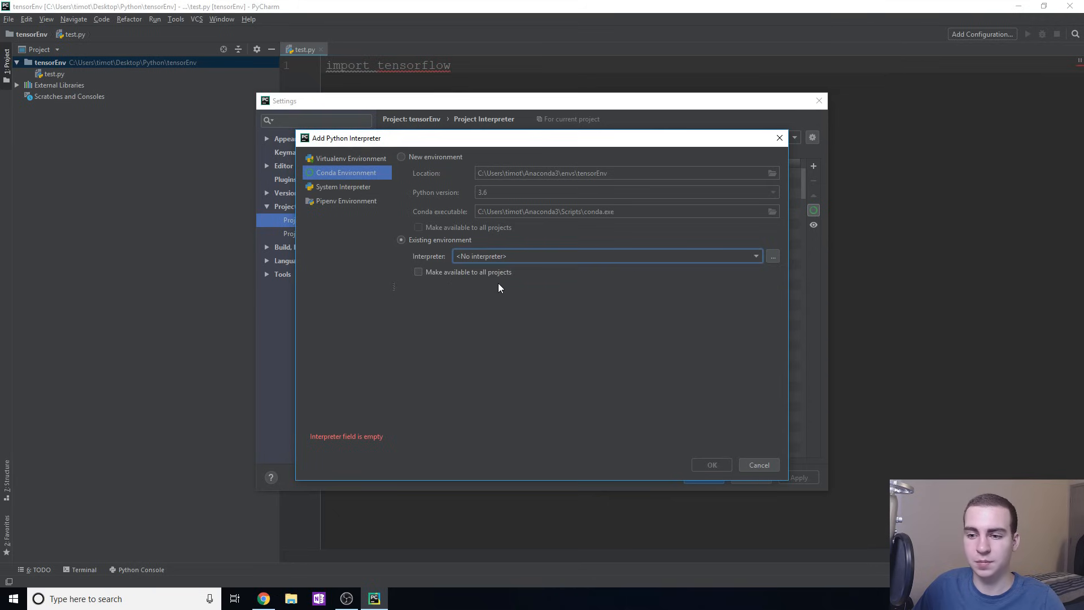
left_click(773, 256)
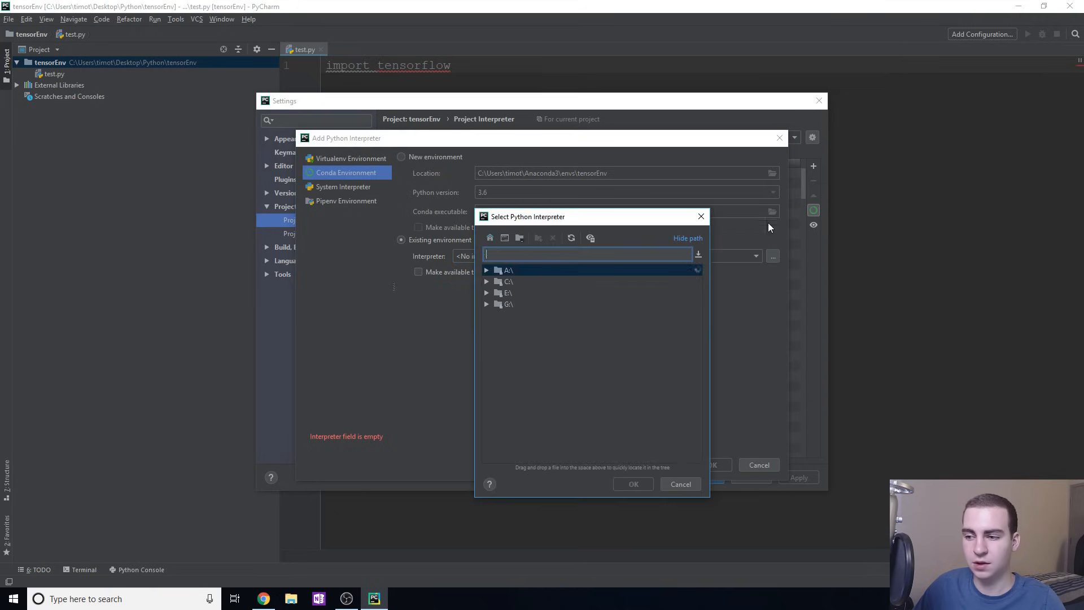
left_click(508, 270)
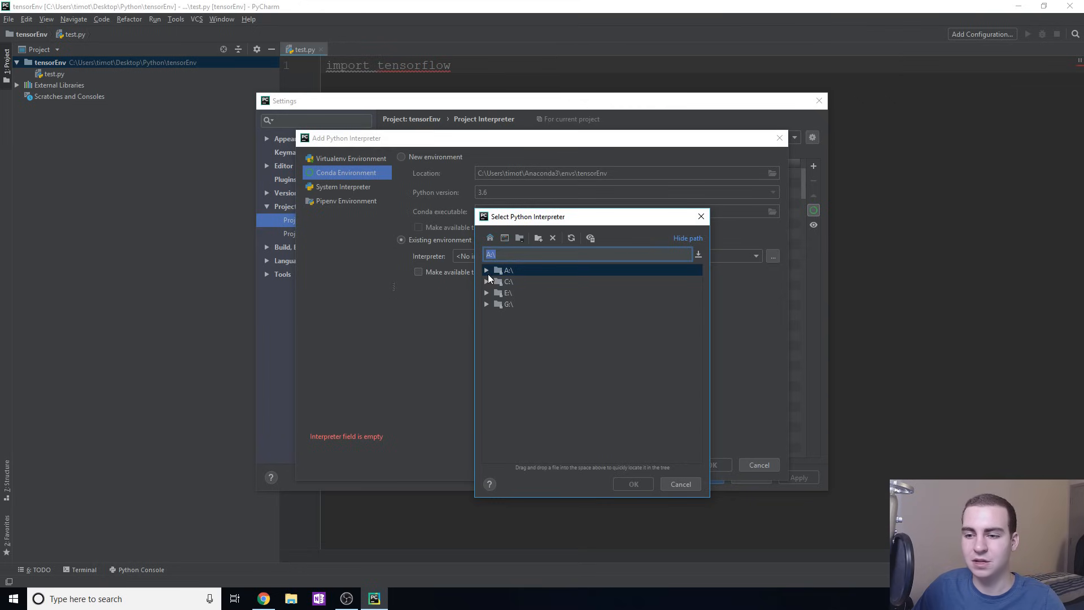
left_click(507, 281)
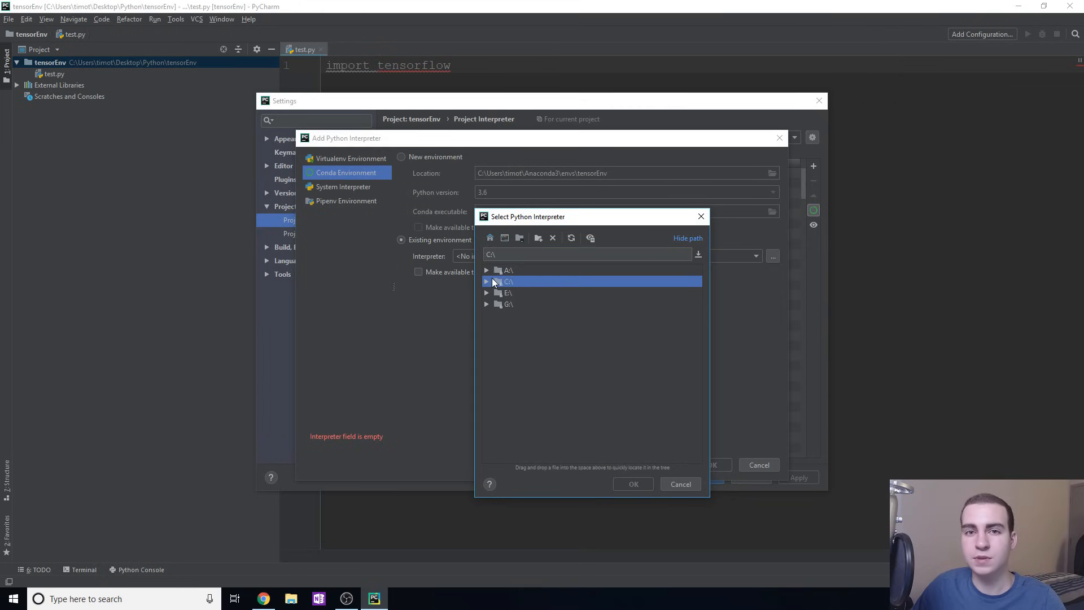
left_click(487, 281)
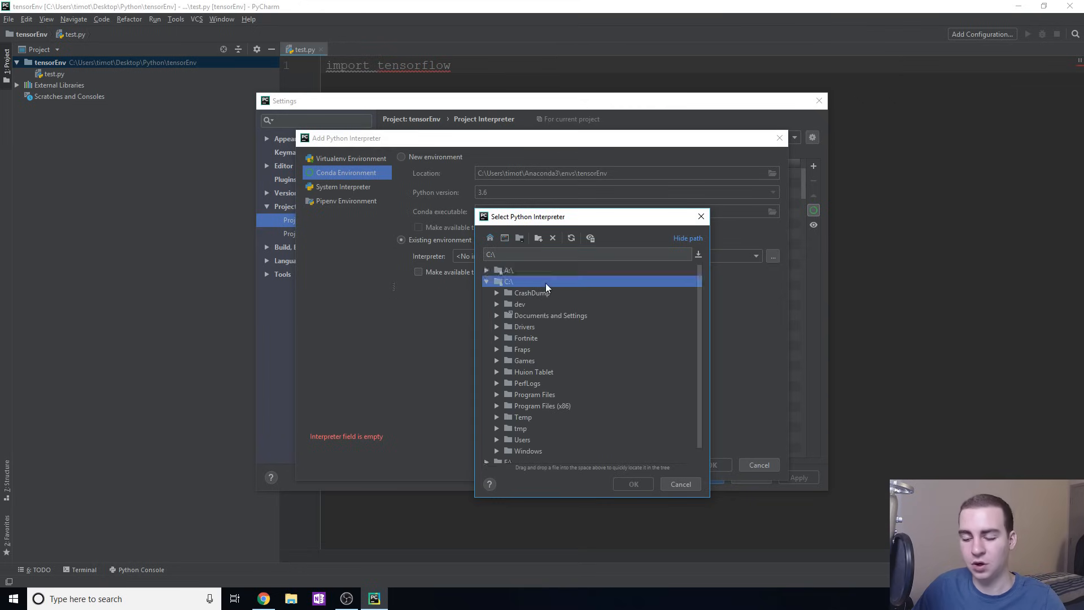
left_click(497, 439)
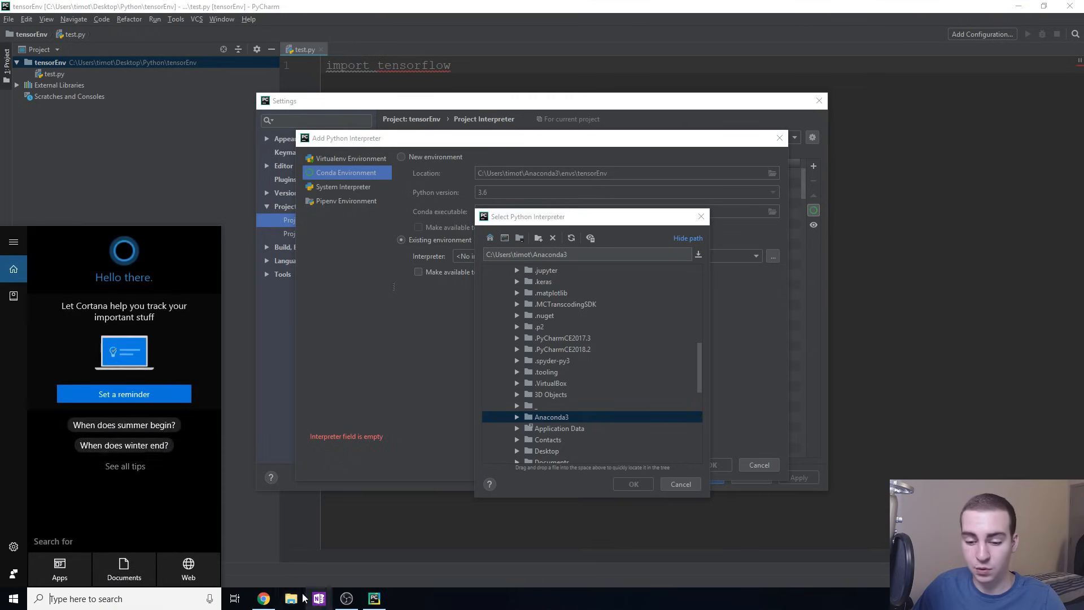
left_click(291, 598)
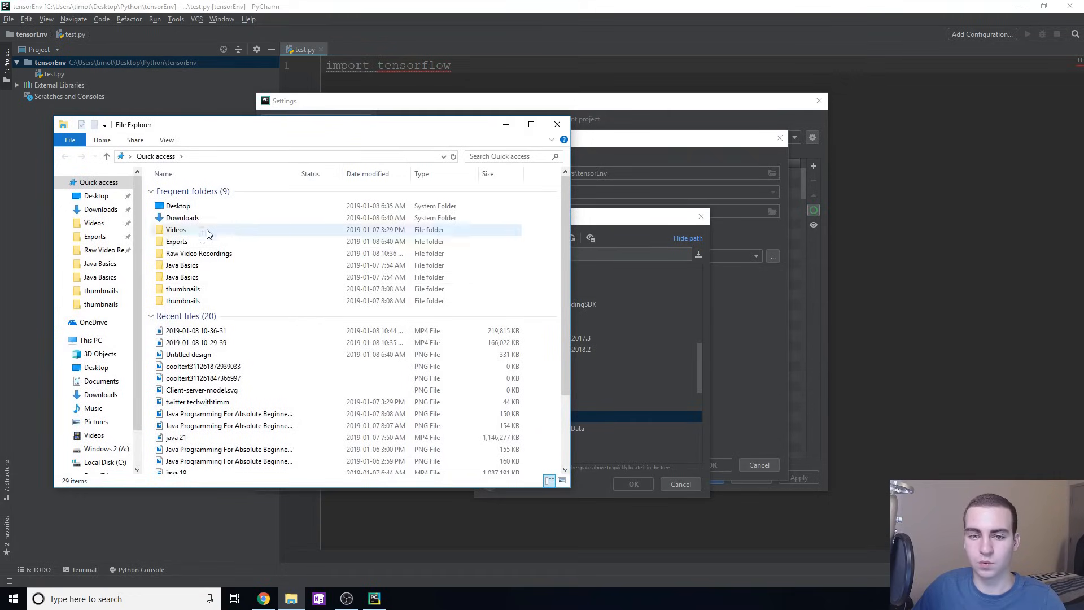
left_click(91, 340)
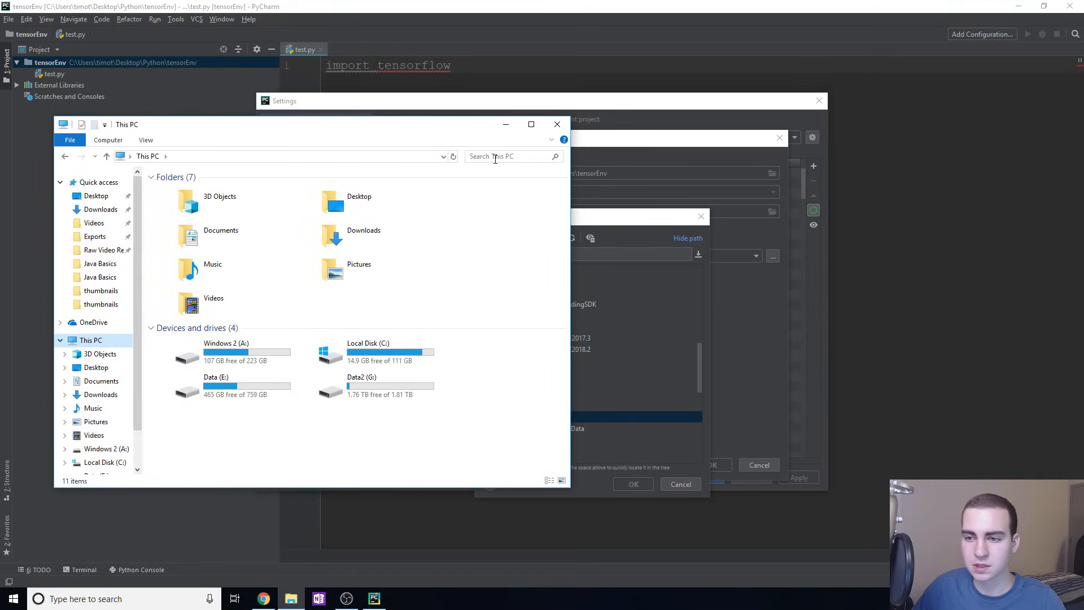
type("ana")
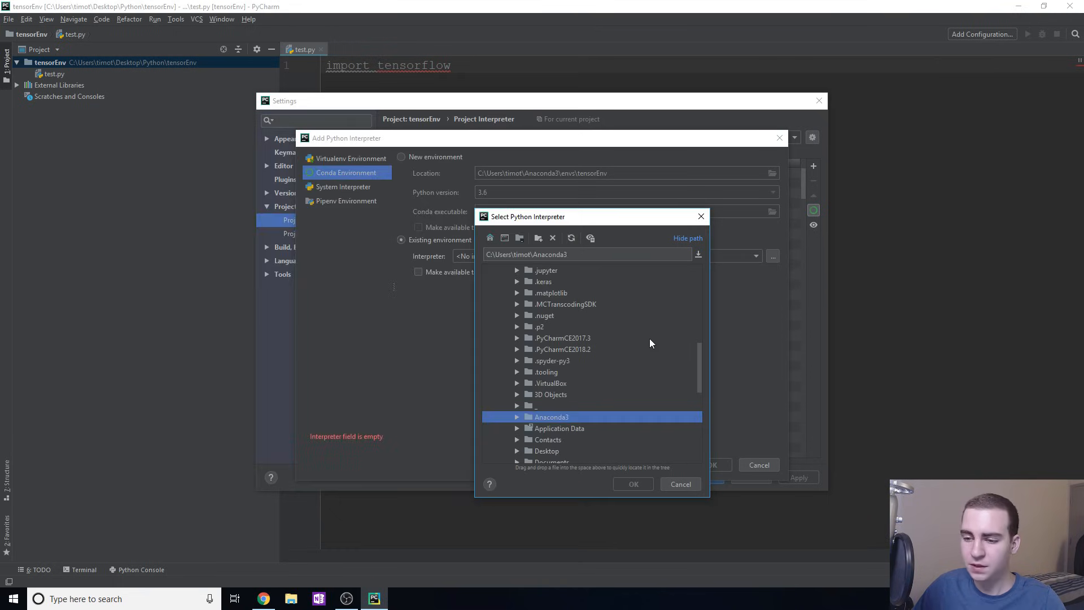
- Select pythonw.exe inside Anaconda3's envs\tensor folder
scroll("down", 3)
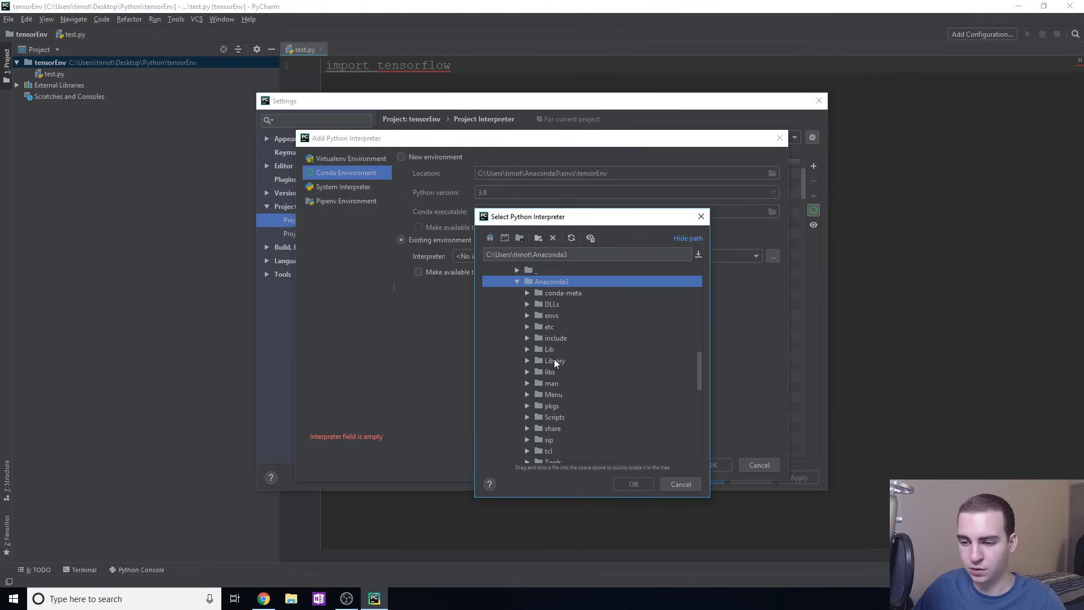
left_click(552, 315)
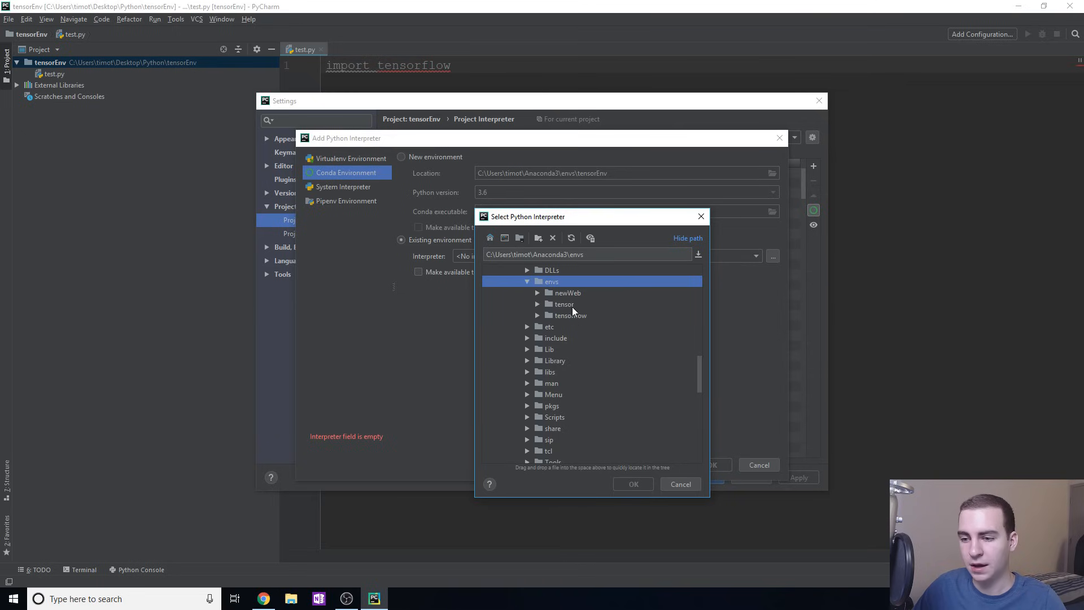
left_click(564, 304)
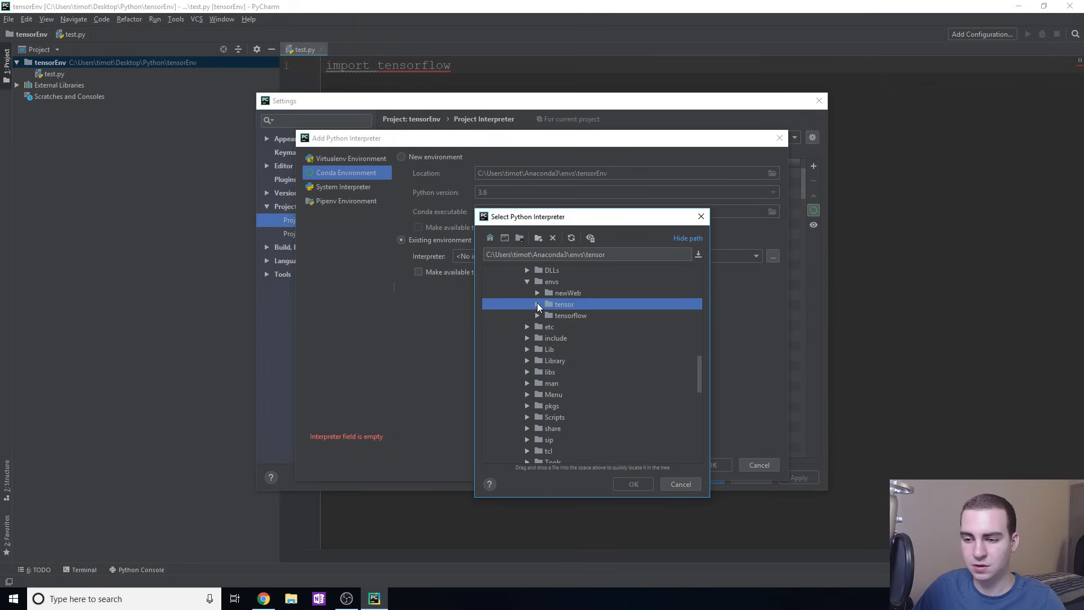
left_click(537, 304)
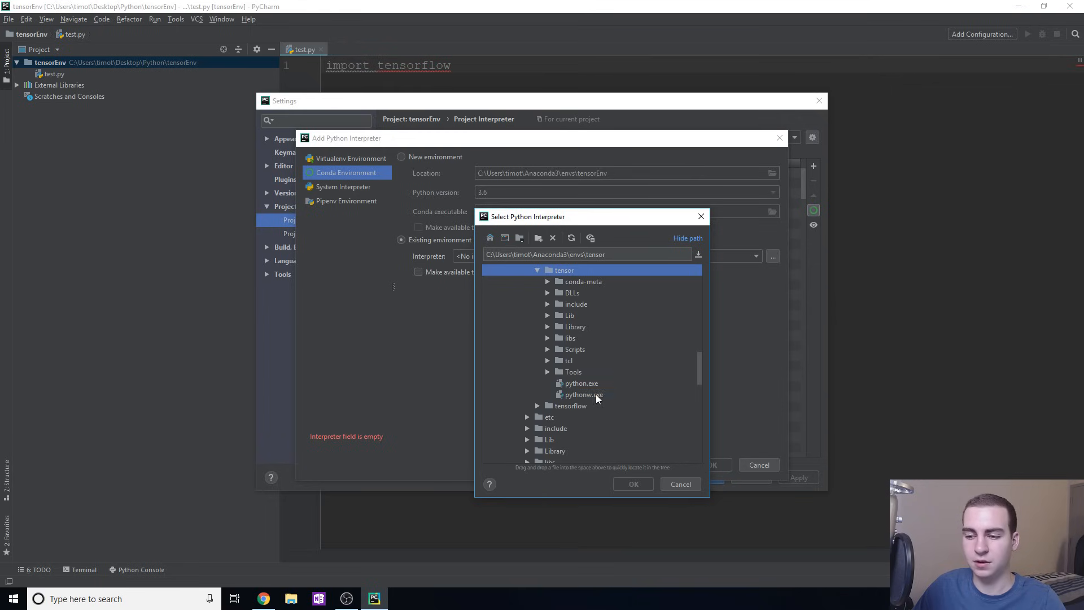
left_click(583, 395)
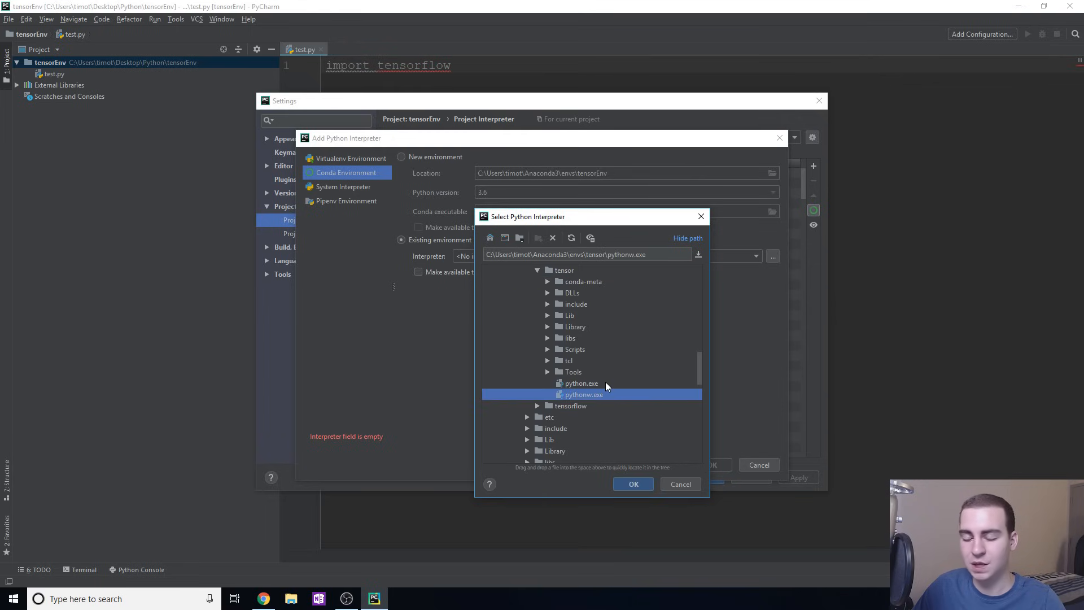
mouse_move(595, 399)
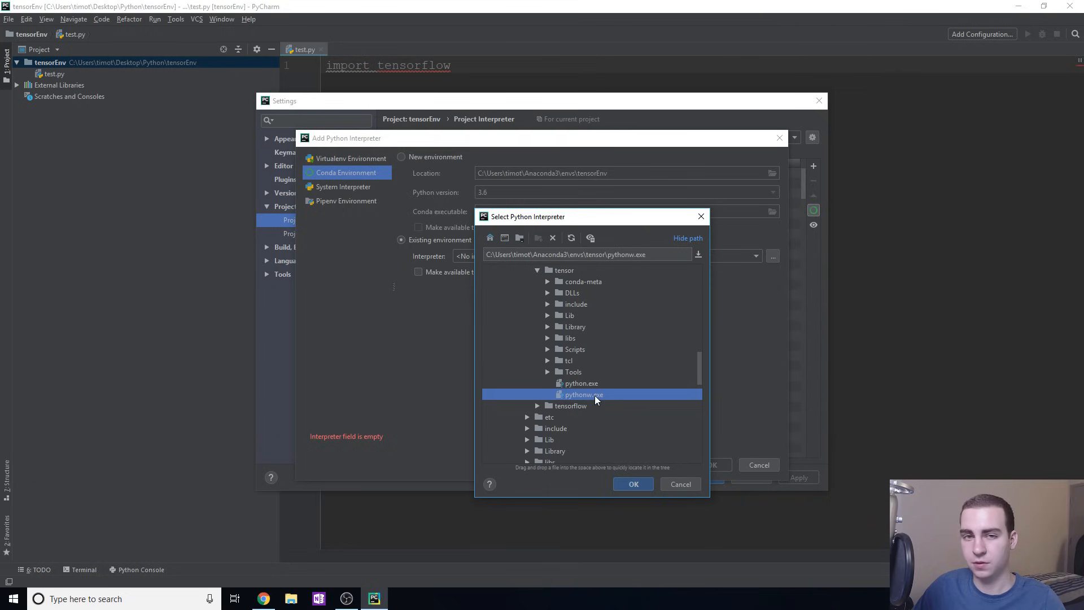
- Confirm pythonw.exe in both dialogs and apply it as the project interpreter
left_click(633, 484)
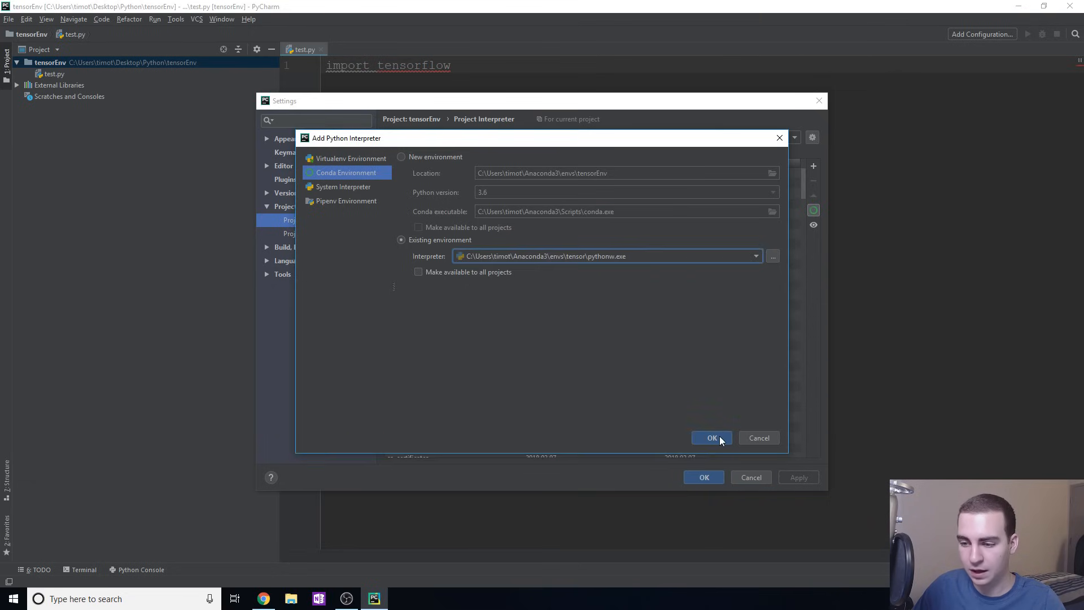
left_click(711, 438)
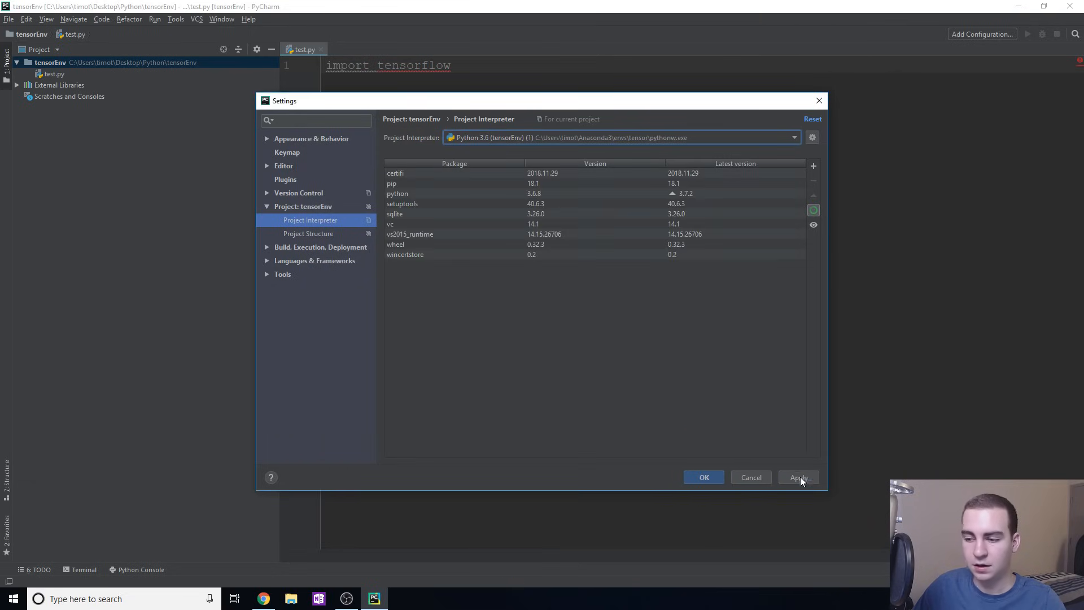
left_click(799, 477)
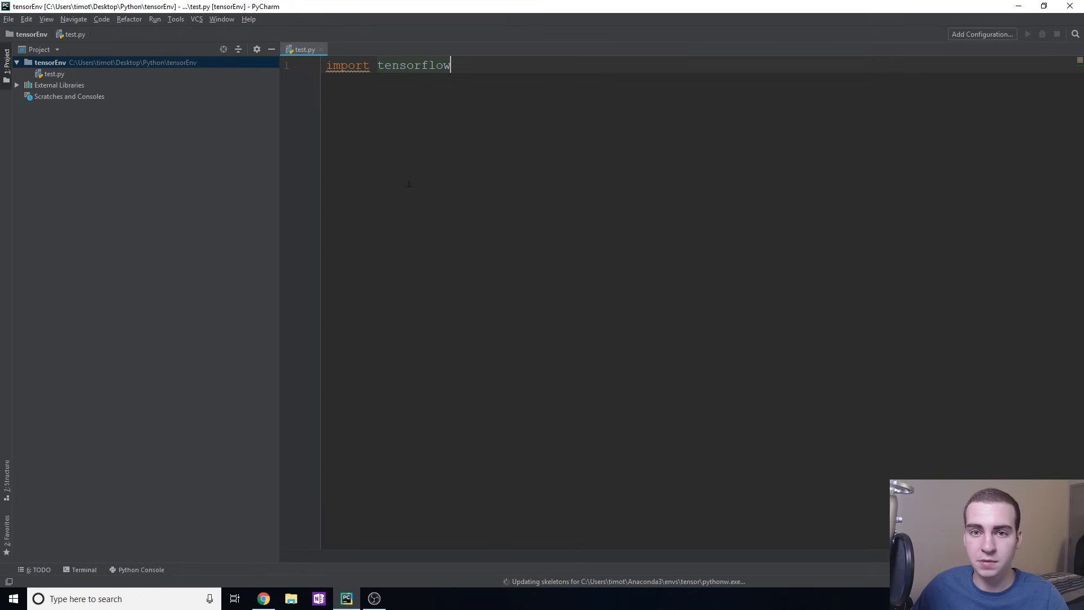
mouse_move(434, 164)
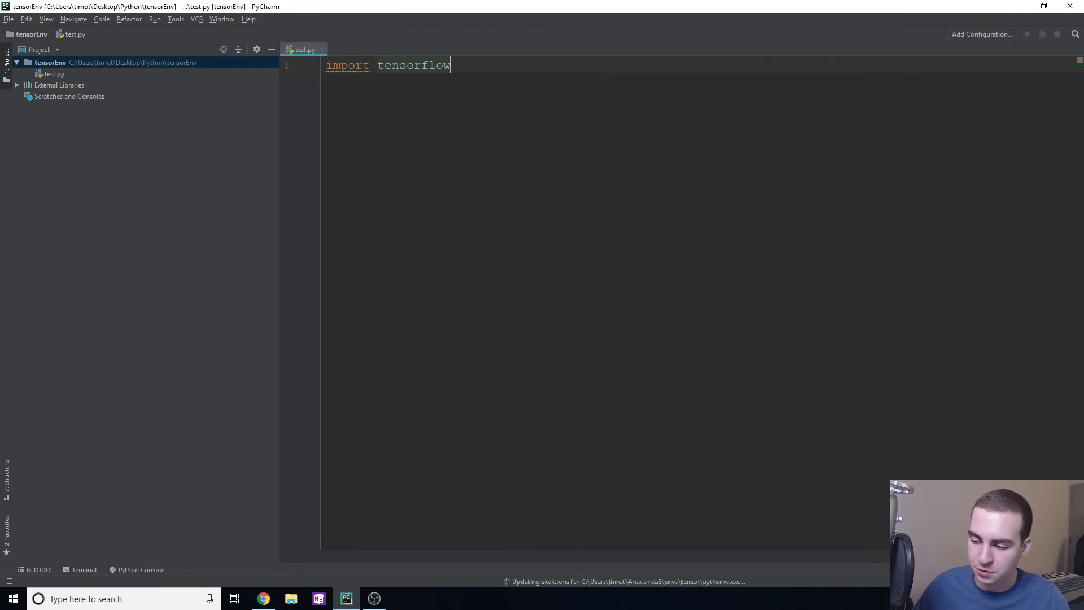
mouse_move(727, 582)
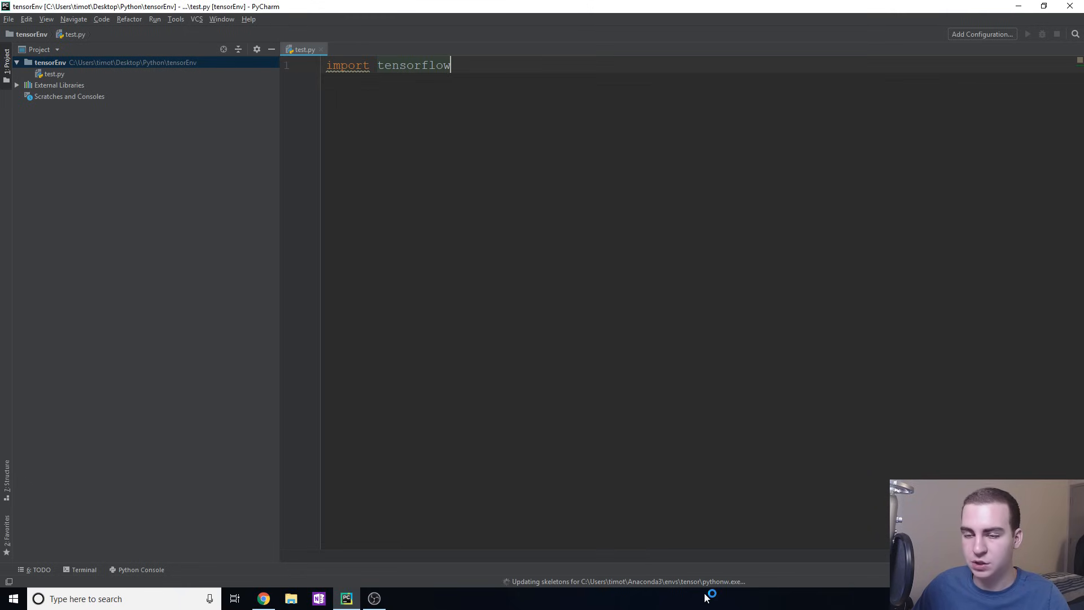
mouse_move(553, 277)
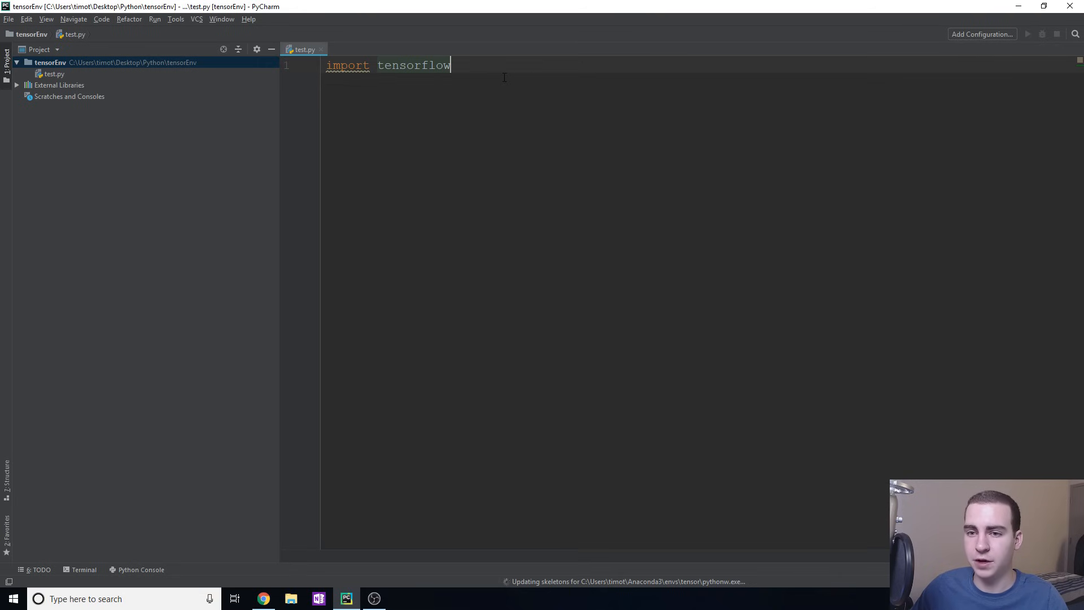
- Open Add Configuration… from the top-right toolbar
left_click(983, 35)
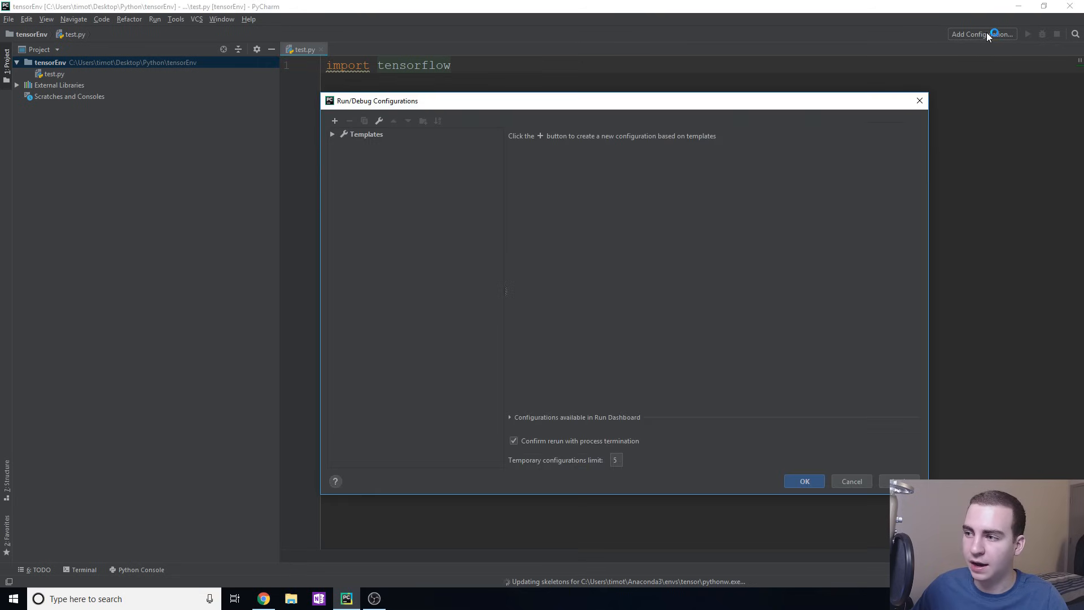
- Save a Python run configuration named 'test' with script path tensorEnv/test.py
left_click(334, 120)
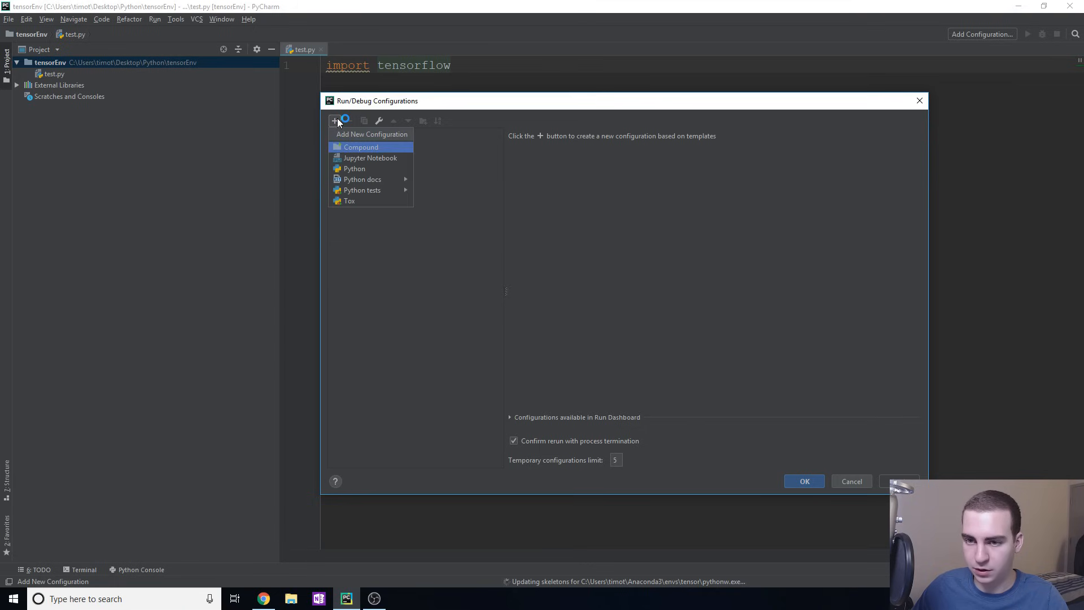
left_click(353, 168)
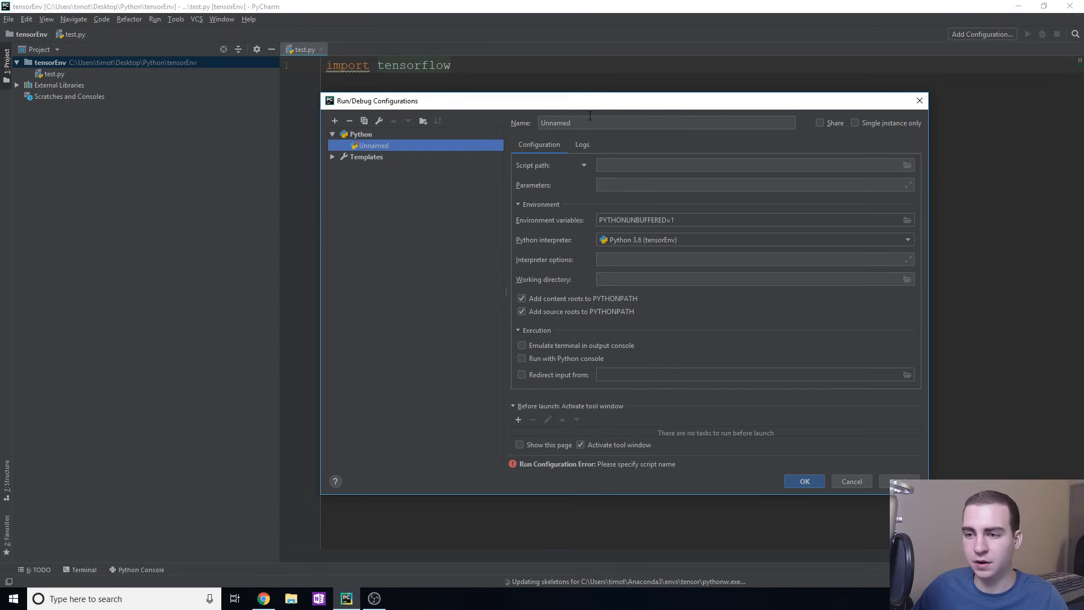
type("test")
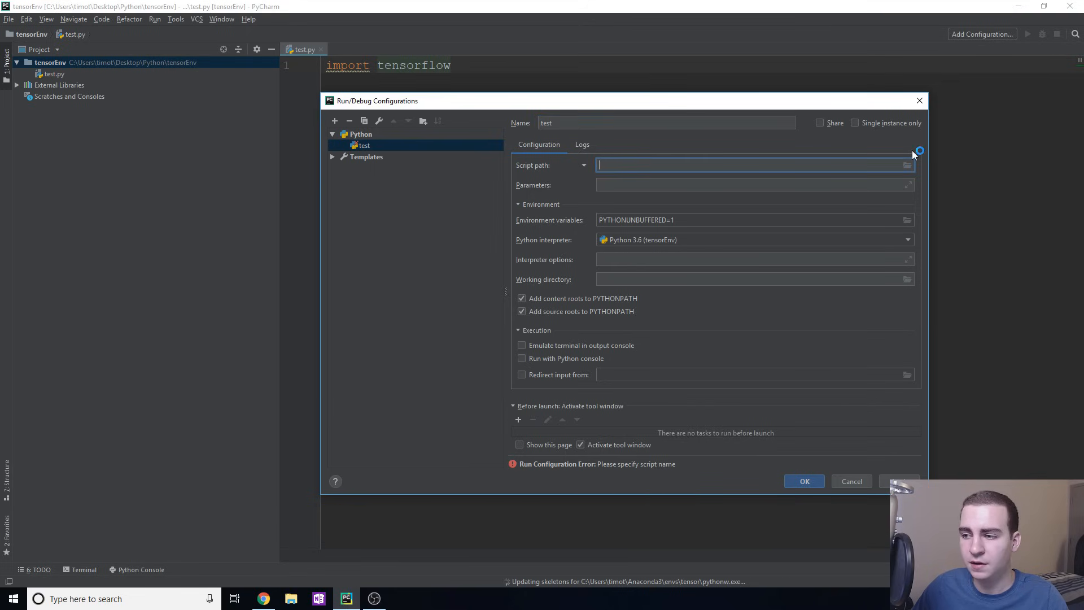
left_click(907, 165)
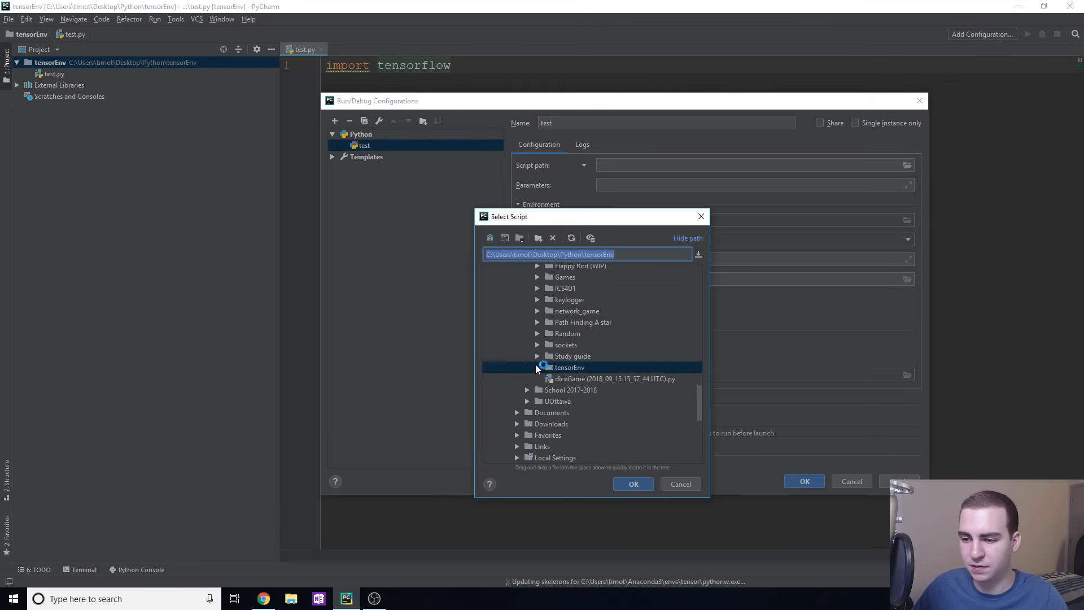
left_click(537, 367)
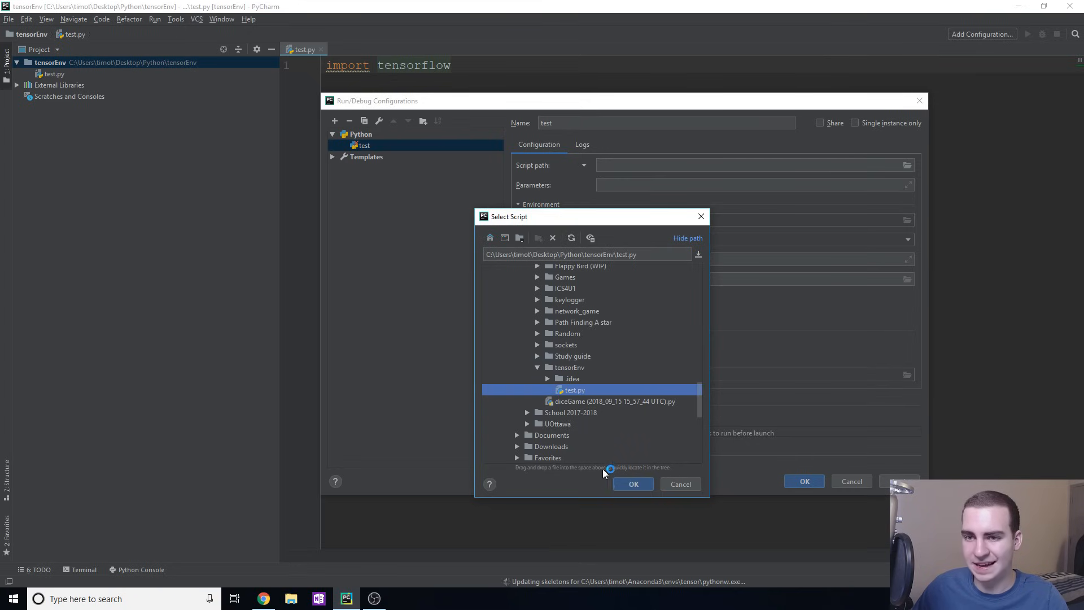
left_click(633, 484)
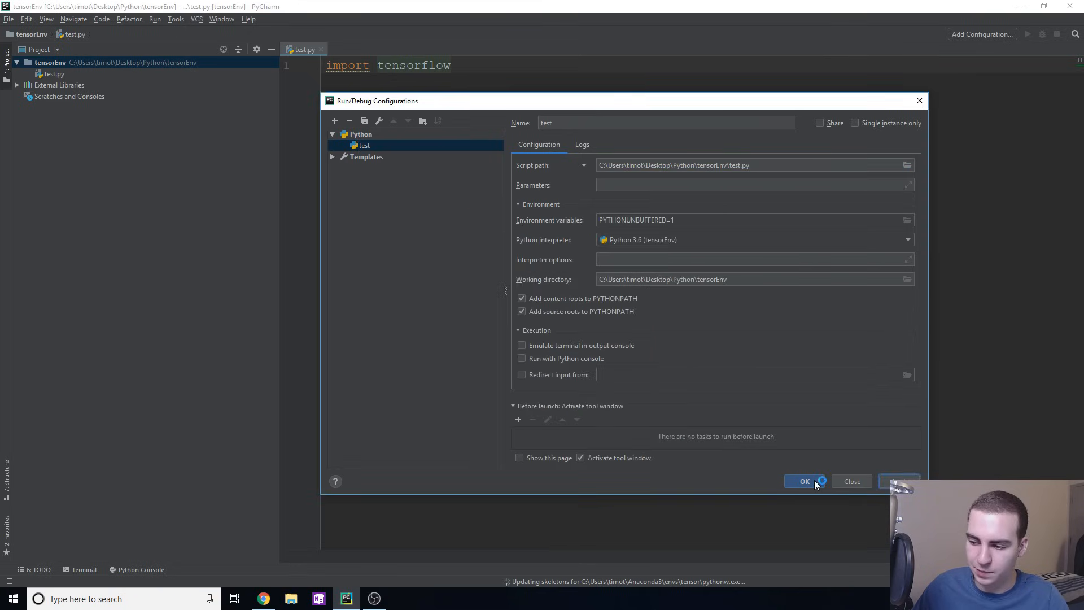
left_click(804, 481)
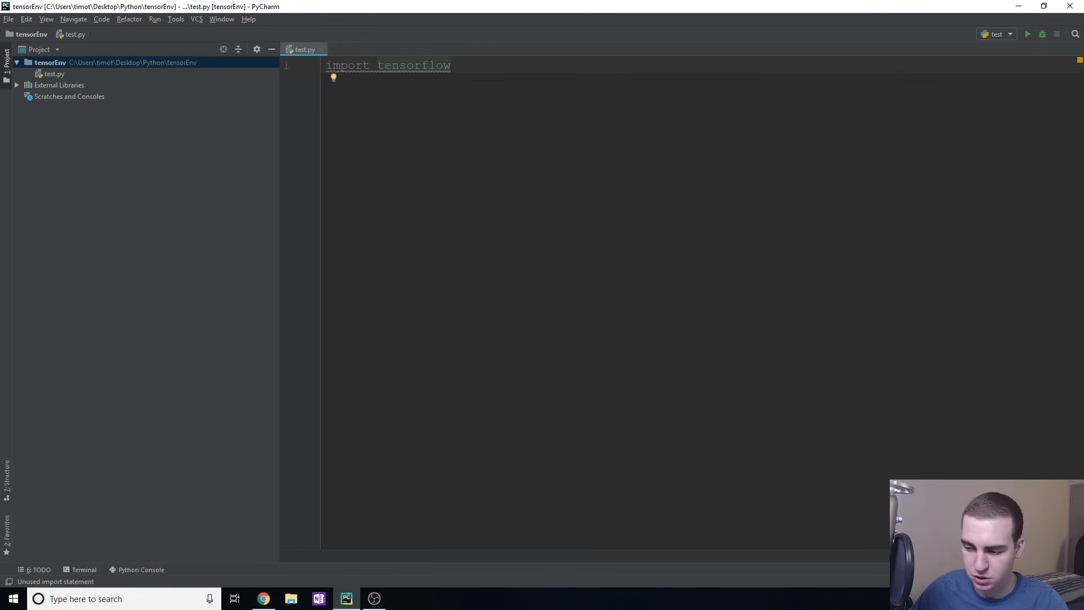
mouse_move(597, 587)
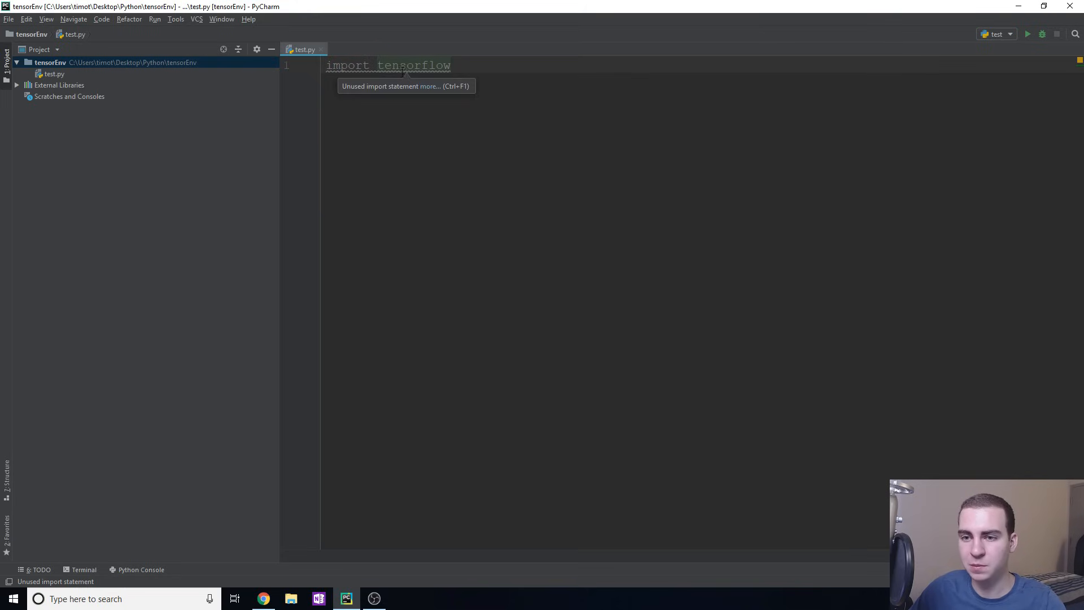
mouse_move(522, 133)
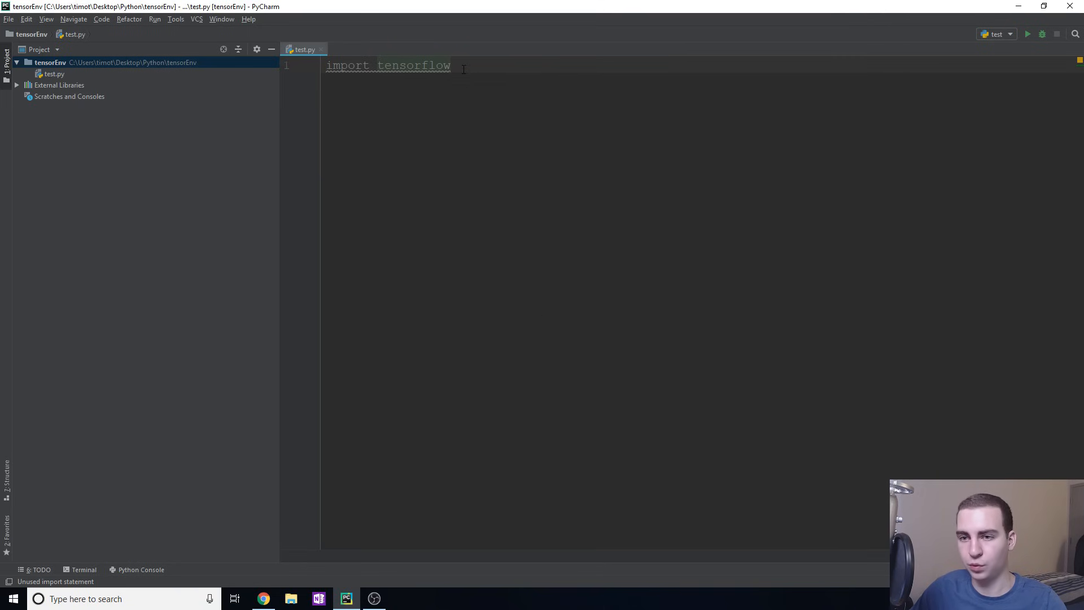
- Run the test configuration and get exit code 0
left_click(1028, 34)
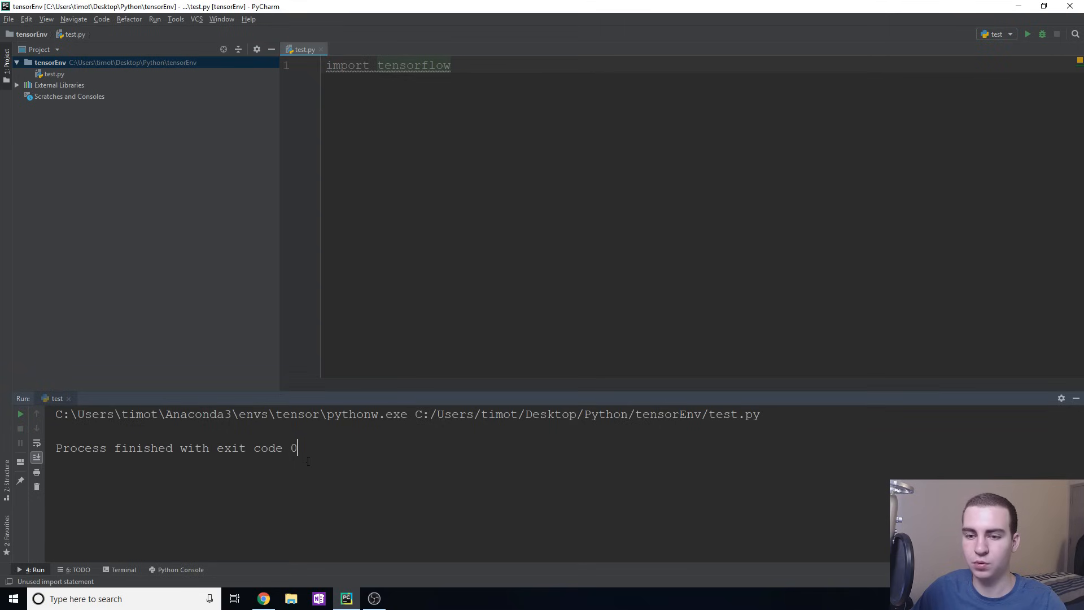
- Add 'import keras' on line 2 of test.py
type("im")
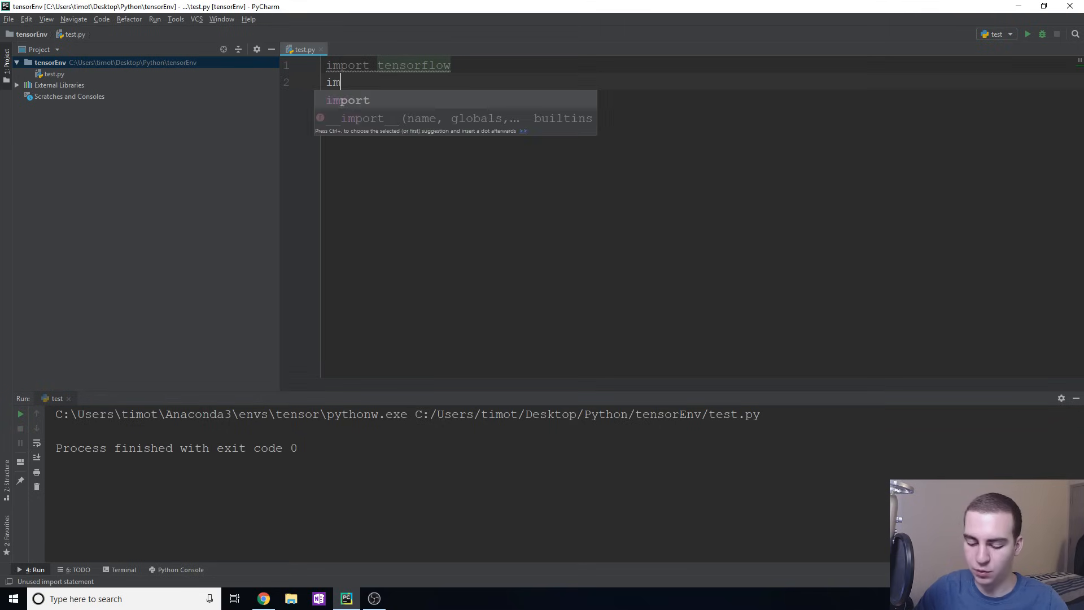
type("port keras")
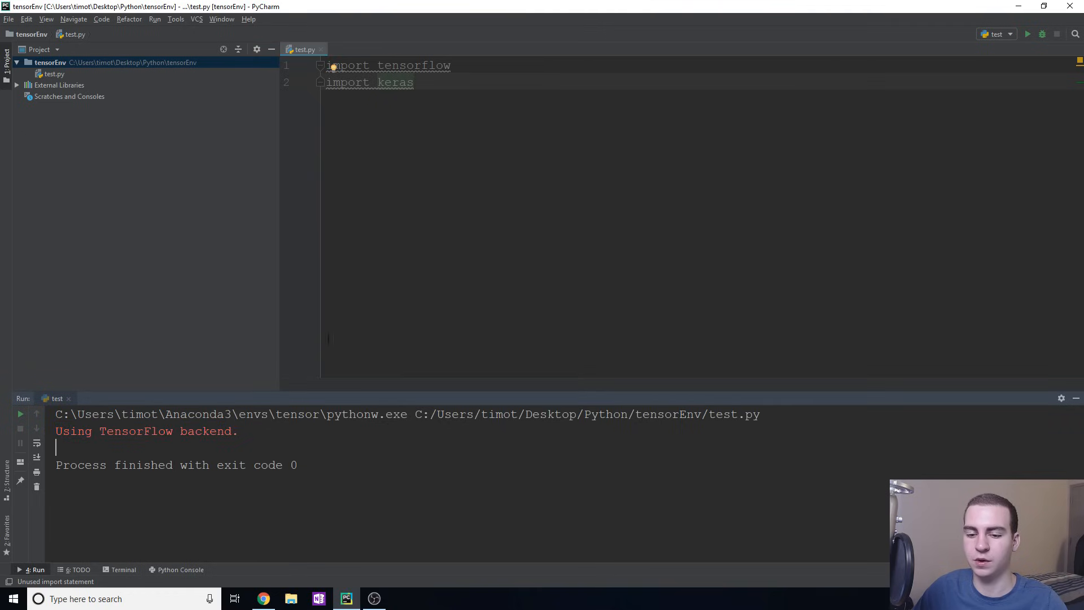
mouse_move(394, 236)
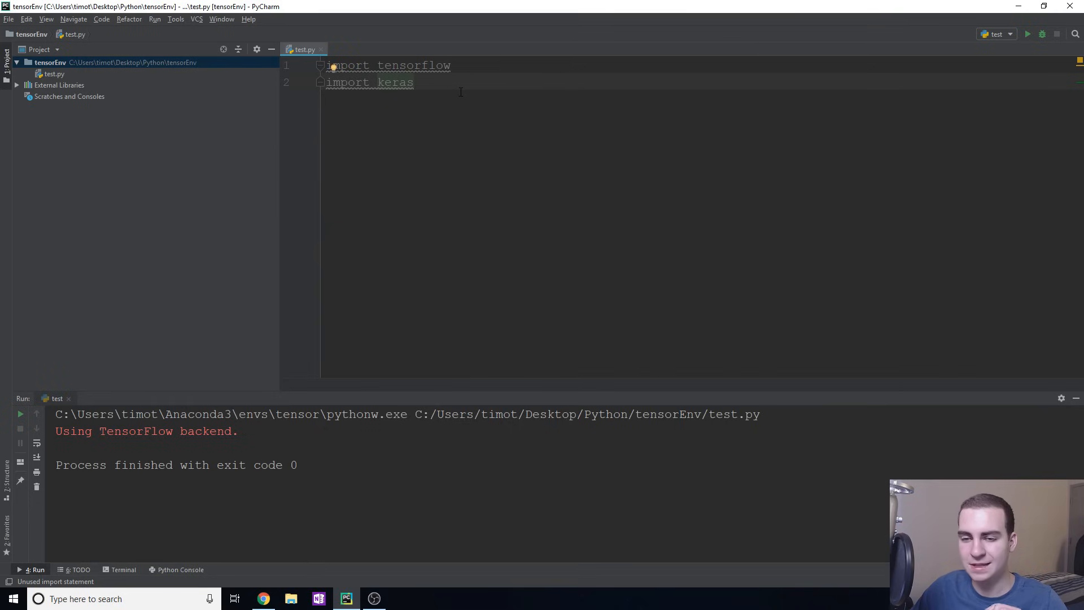
mouse_move(452, 86)
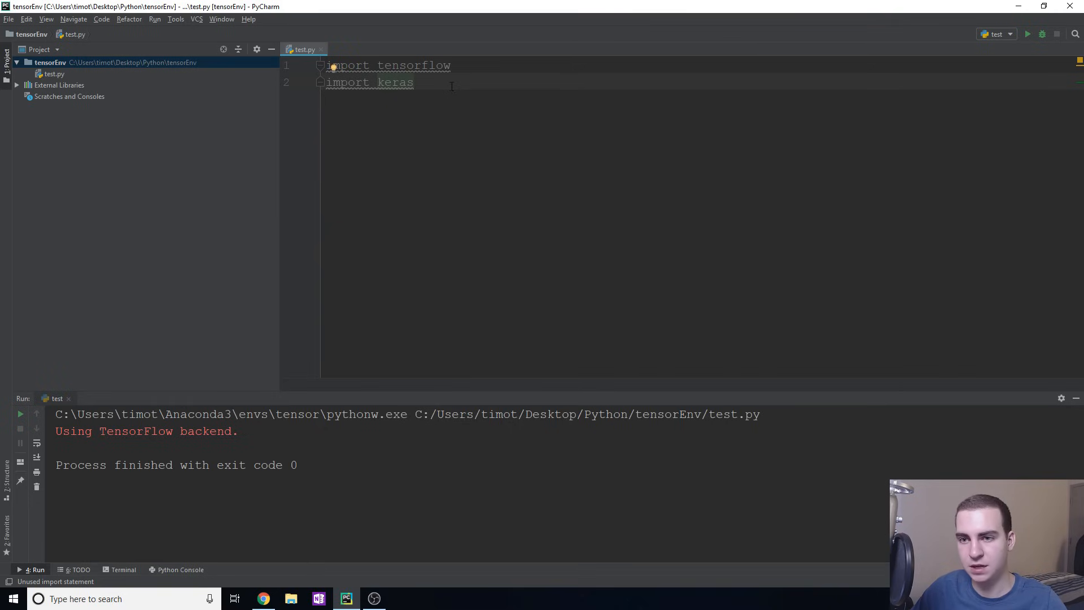